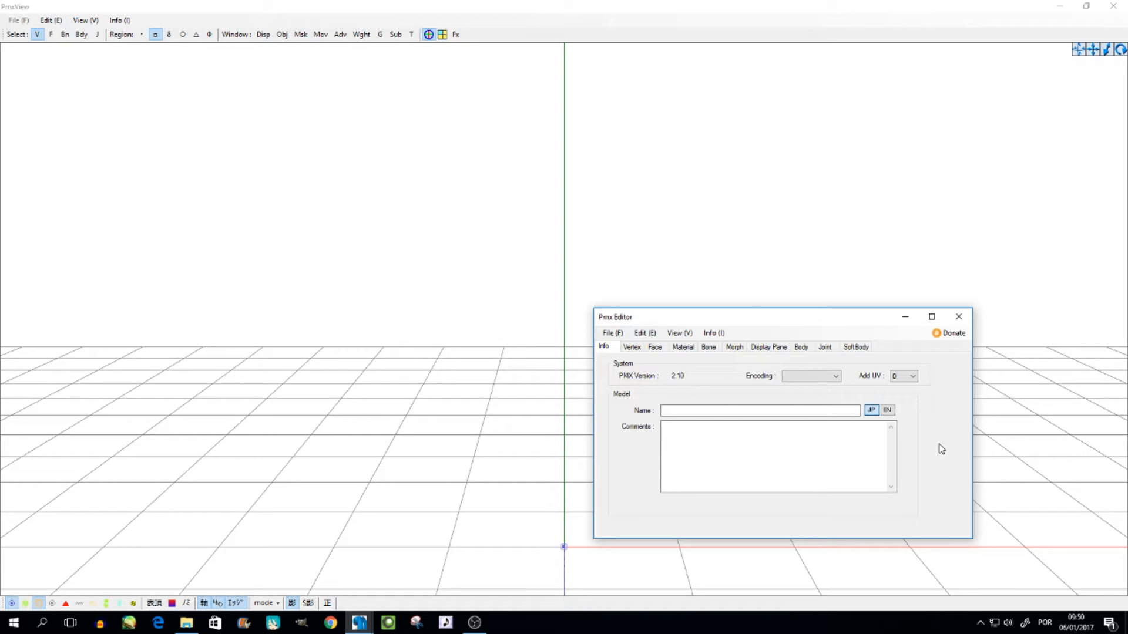
pyautogui.moveTo(468, 622)
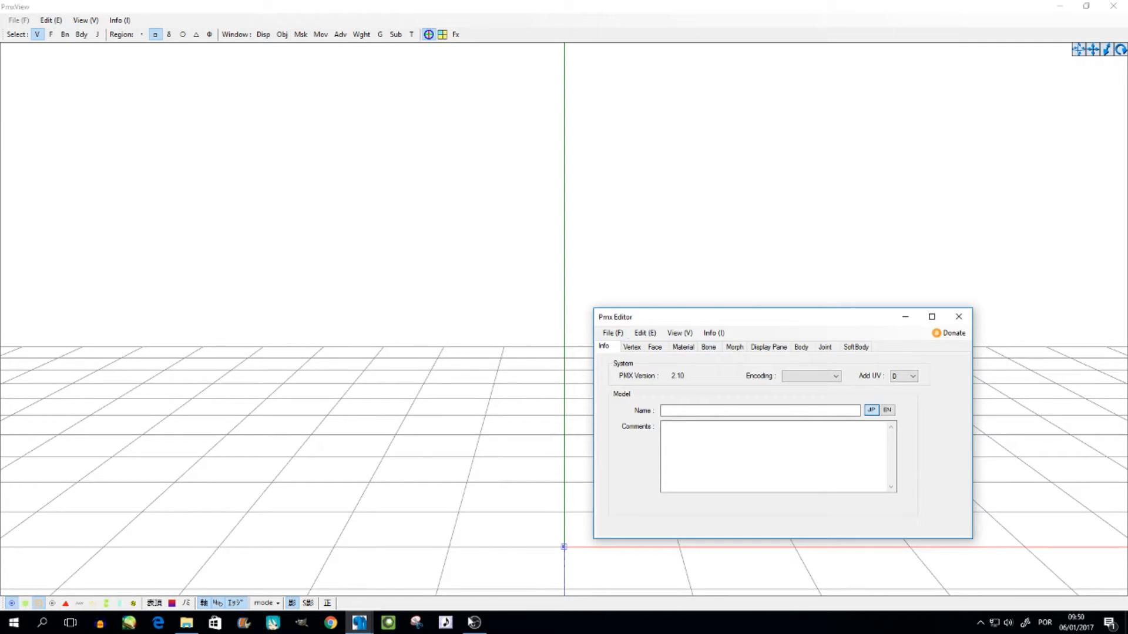
# Bring untitled.pmd from the Bangle folder into PmxEditor to get its size options
pyautogui.click(186, 623)
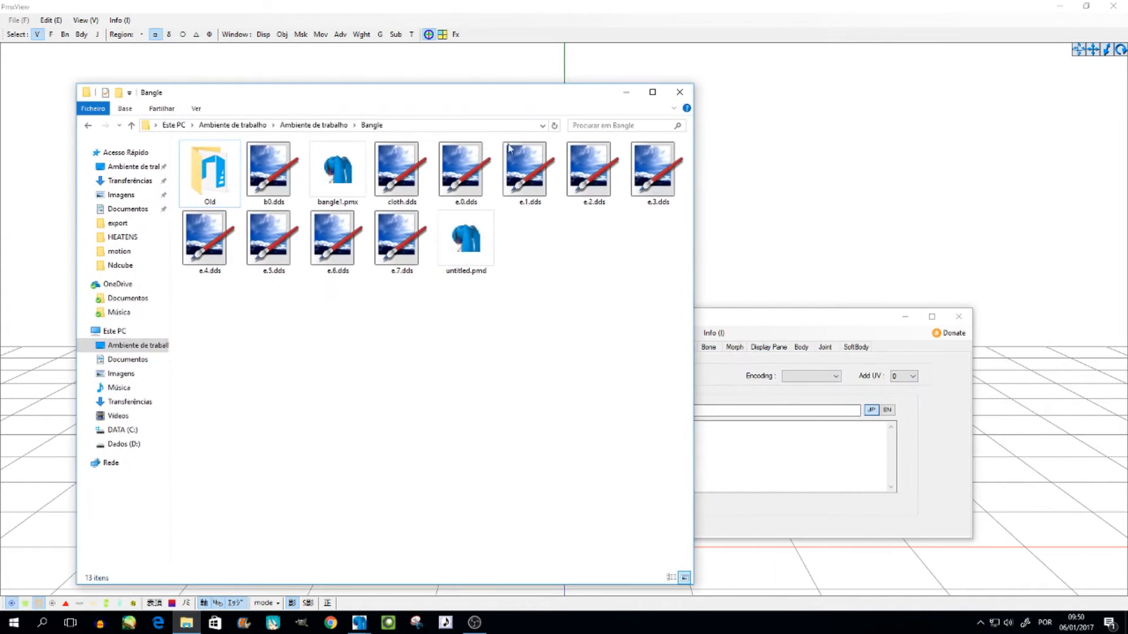
pyautogui.click(465, 237)
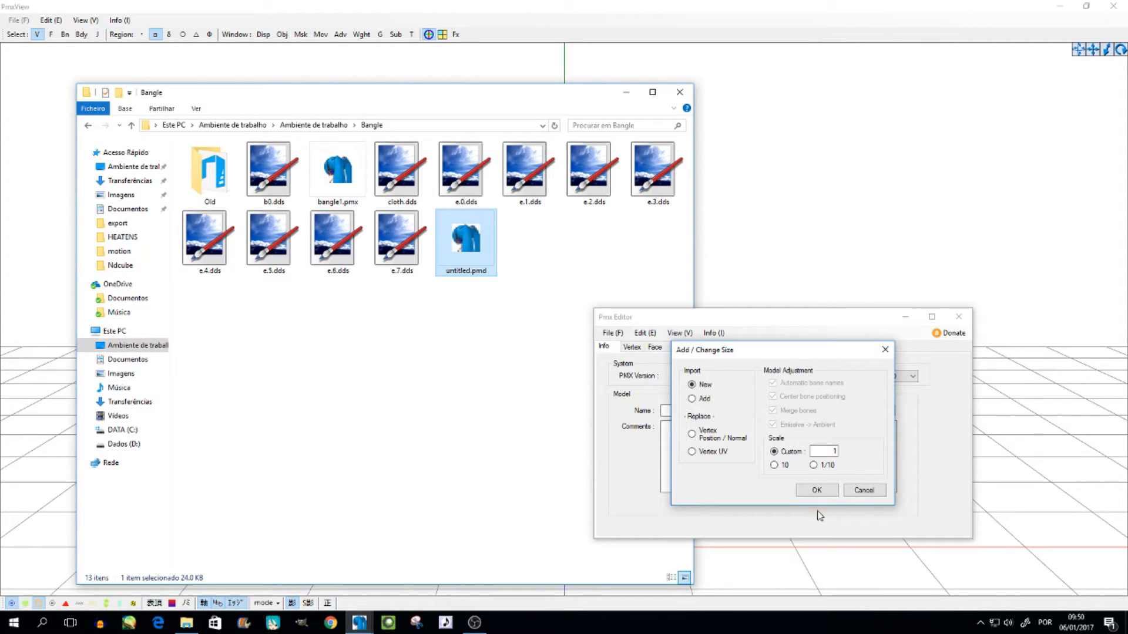
# Accept the import at scale 1 and view the grey Blenderエクスポート figure in PmxView
pyautogui.click(815, 489)
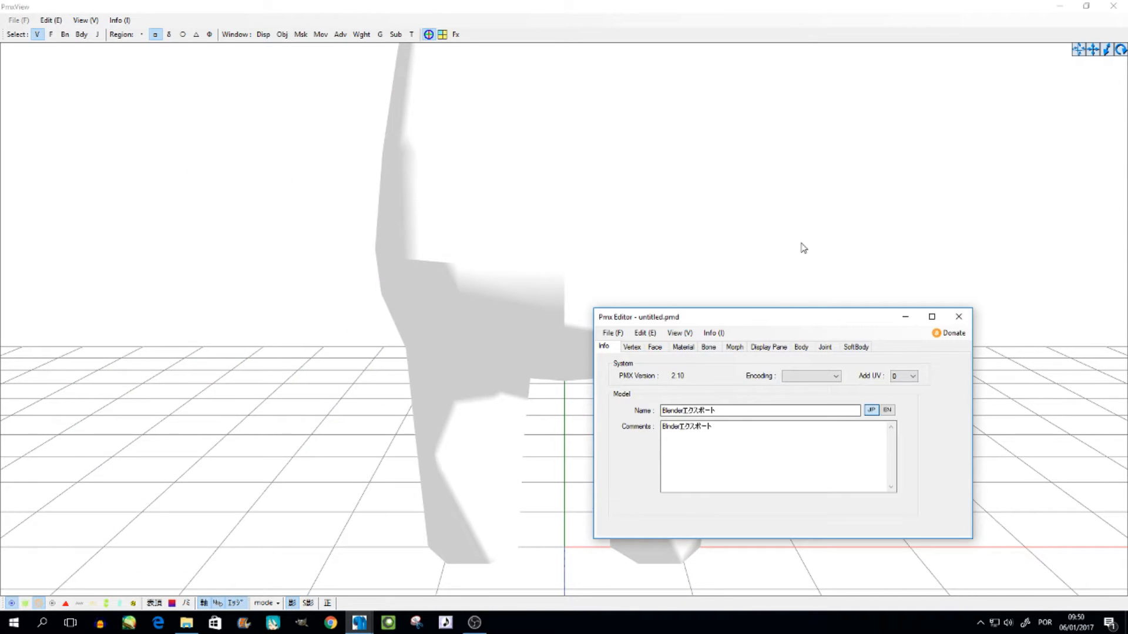
pyautogui.click(958, 317)
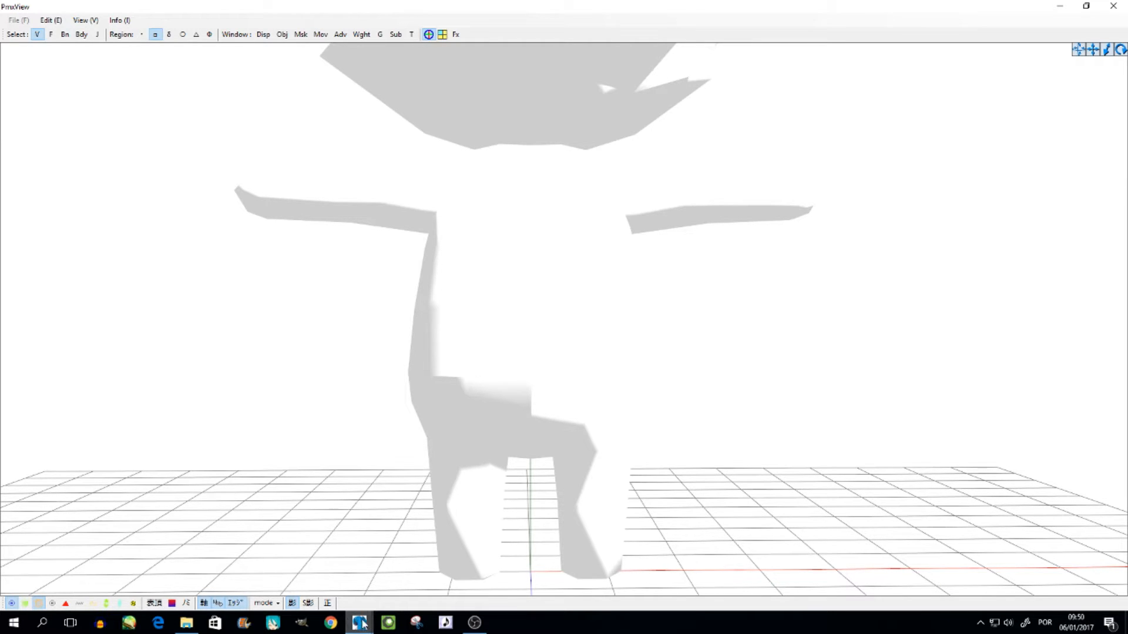
pyautogui.moveTo(360, 622)
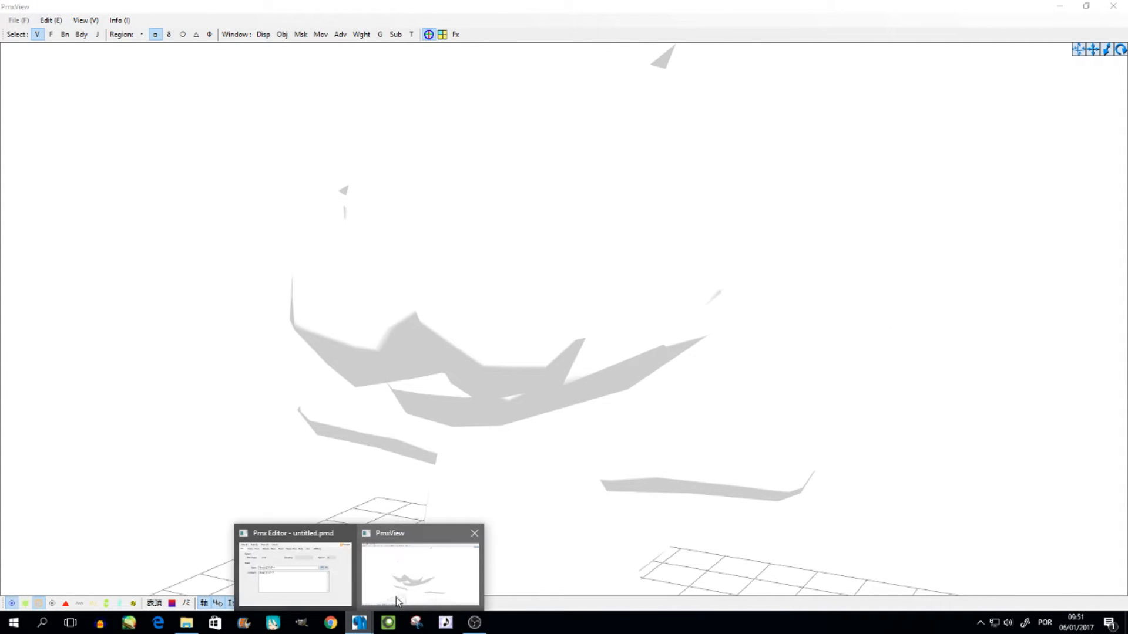
# Scale the model by 1.5 with the Size Change Tool
pyautogui.click(293, 568)
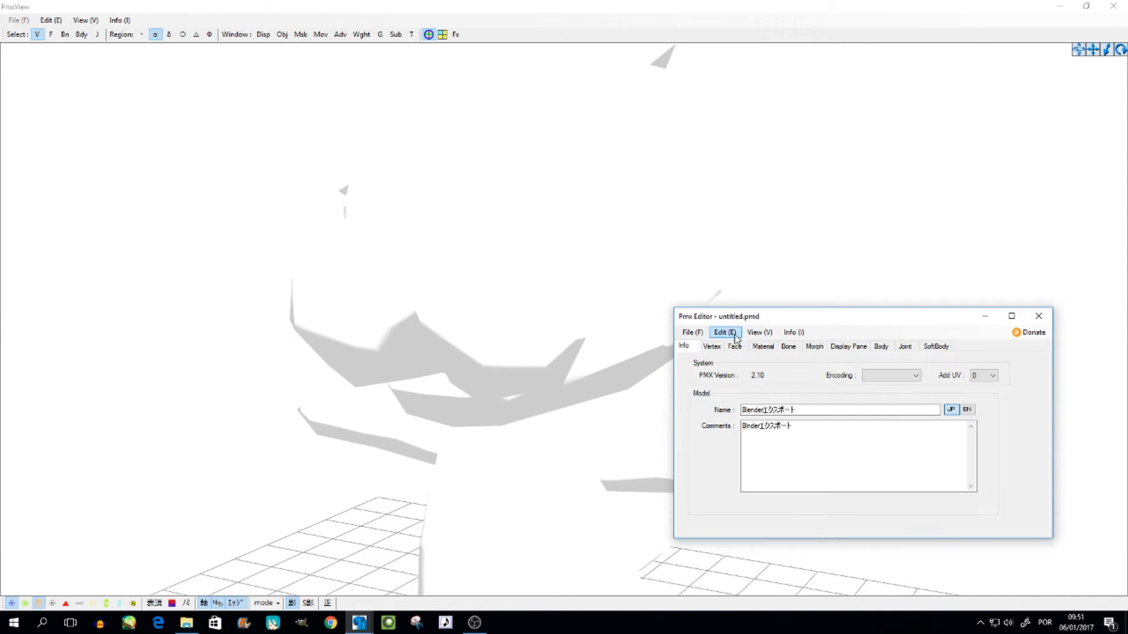
pyautogui.click(724, 331)
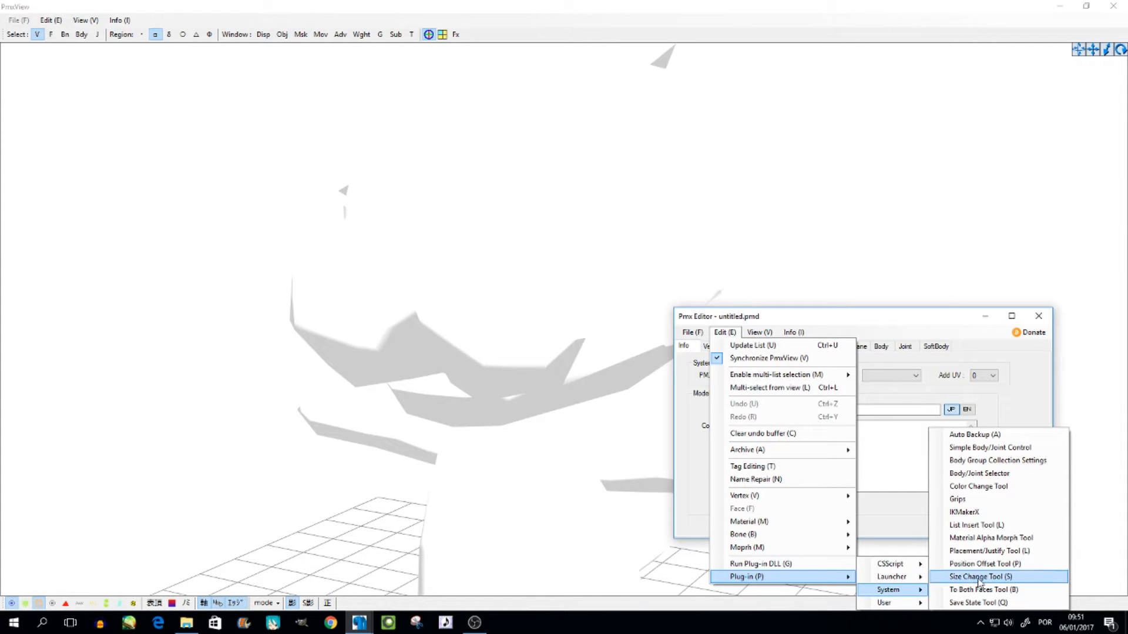
pyautogui.click(980, 576)
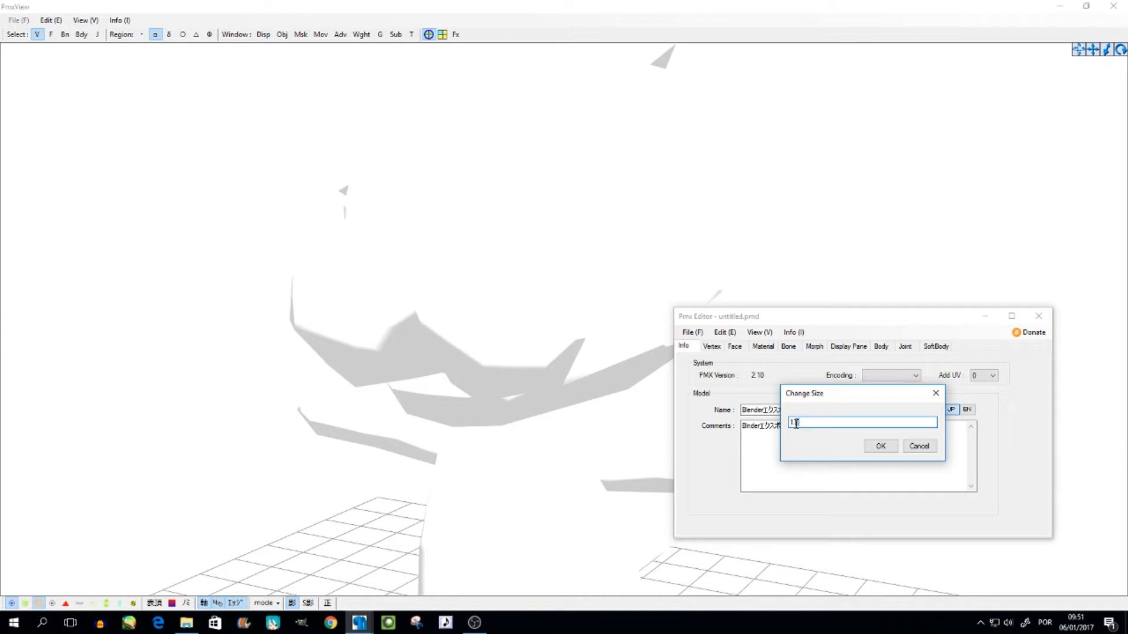
pyautogui.write('5')
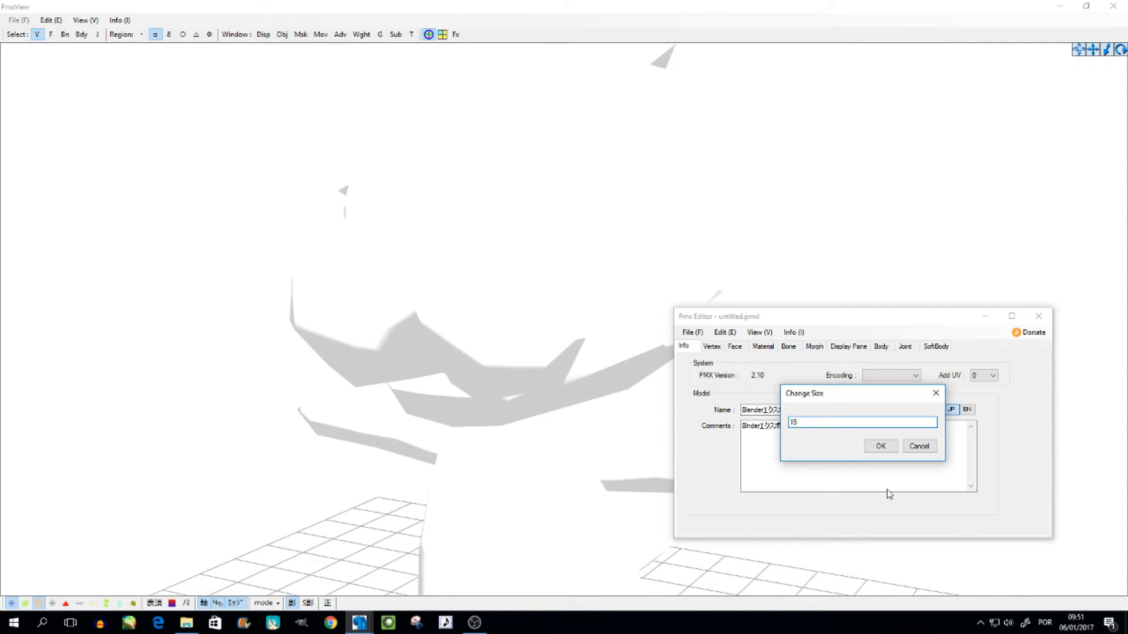
pyautogui.write('1.5')
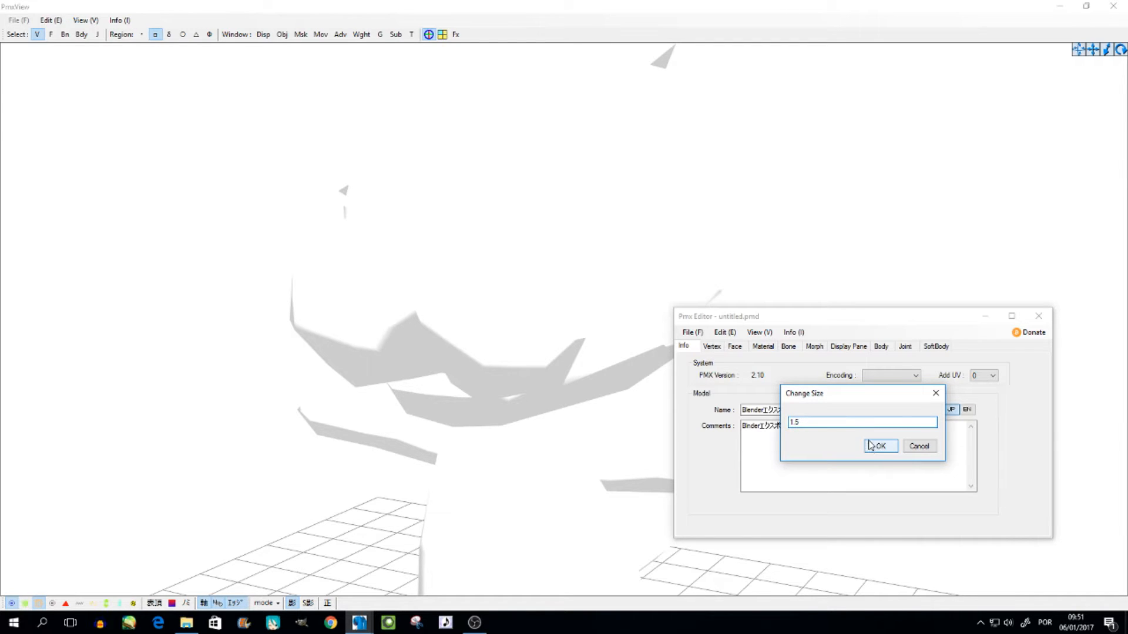
pyautogui.click(880, 446)
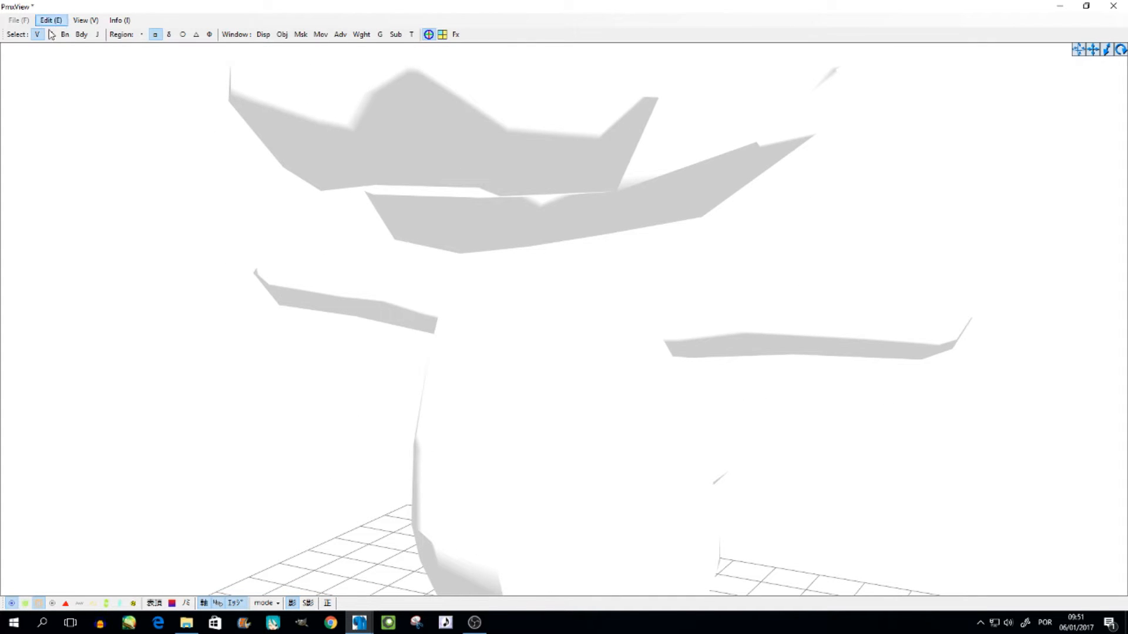
pyautogui.moveTo(358, 622)
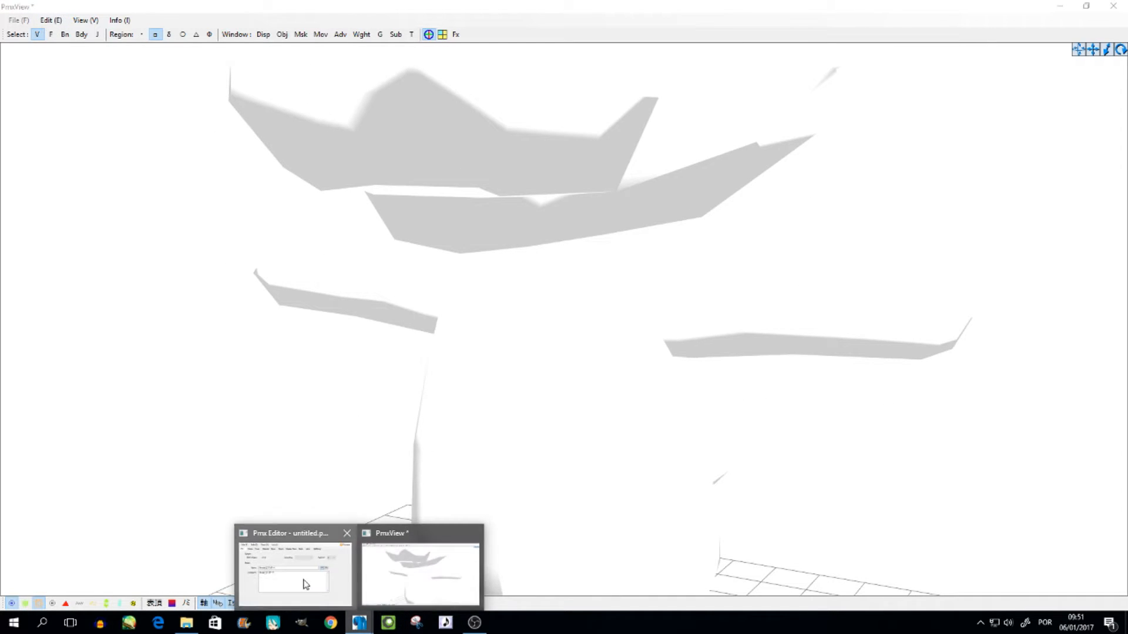
pyautogui.click(293, 568)
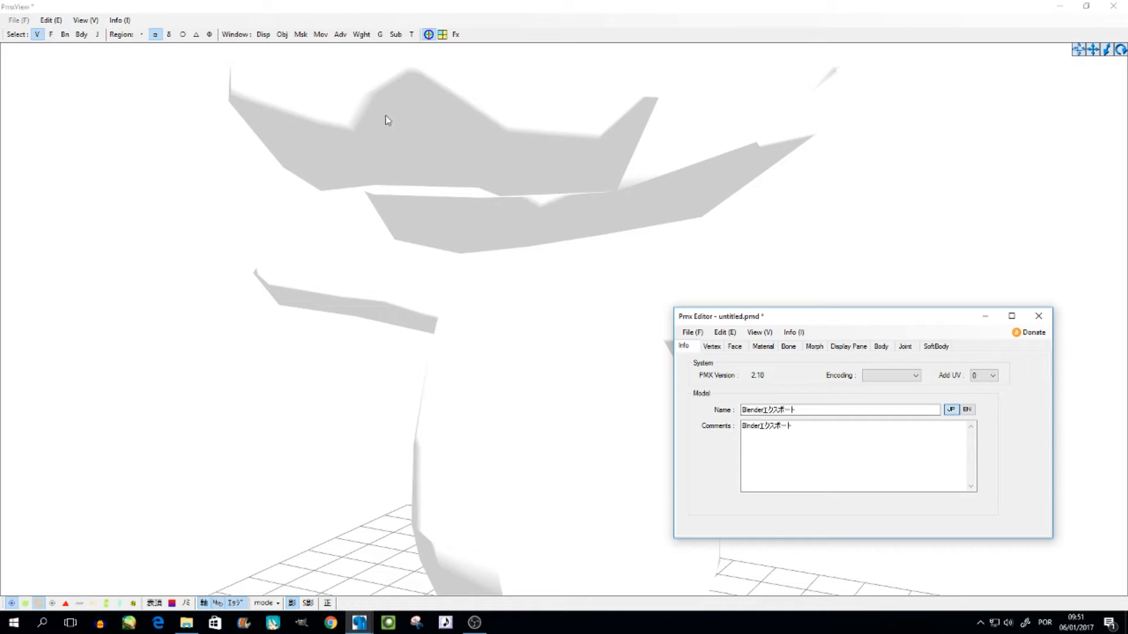
# Run the Size Change Tool again with a fractional factor to shrink the model
pyautogui.click(691, 331)
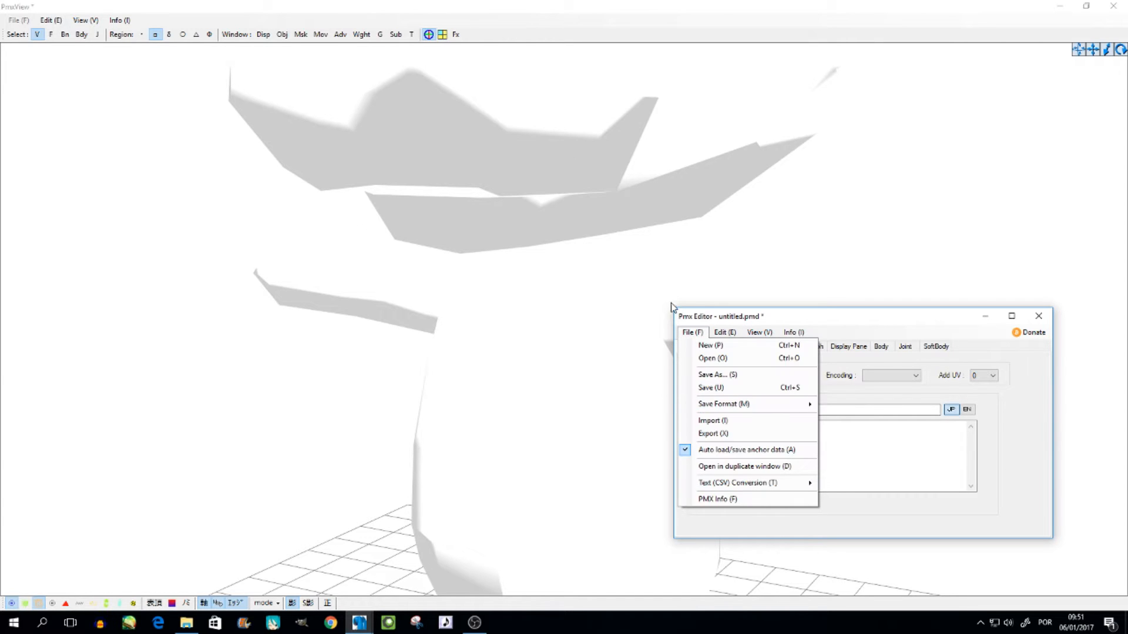
pyautogui.click(724, 331)
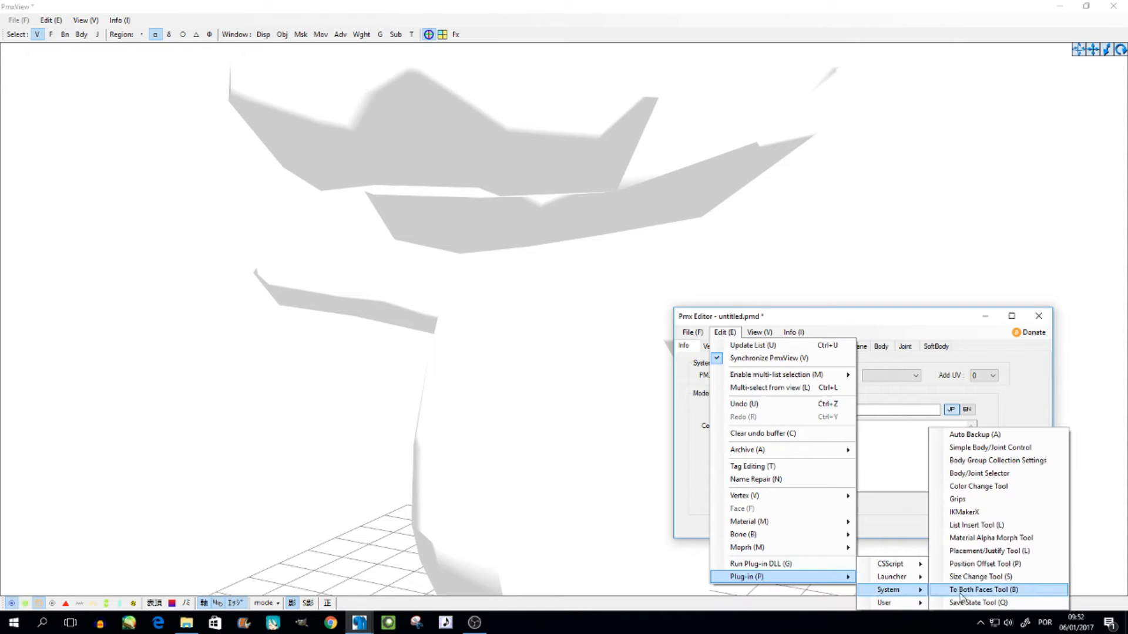
pyautogui.click(980, 576)
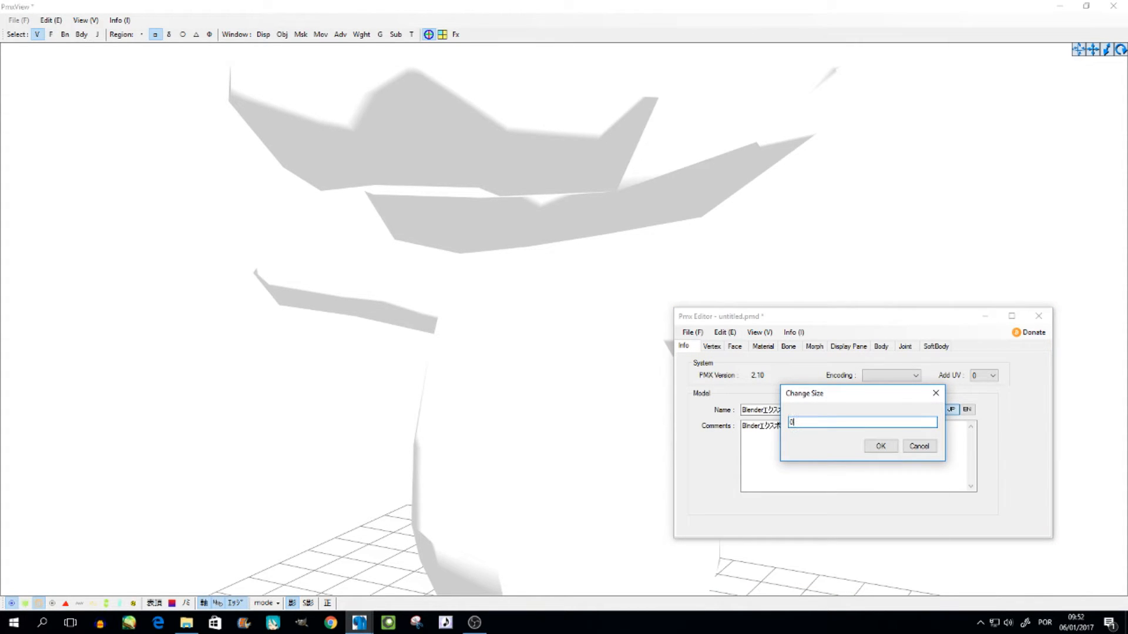
pyautogui.click(880, 445)
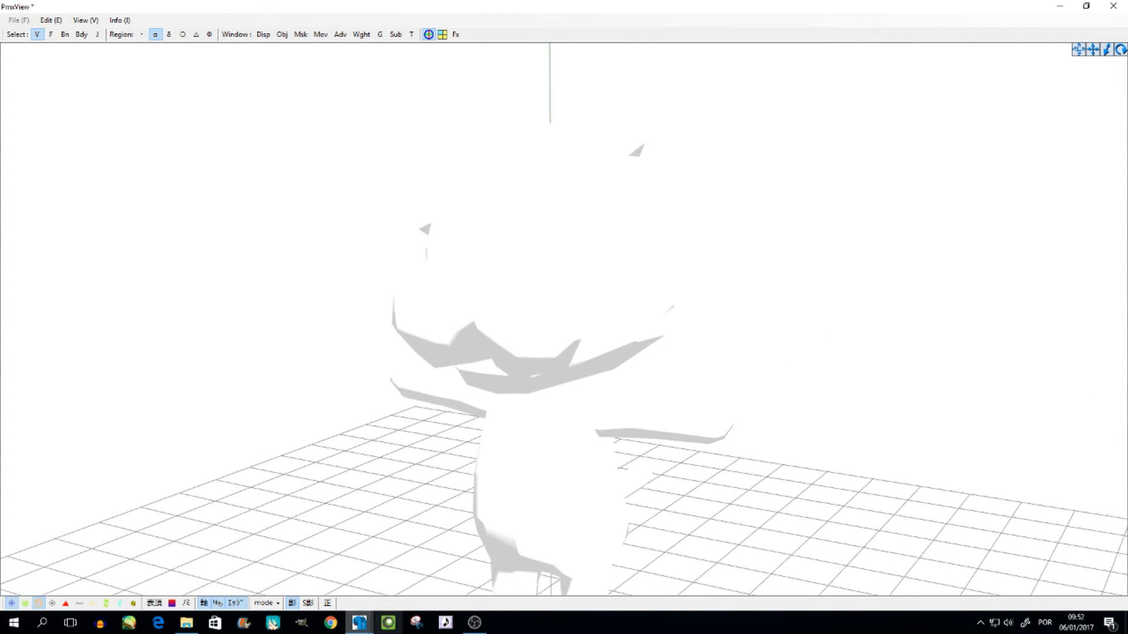
pyautogui.moveTo(358, 622)
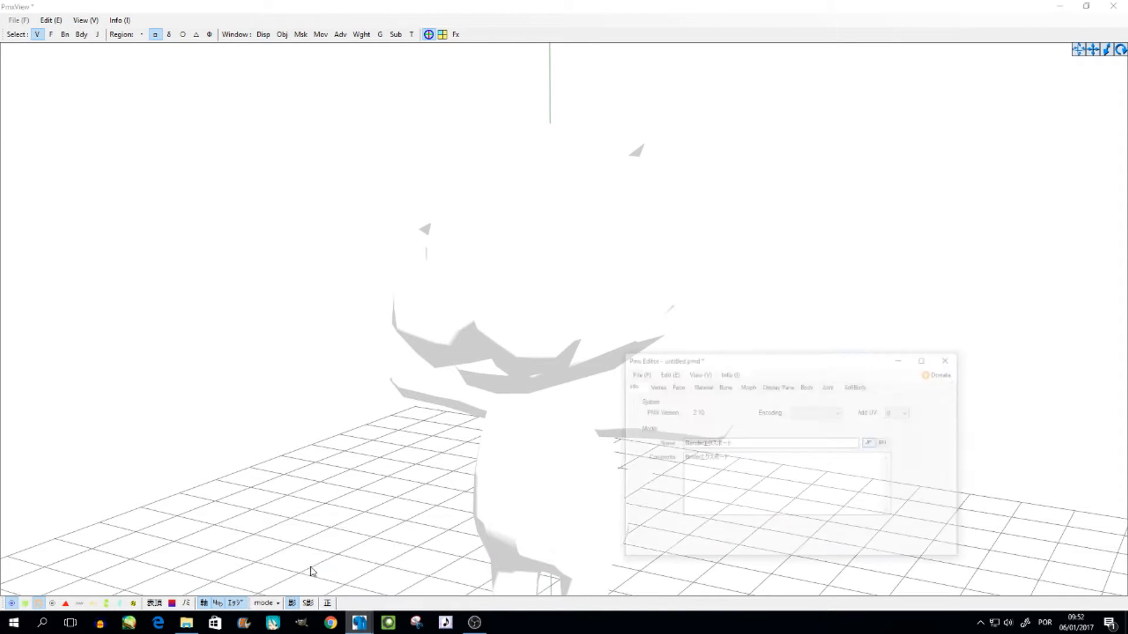
# Select material 材質1 in the Material tab and right-click b0.dds in Explorer
pyautogui.click(691, 331)
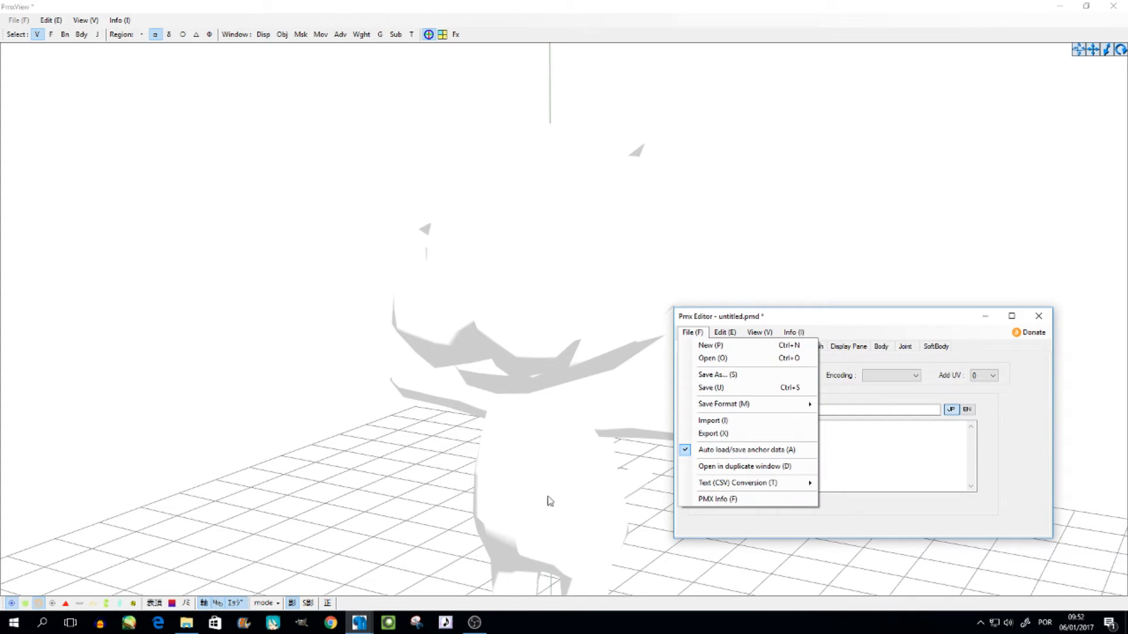
pyautogui.click(712, 358)
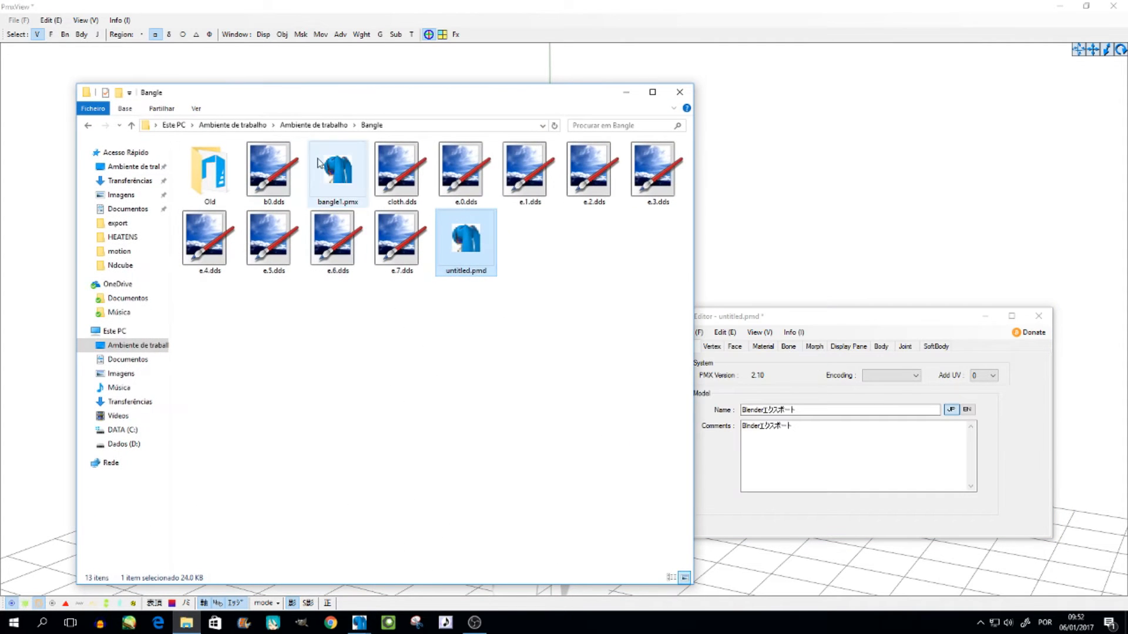
pyautogui.doubleClick(337, 170)
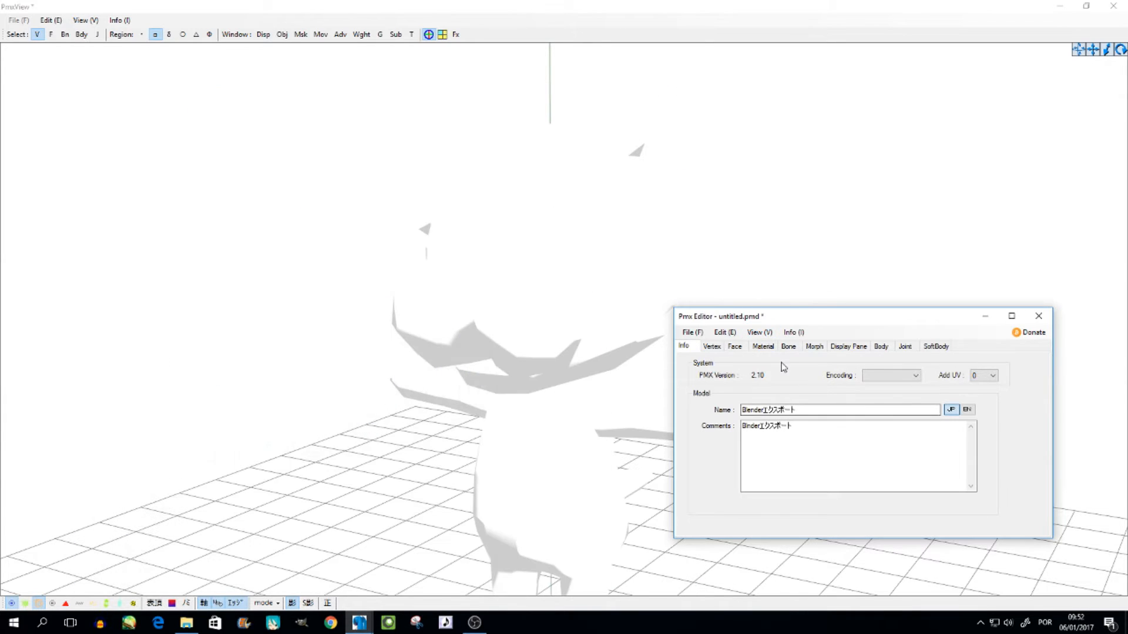
pyautogui.click(763, 347)
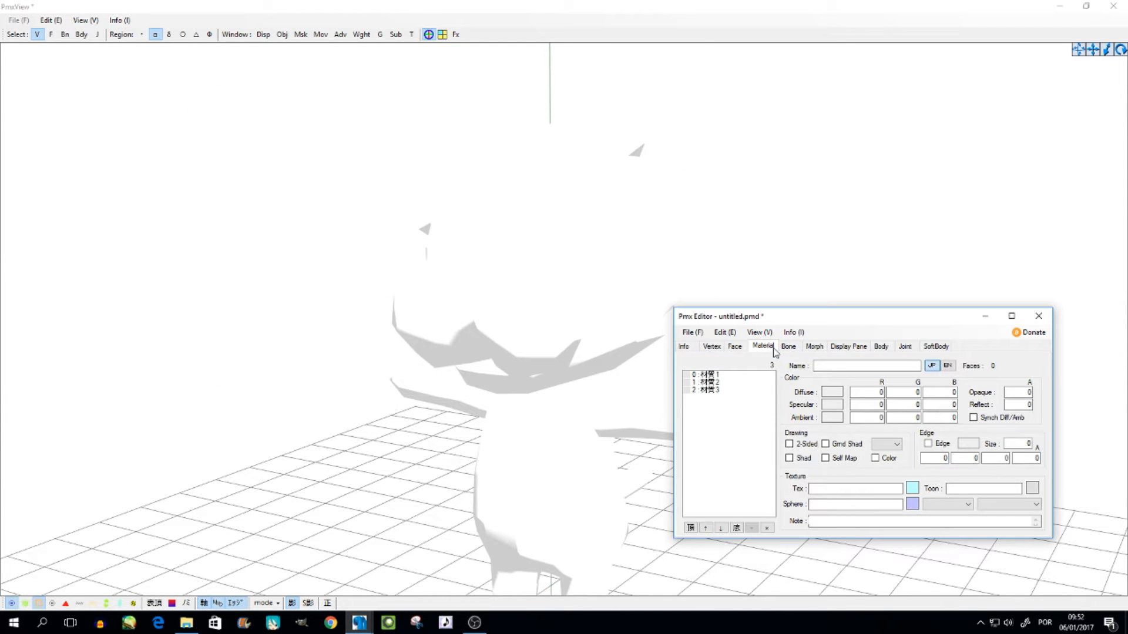
pyautogui.click(708, 374)
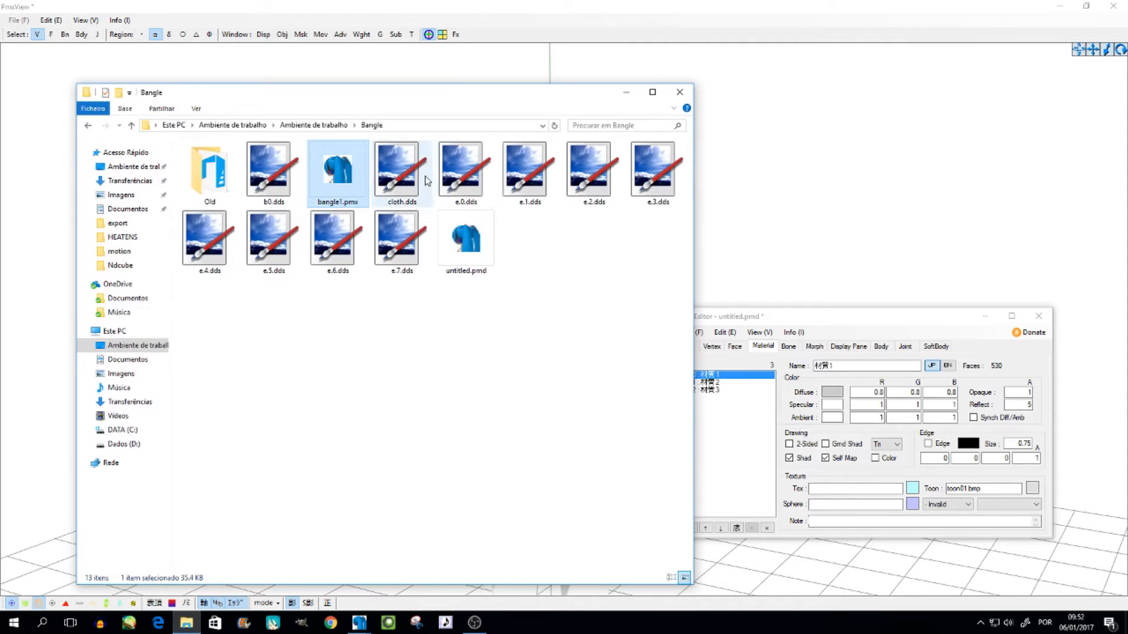
pyautogui.click(273, 170)
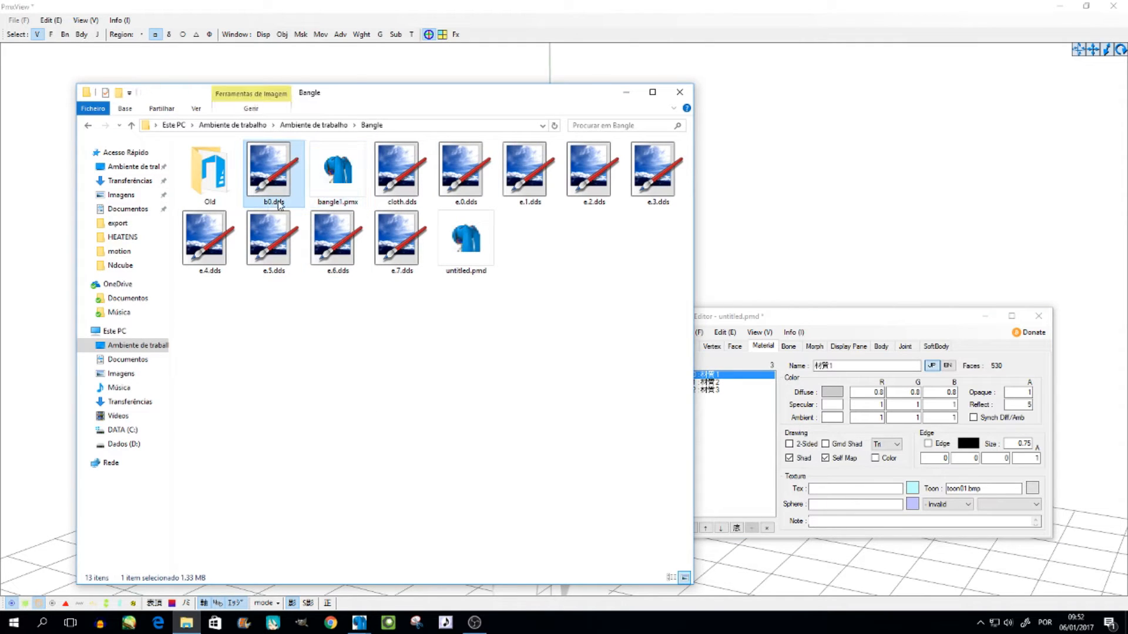
pyautogui.rightClick(273, 201)
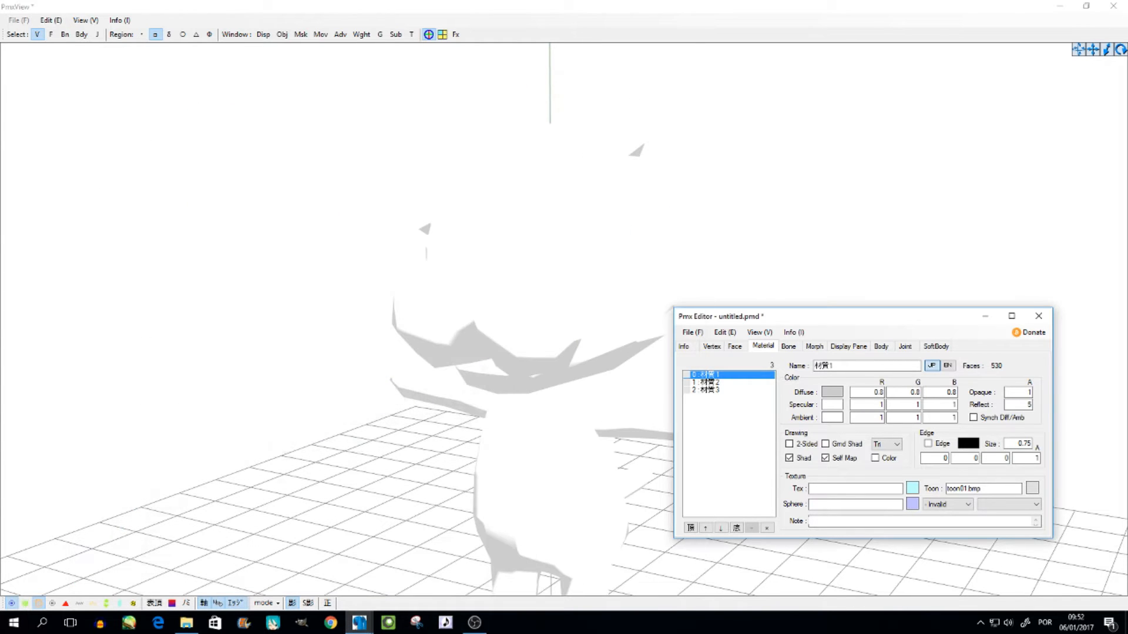
# Paste b0.dds into the first material's Tex field and check the preview
pyautogui.click(855, 488)
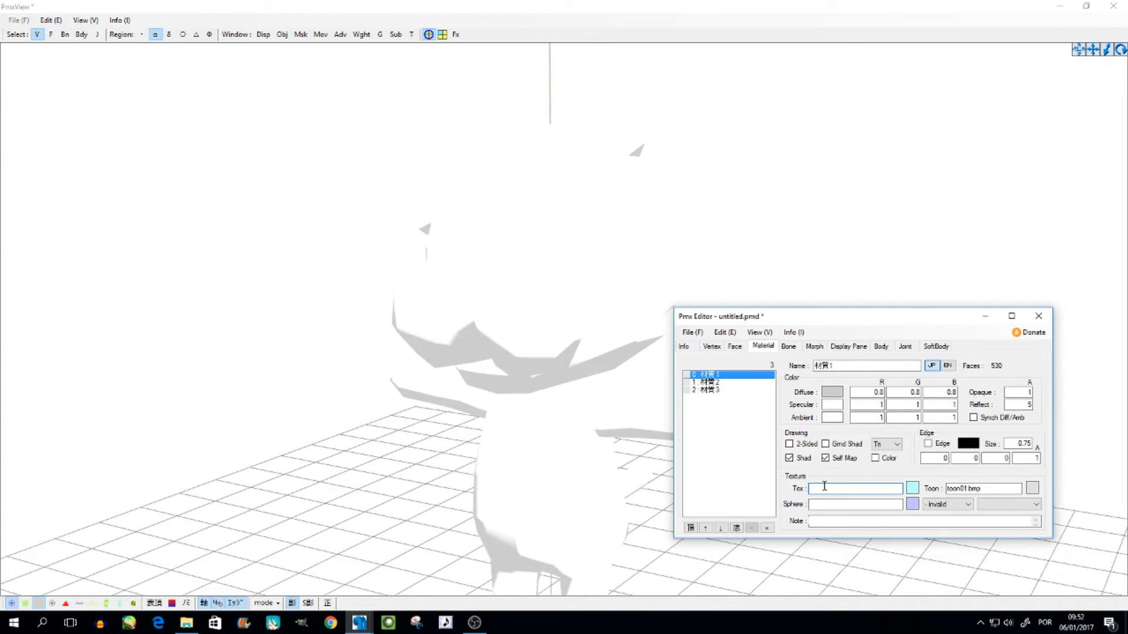
pyautogui.rightClick(854, 488)
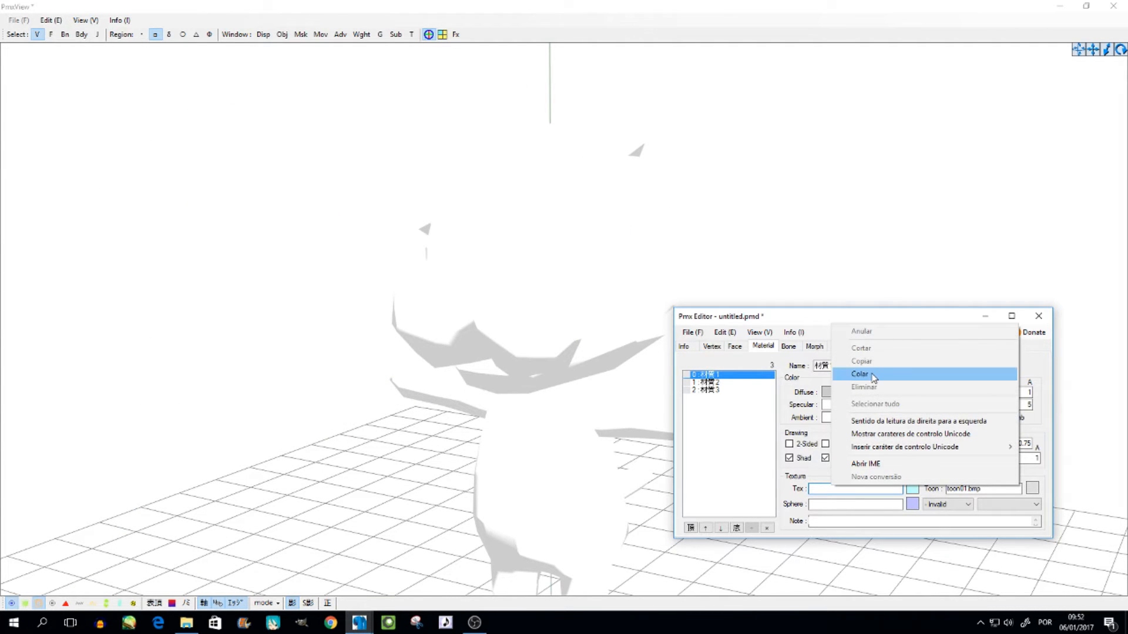
pyautogui.click(861, 374)
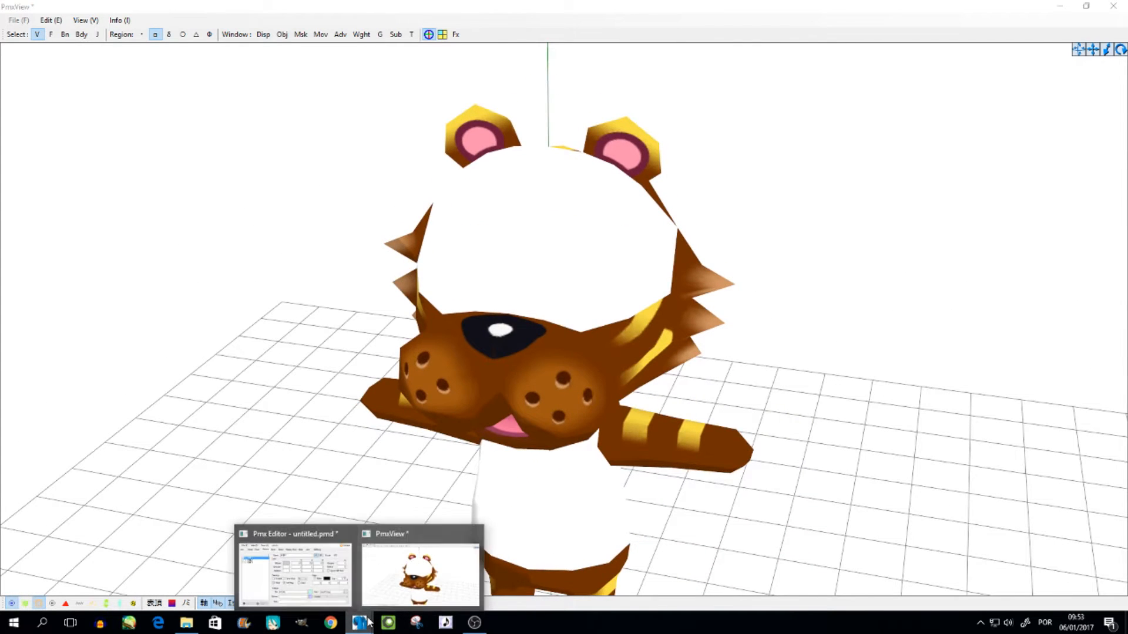
pyautogui.click(293, 572)
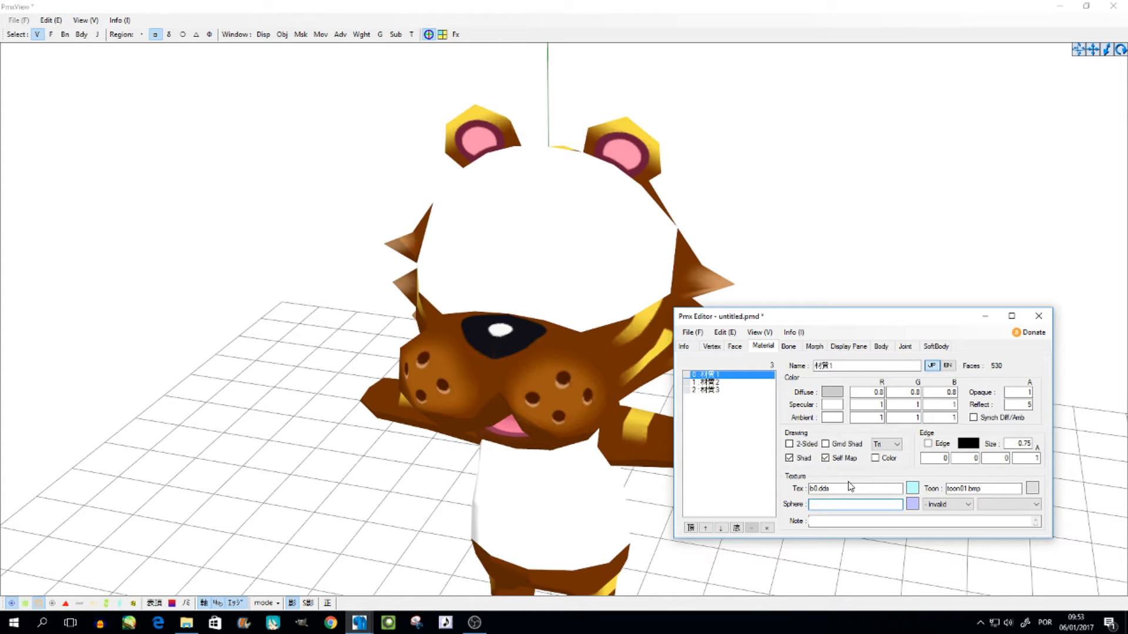
pyautogui.click(854, 504)
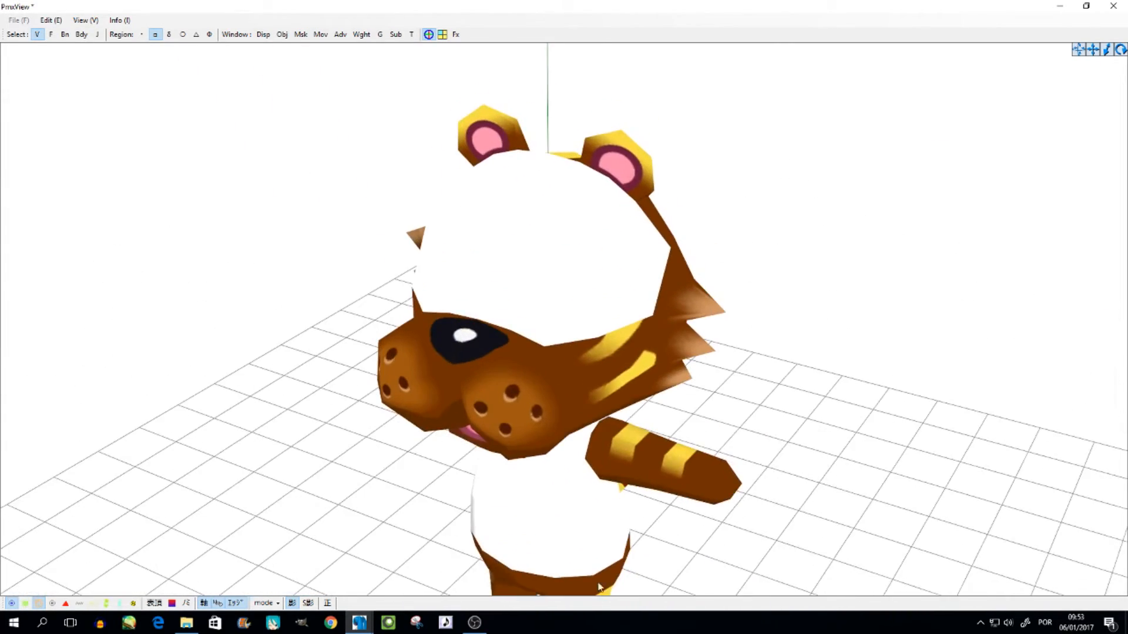
pyautogui.moveTo(359, 621)
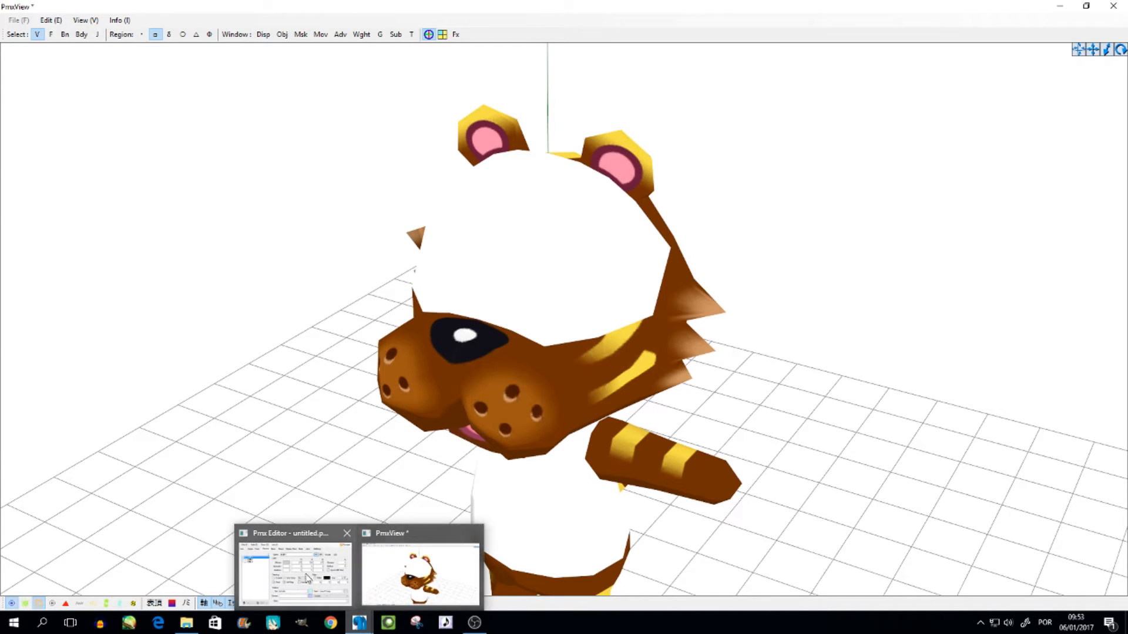
pyautogui.click(293, 571)
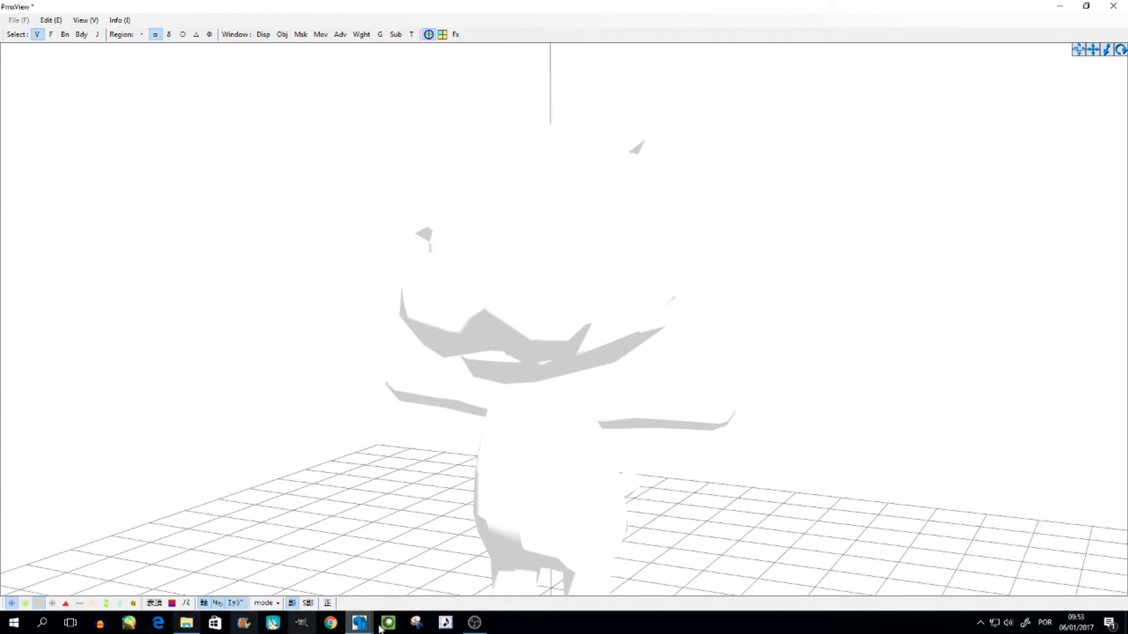
# Open bangle1.pmx from Explorer, discarding the unsaved untitled model
pyautogui.click(358, 622)
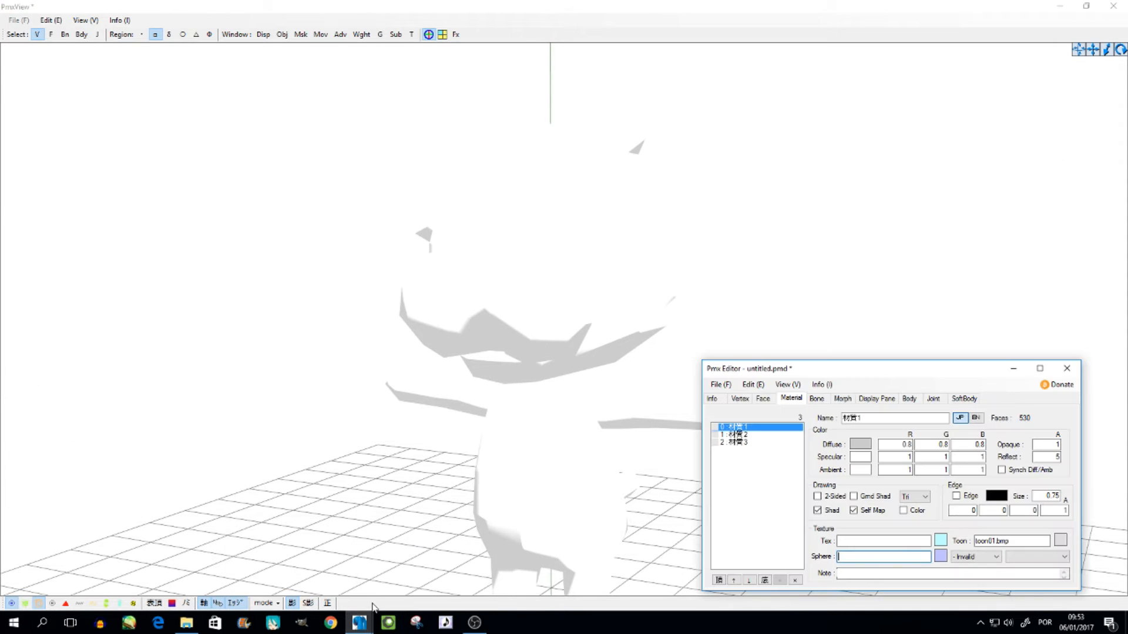
pyautogui.click(719, 385)
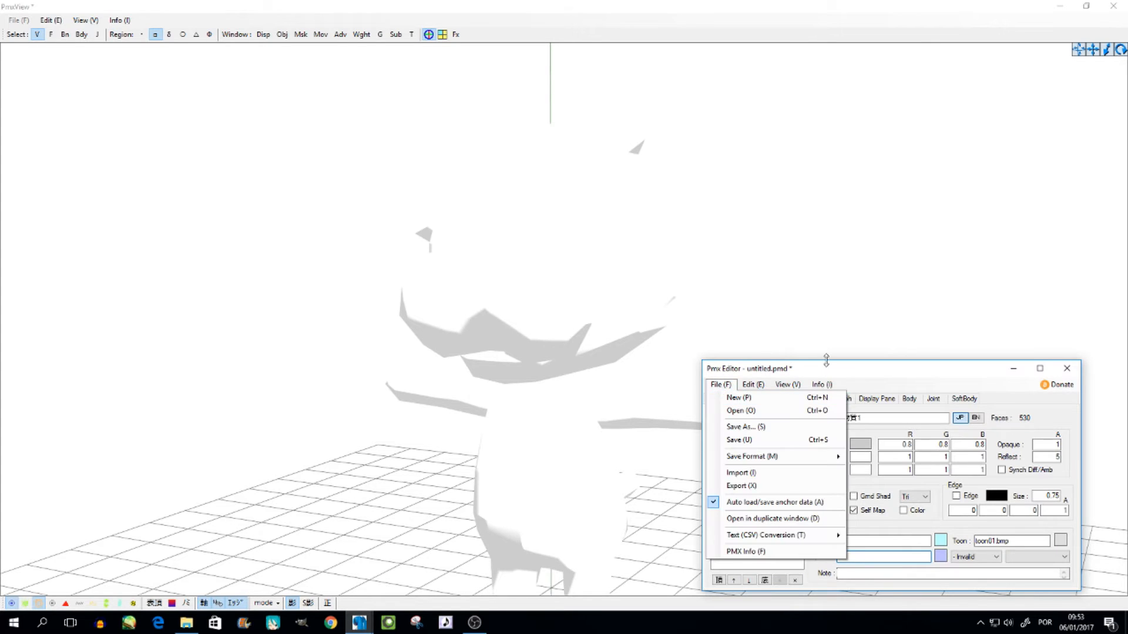
pyautogui.click(740, 410)
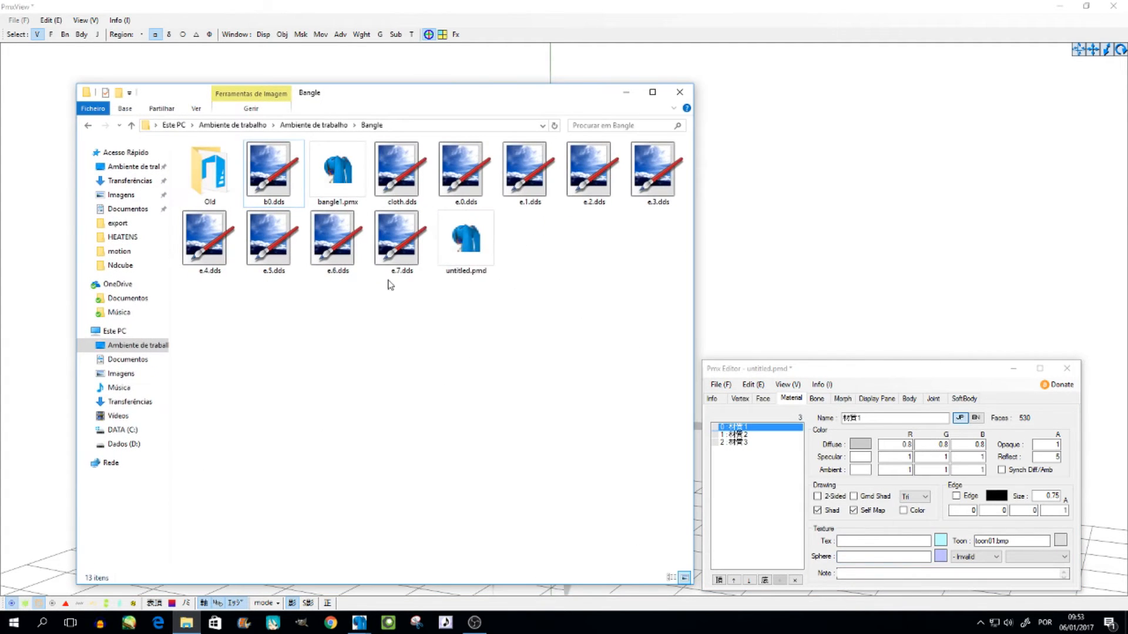
pyautogui.doubleClick(338, 169)
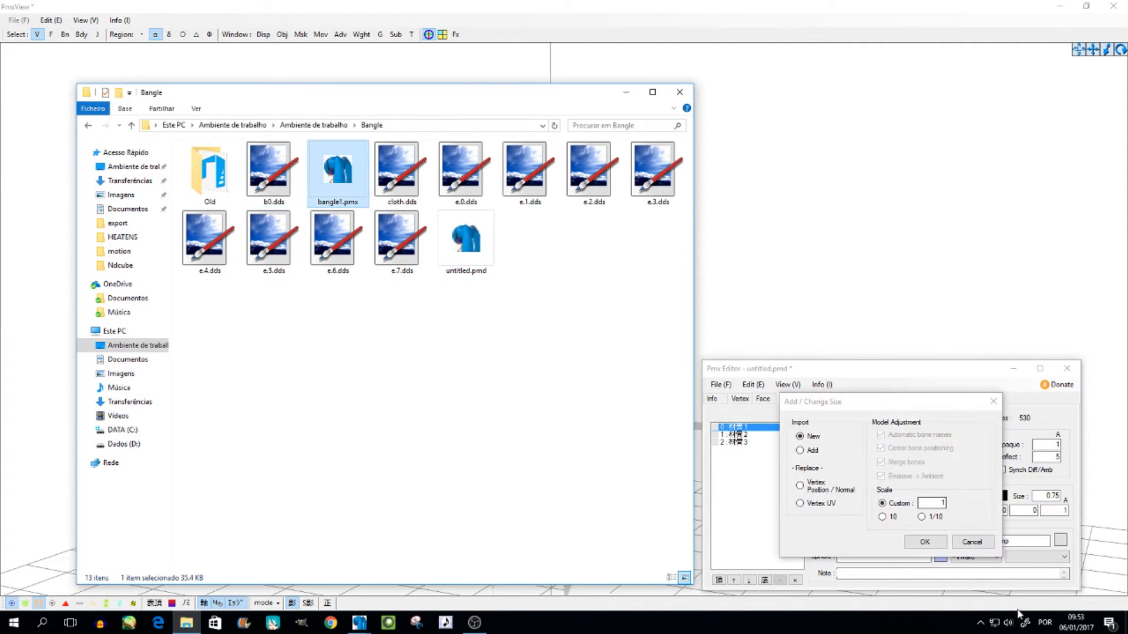
pyautogui.click(925, 542)
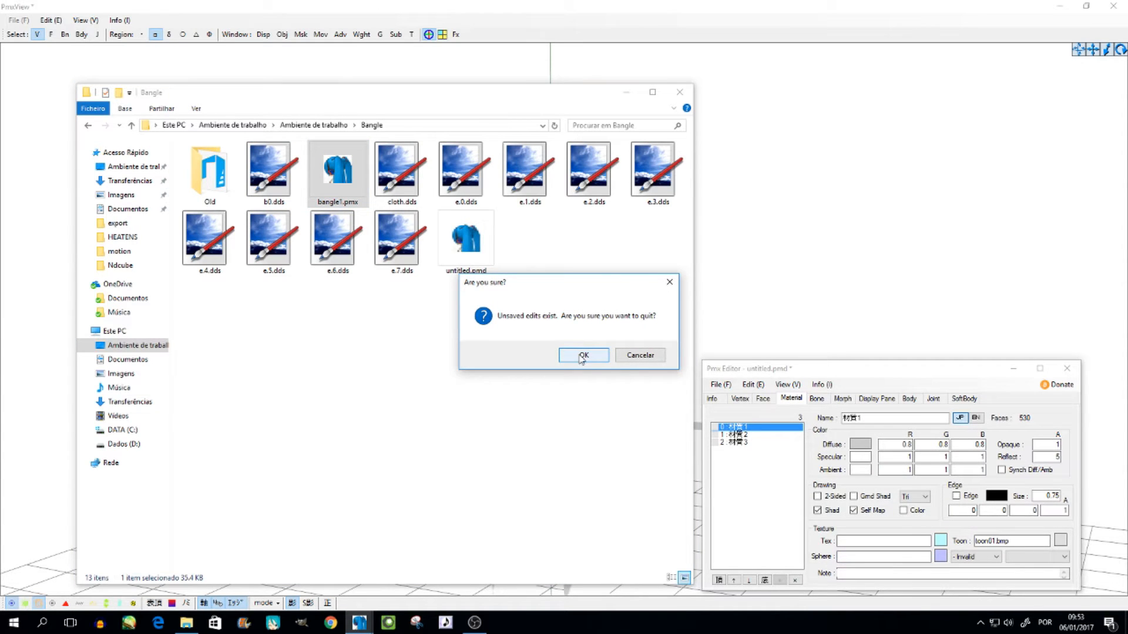
pyautogui.click(582, 355)
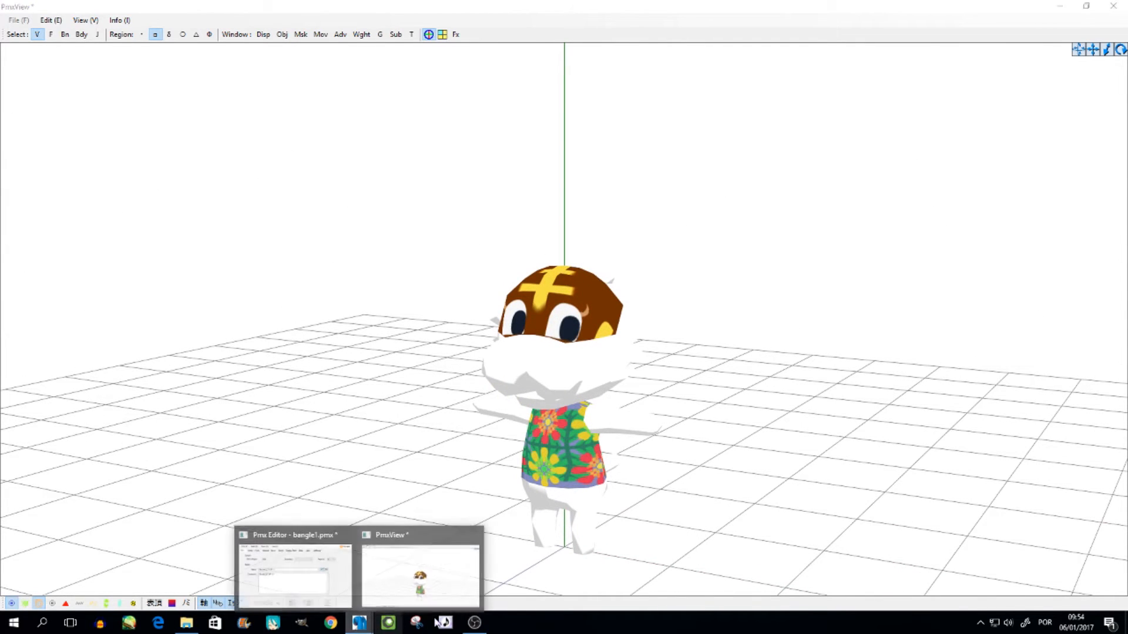
# Enter b0.dds as material 0's texture to show the tiger's striped fur
pyautogui.click(293, 568)
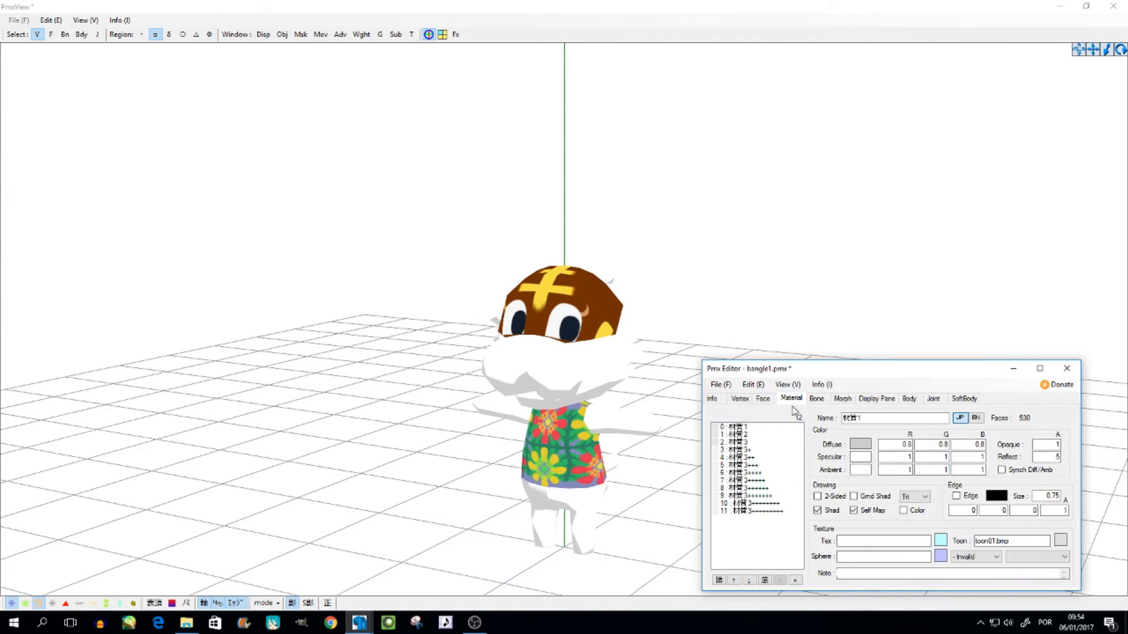
pyautogui.click(737, 427)
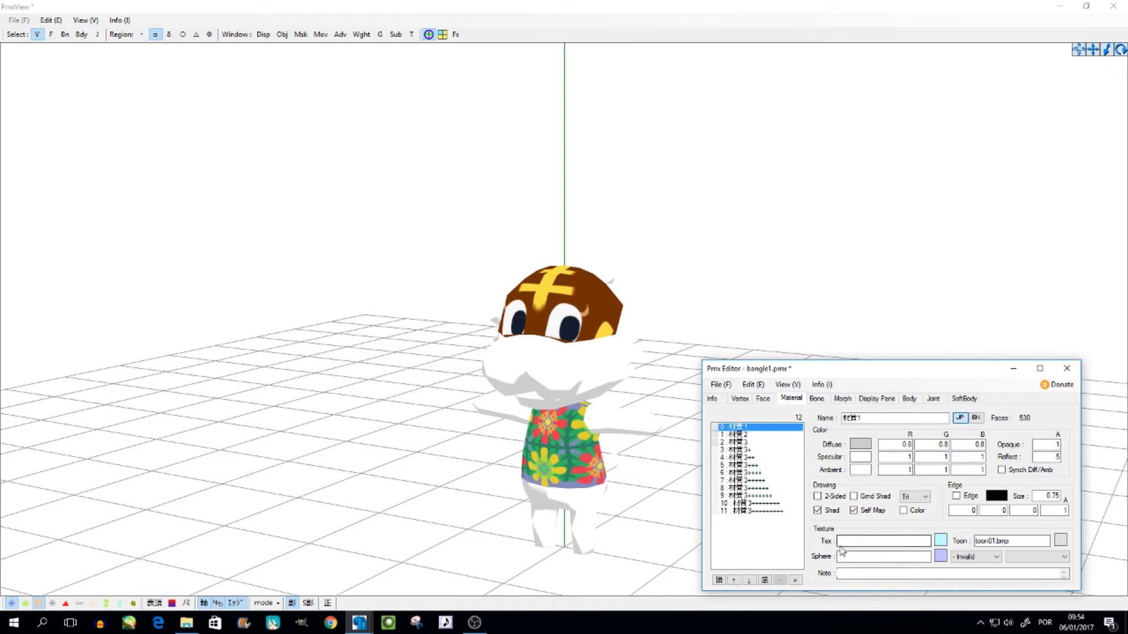
pyautogui.write('b0.dds')
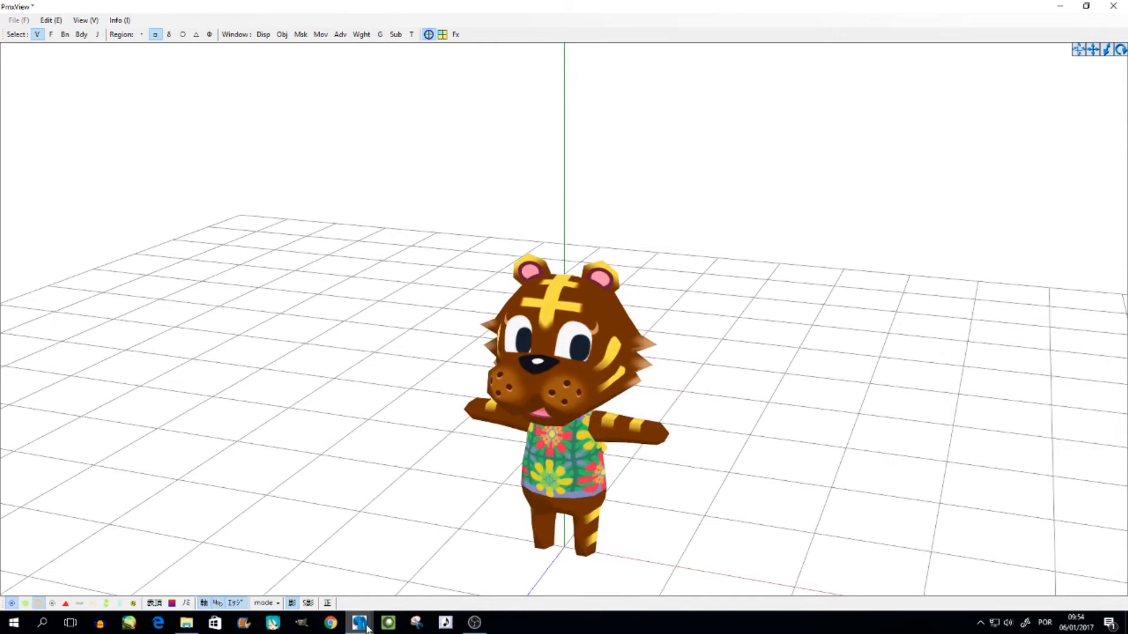
pyautogui.click(359, 622)
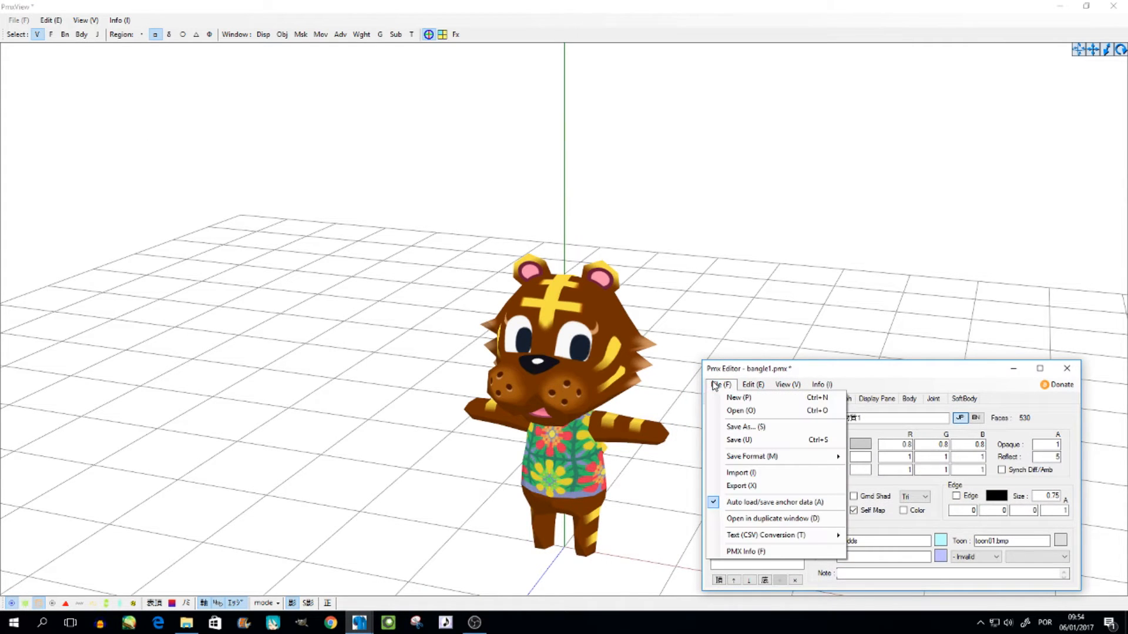
# Import the TDA Miku Base pmx from MMD > Anita as an added model
pyautogui.click(736, 397)
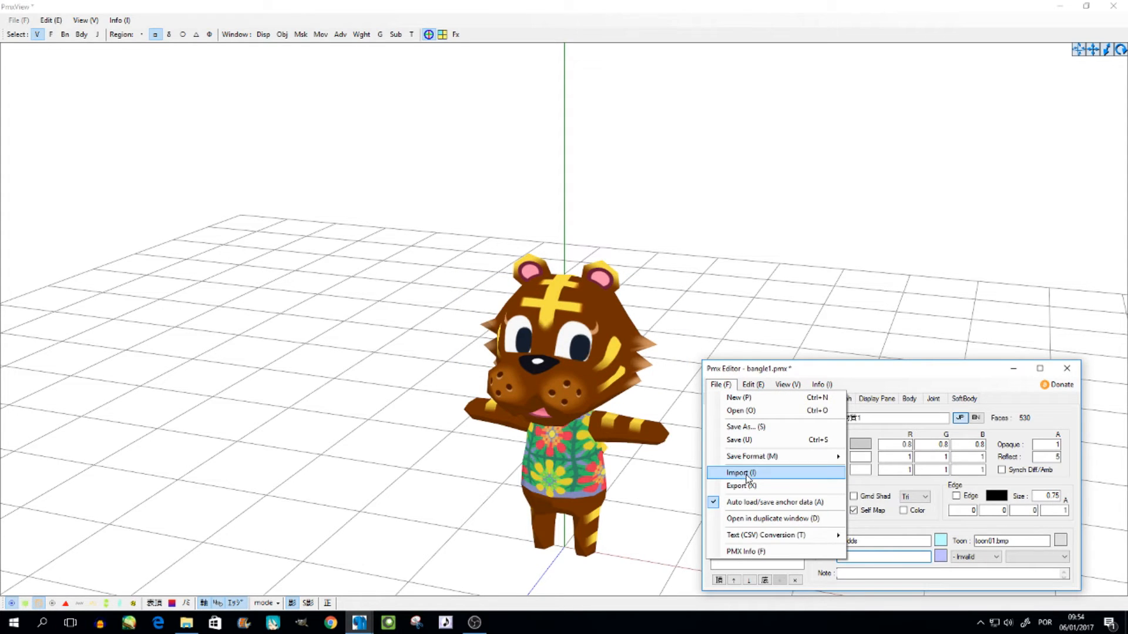
pyautogui.click(737, 472)
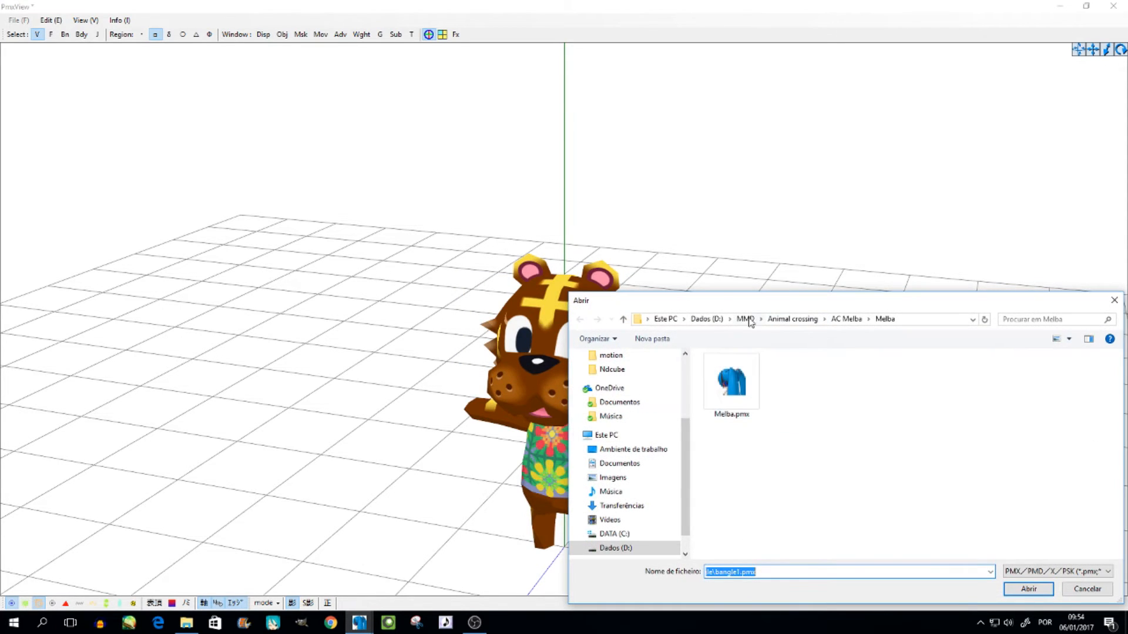
pyautogui.click(744, 318)
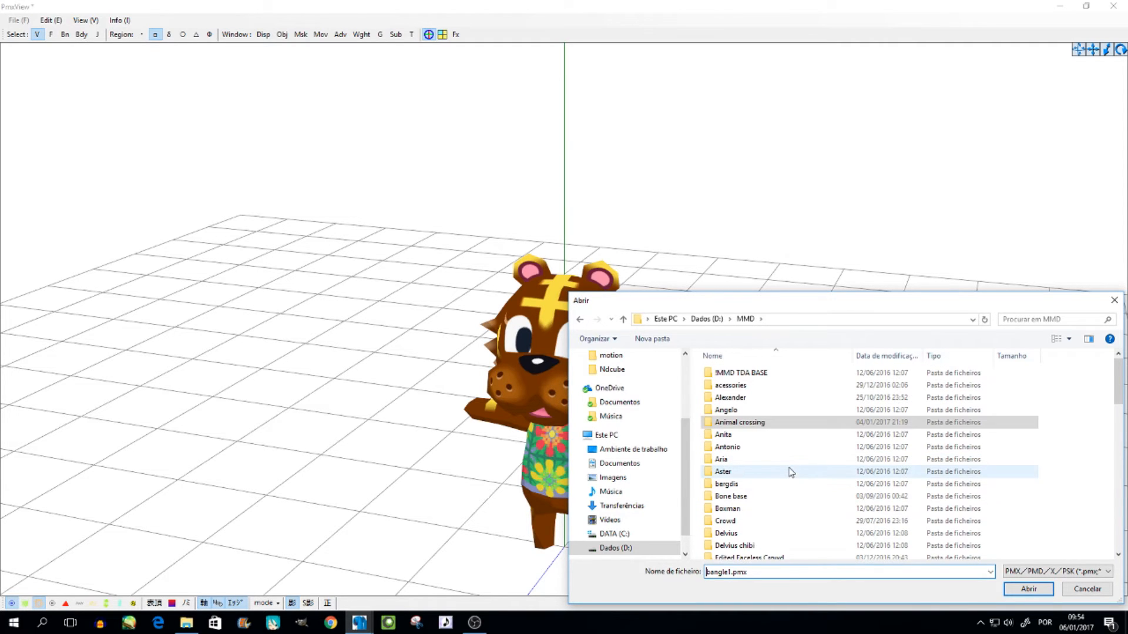
pyautogui.doubleClick(727, 447)
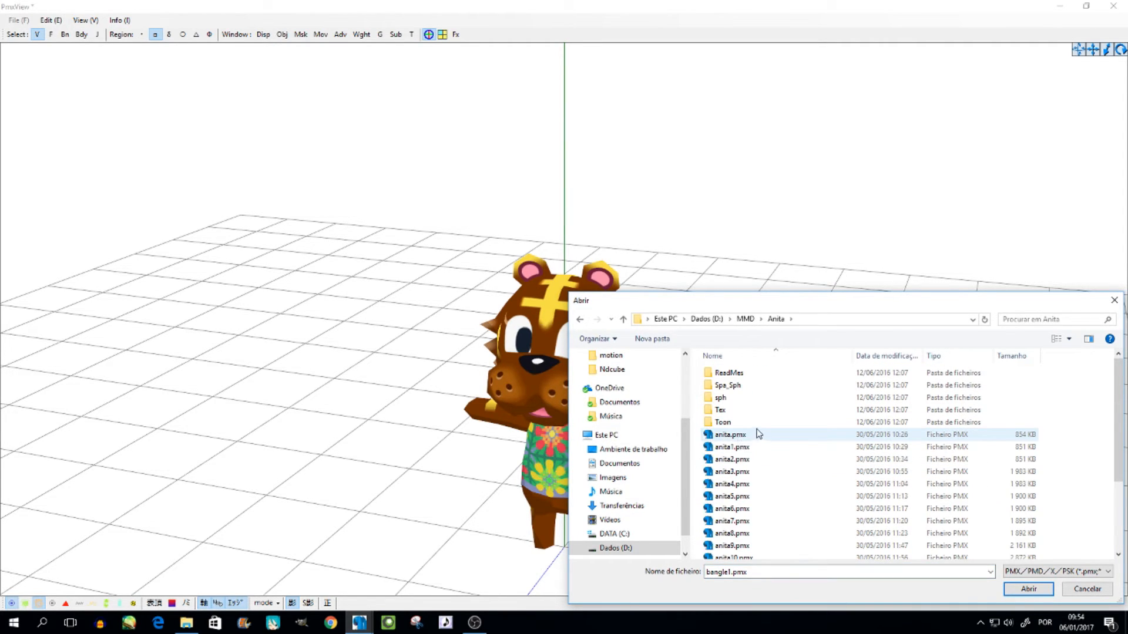
pyautogui.scroll(-3)
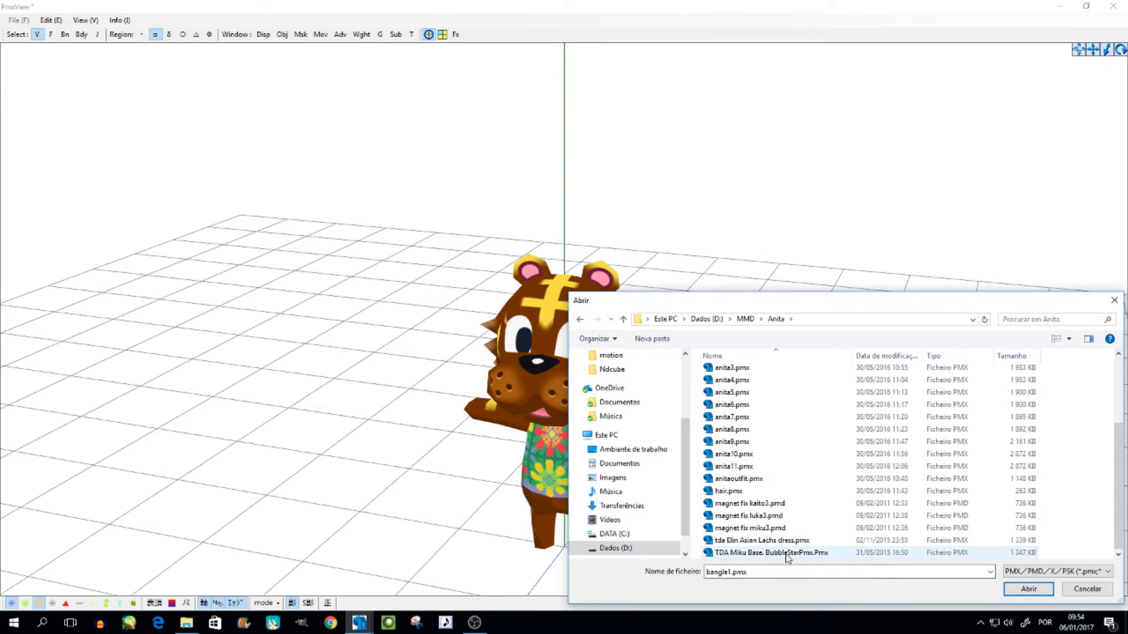
pyautogui.click(1027, 589)
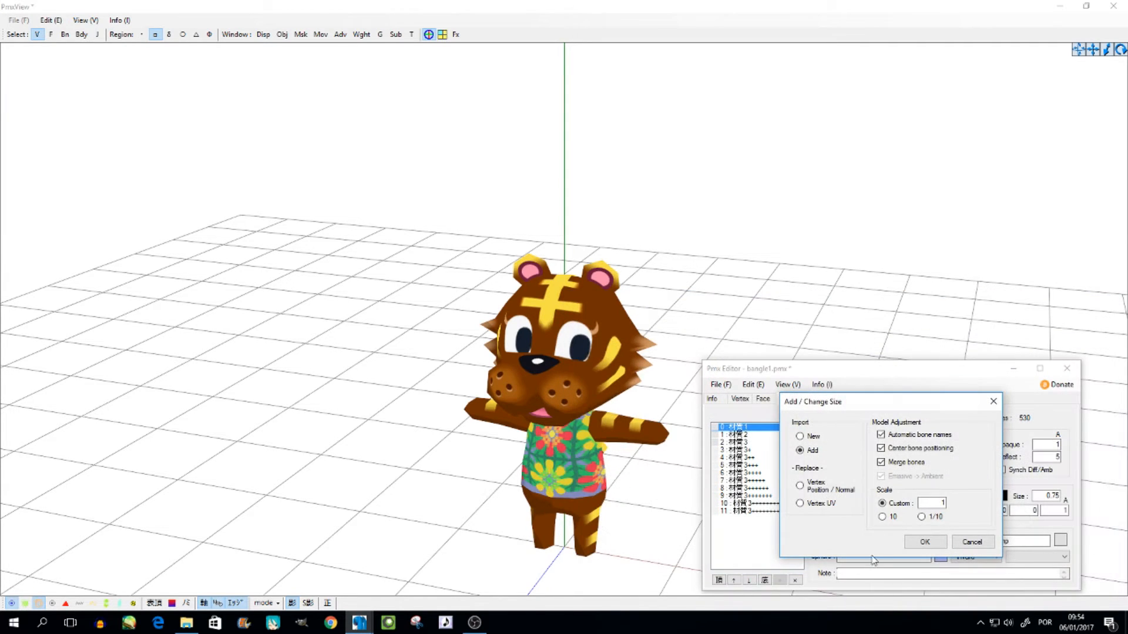
pyautogui.click(925, 542)
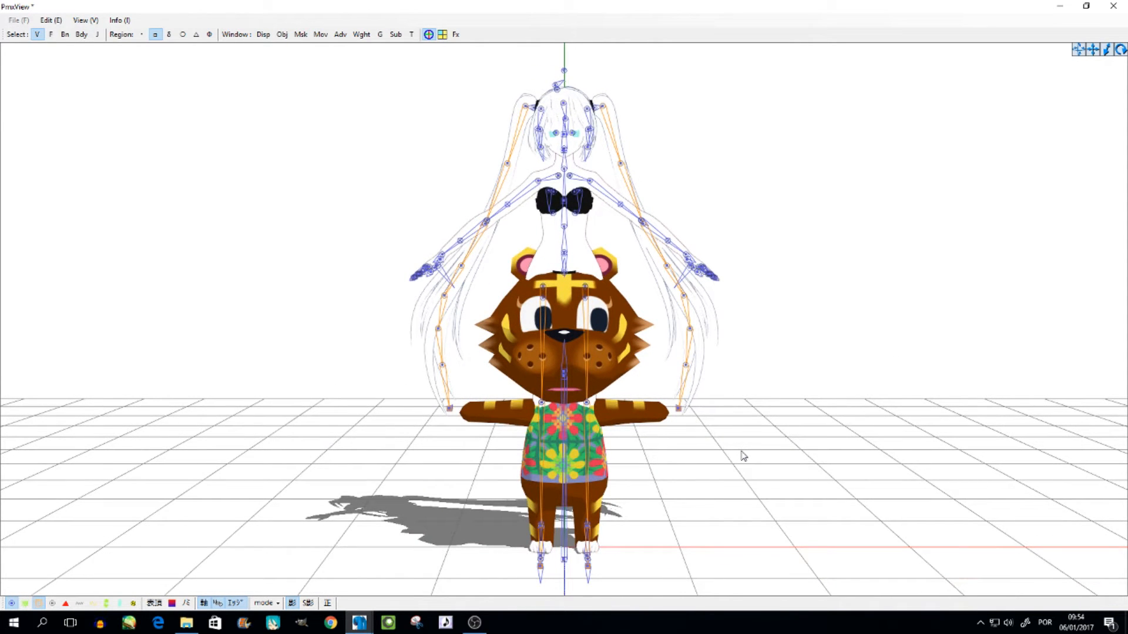
pyautogui.moveTo(387, 622)
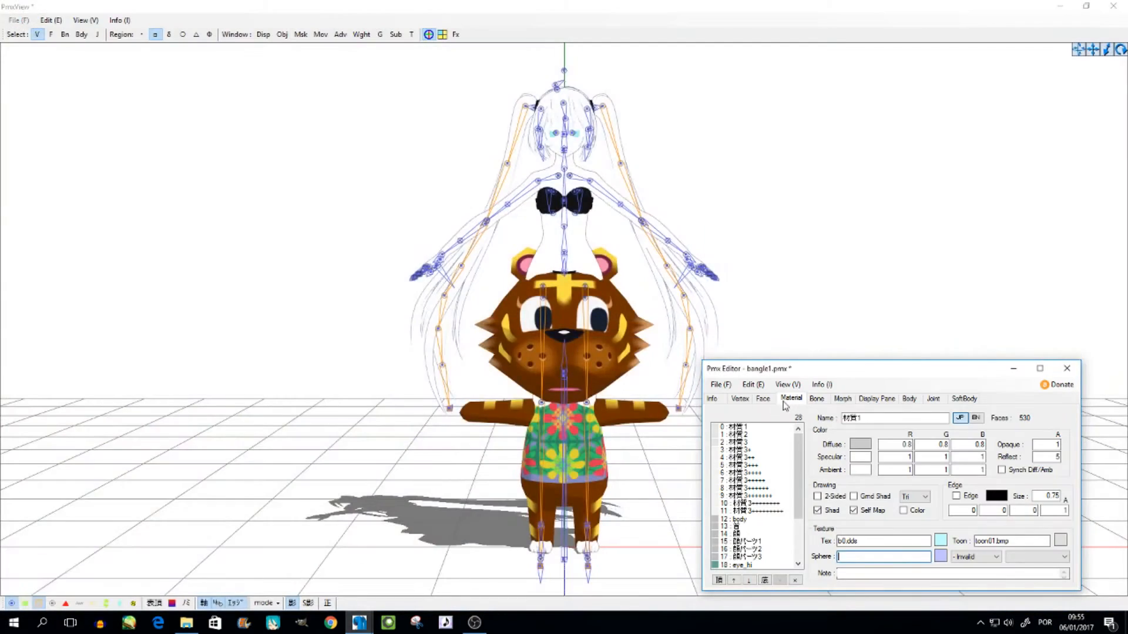
# Undo the Miku base import from the Edit menu
pyautogui.click(753, 384)
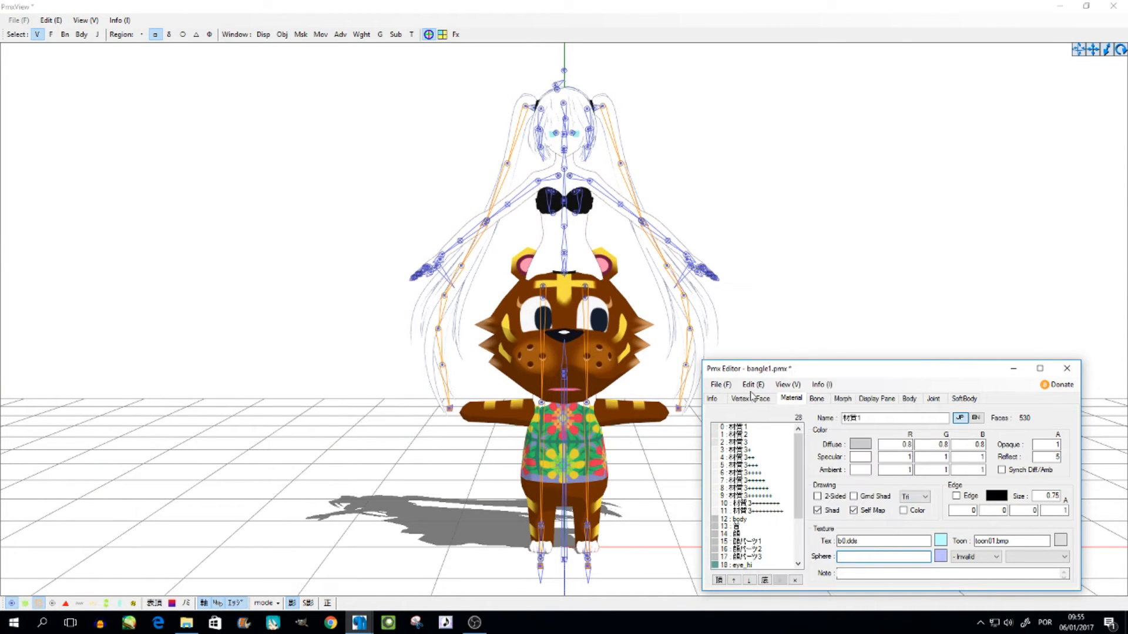
pyautogui.click(752, 384)
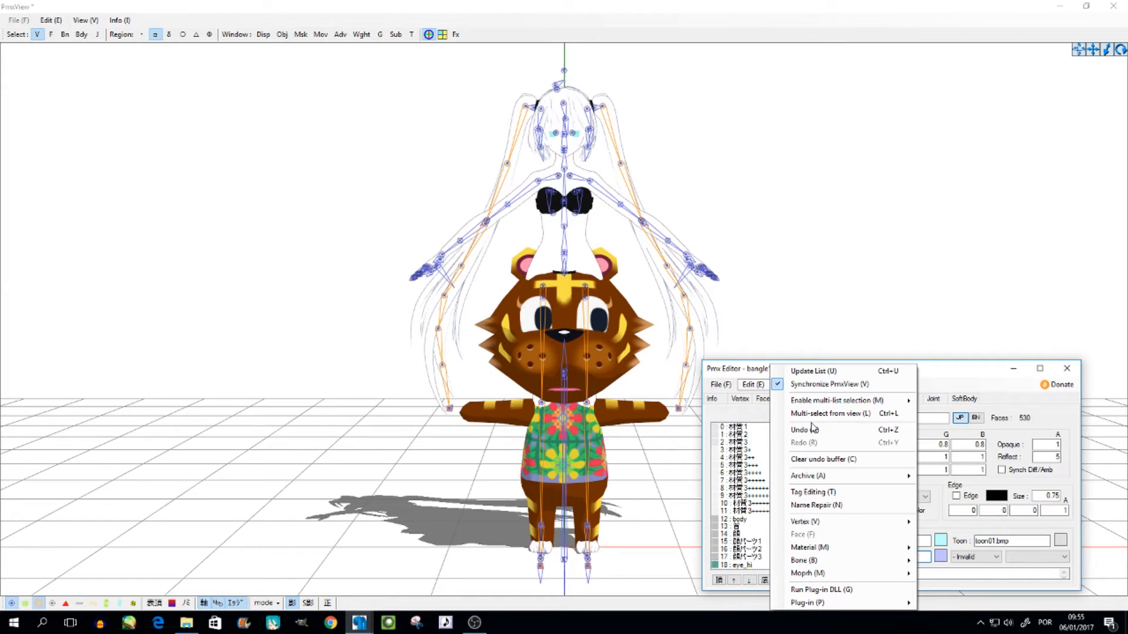
pyautogui.moveTo(813, 430)
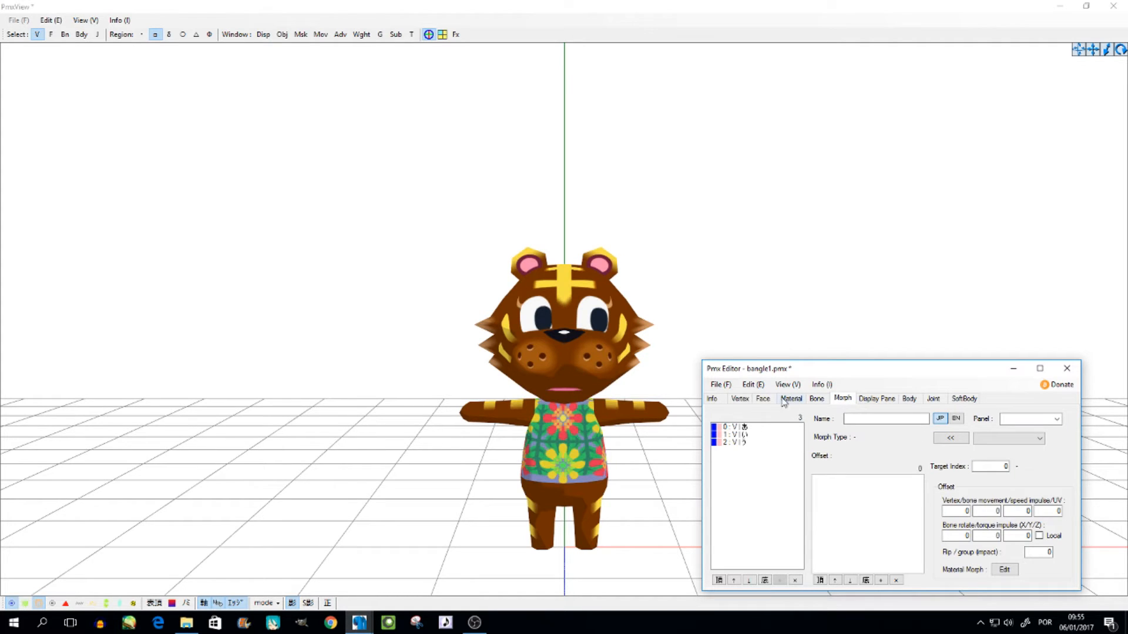
pyautogui.click(791, 398)
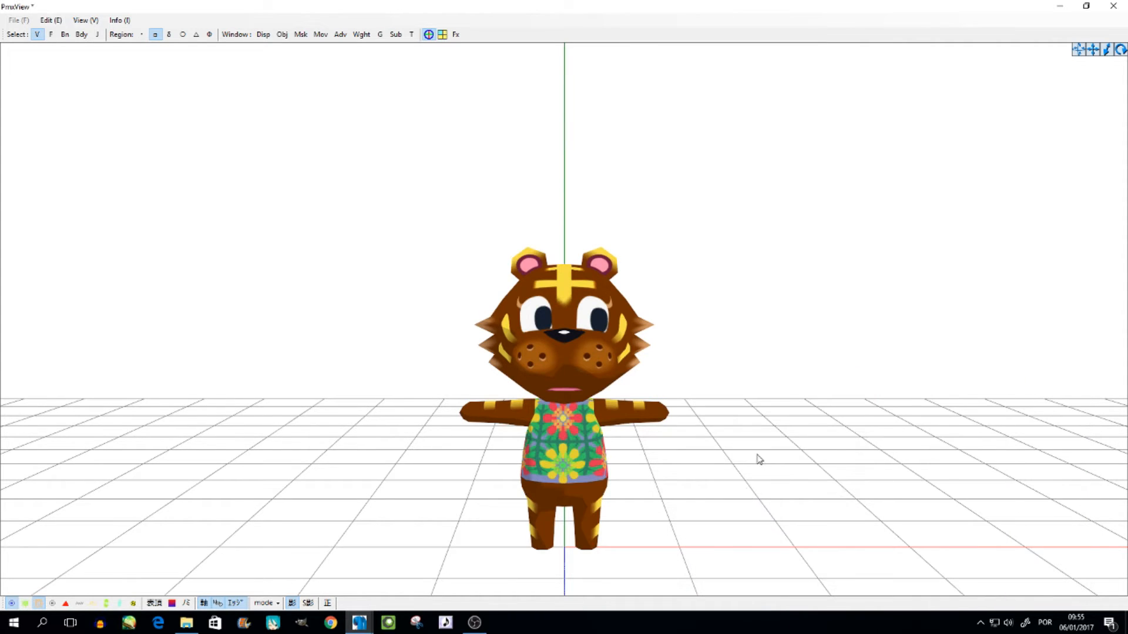
pyautogui.moveTo(379, 227)
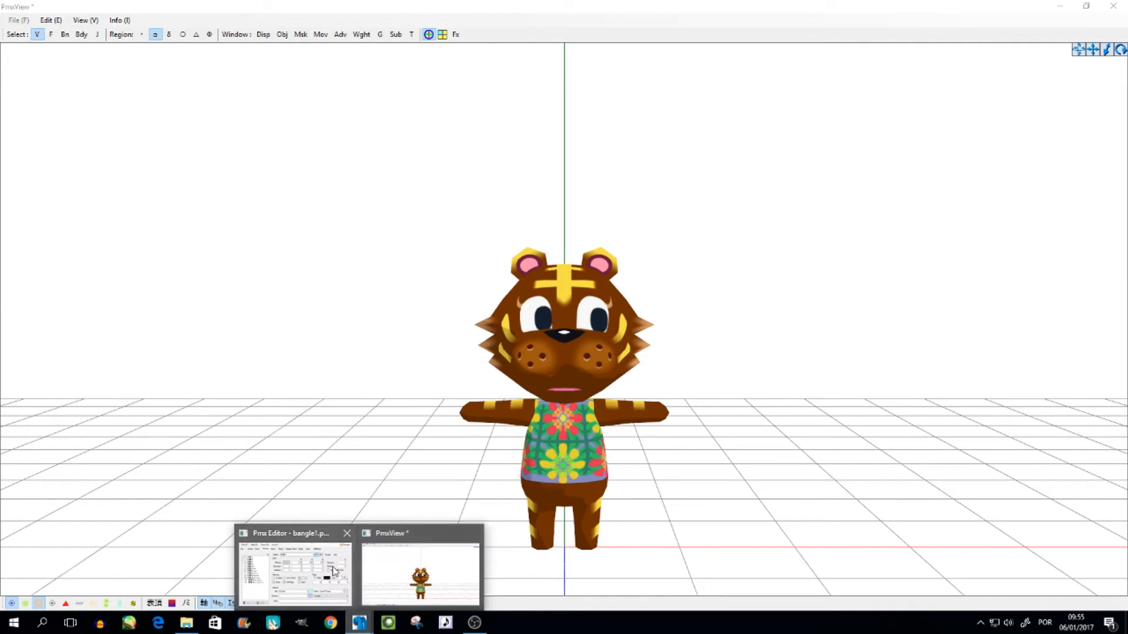
pyautogui.click(720, 384)
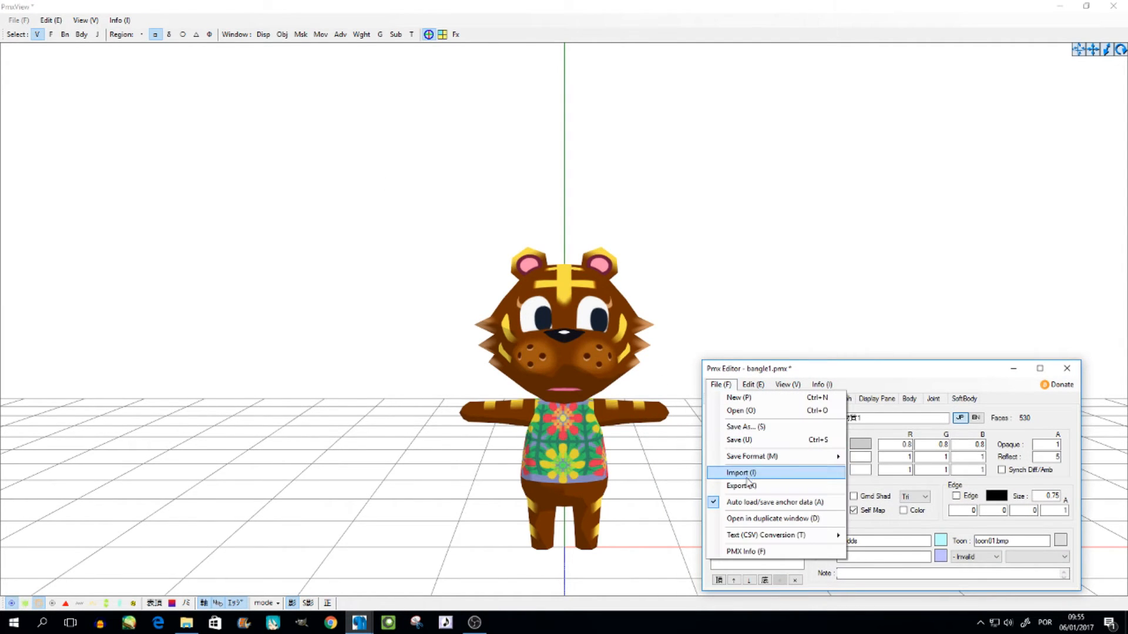
pyautogui.click(739, 472)
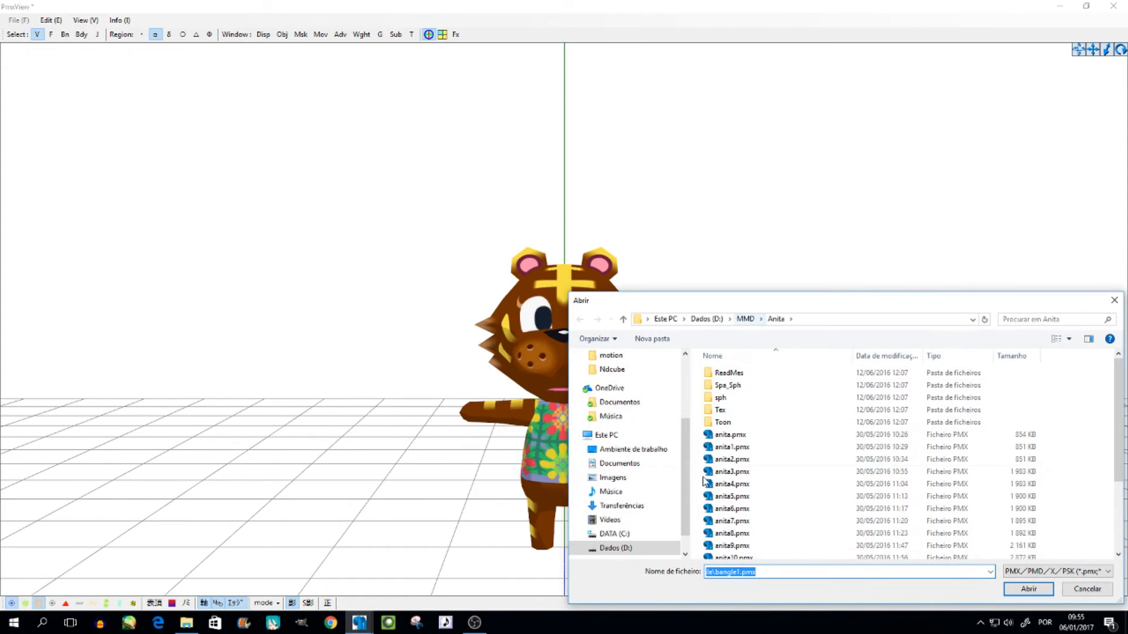
pyautogui.moveTo(723, 299)
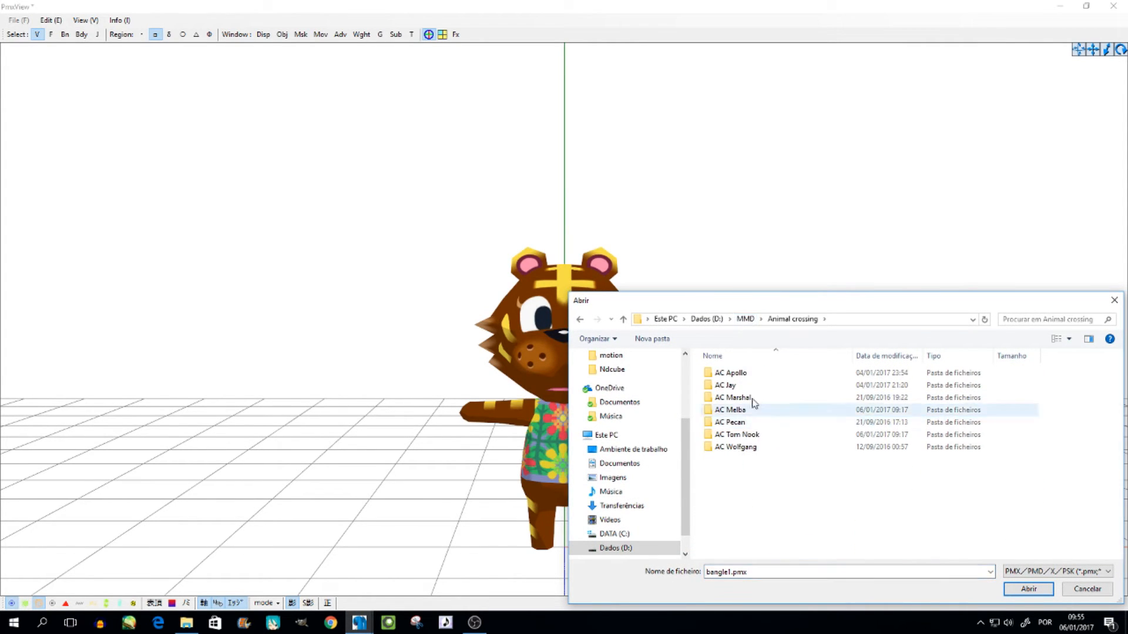
pyautogui.doubleClick(726, 385)
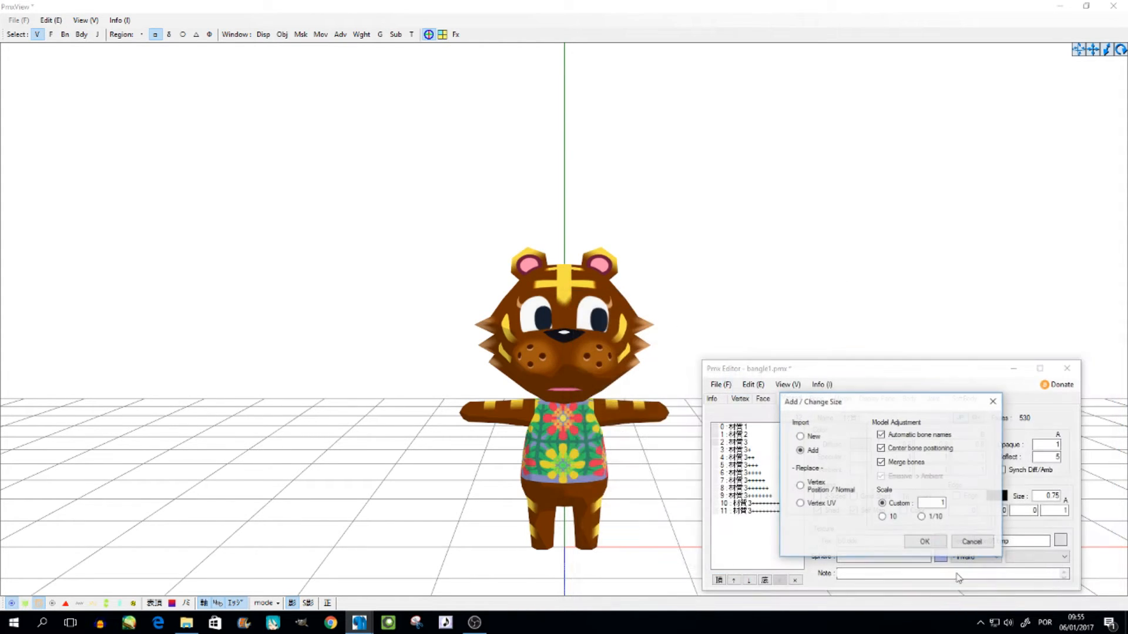
pyautogui.click(925, 541)
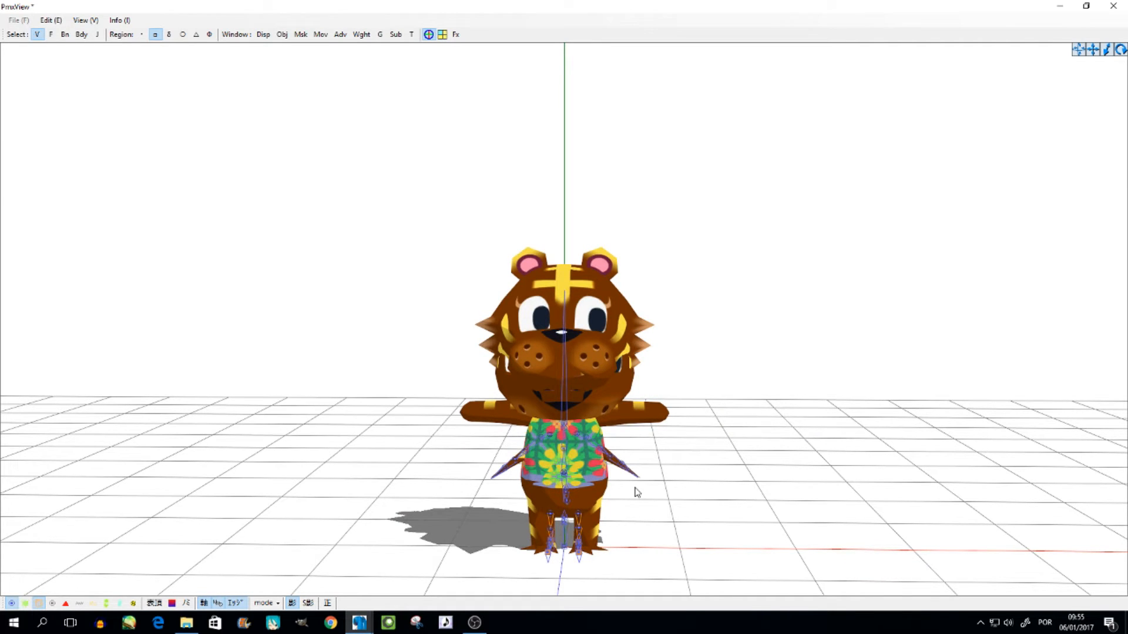
pyautogui.moveTo(692, 491)
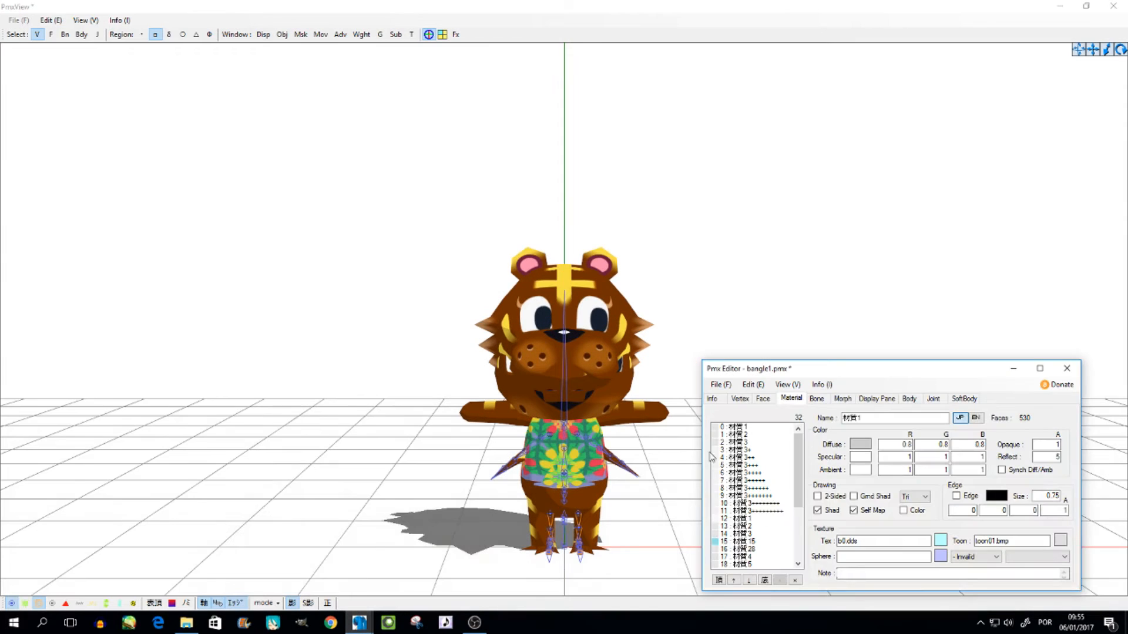
pyautogui.click(752, 385)
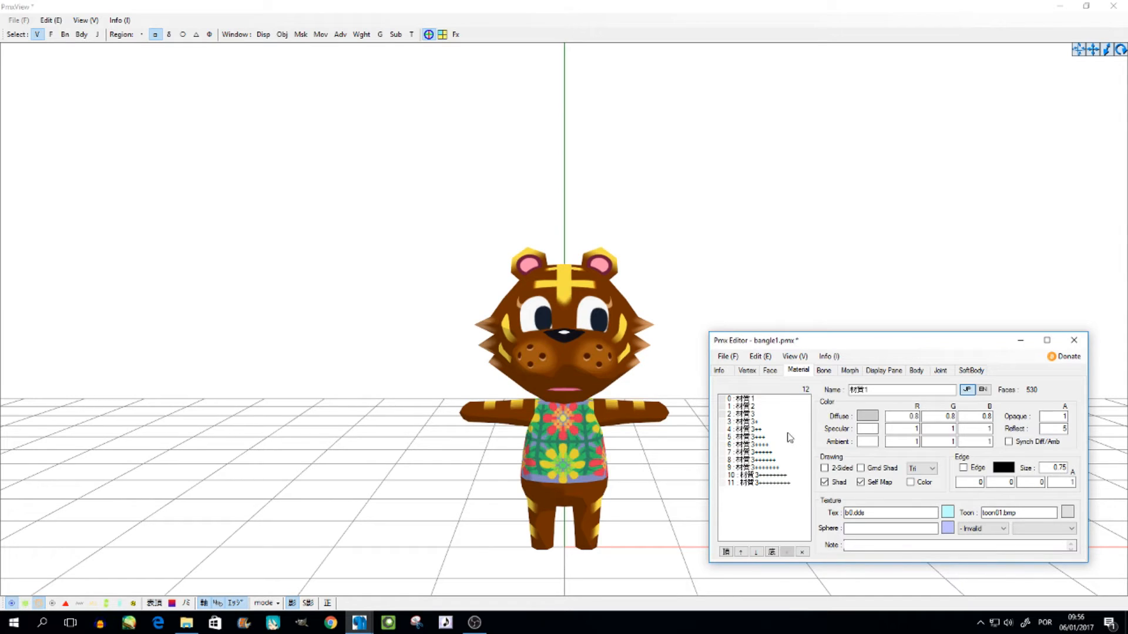
pyautogui.moveTo(765, 461)
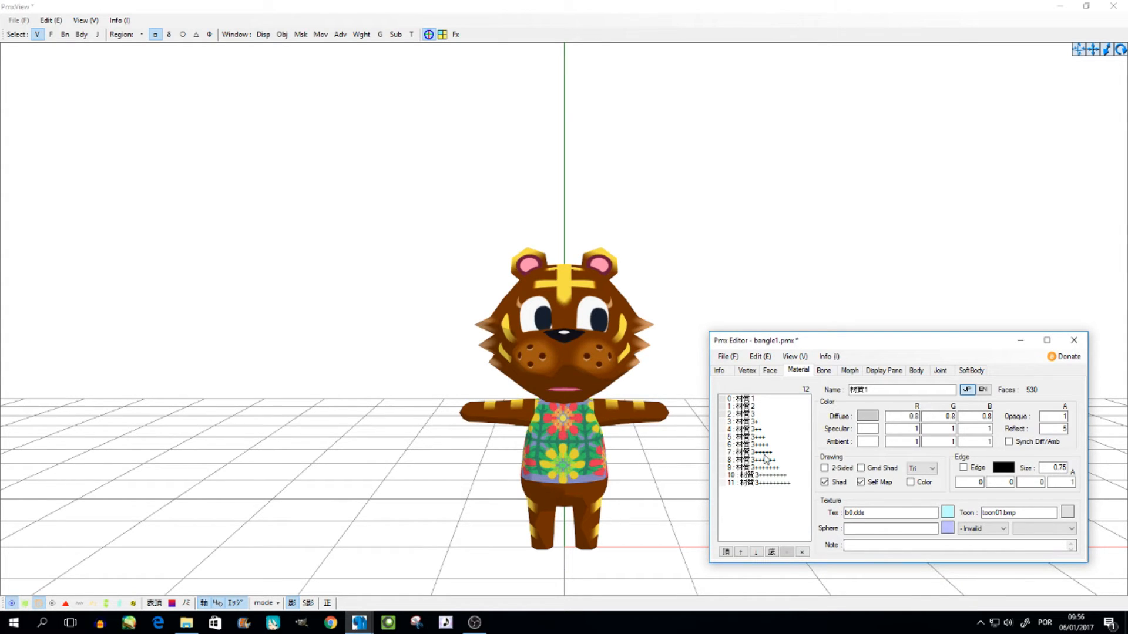
pyautogui.click(748, 398)
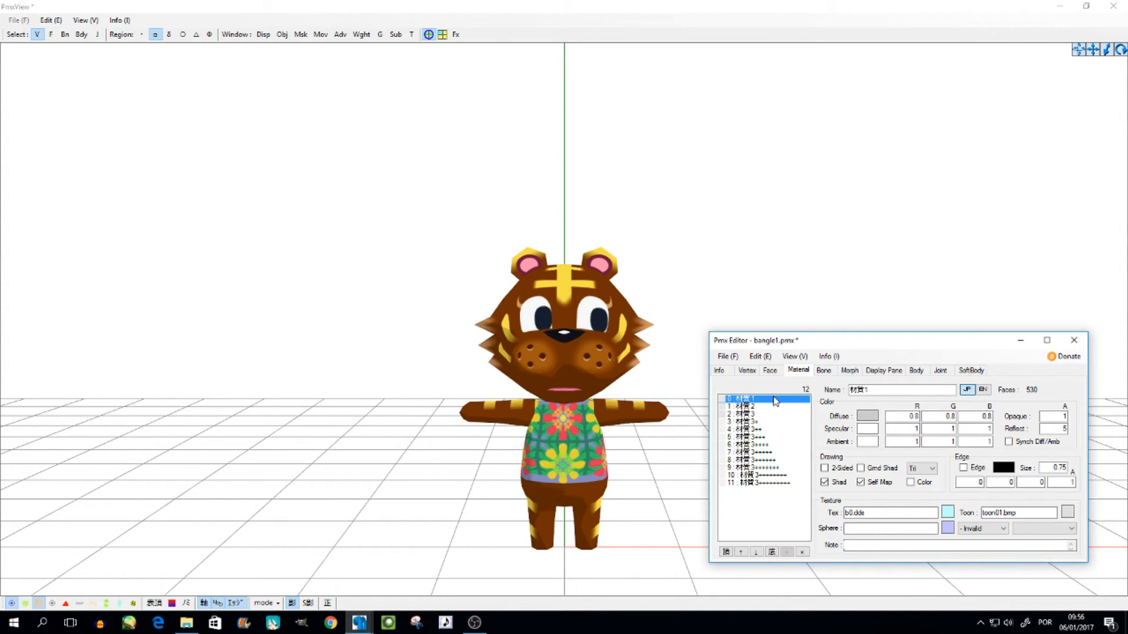
pyautogui.click(748, 407)
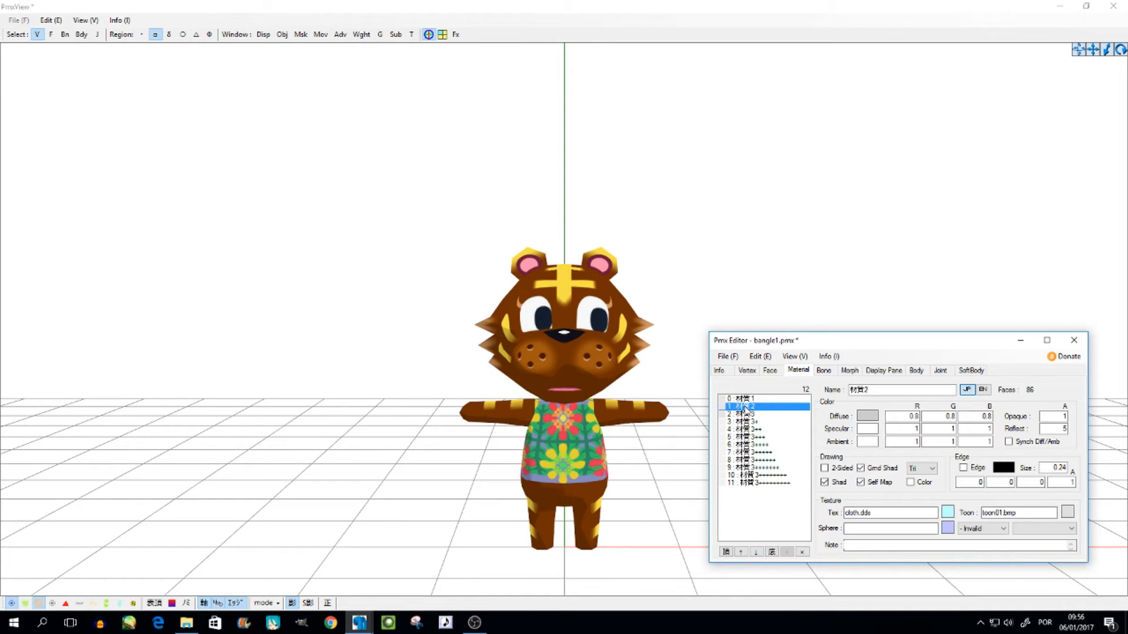
pyautogui.click(748, 414)
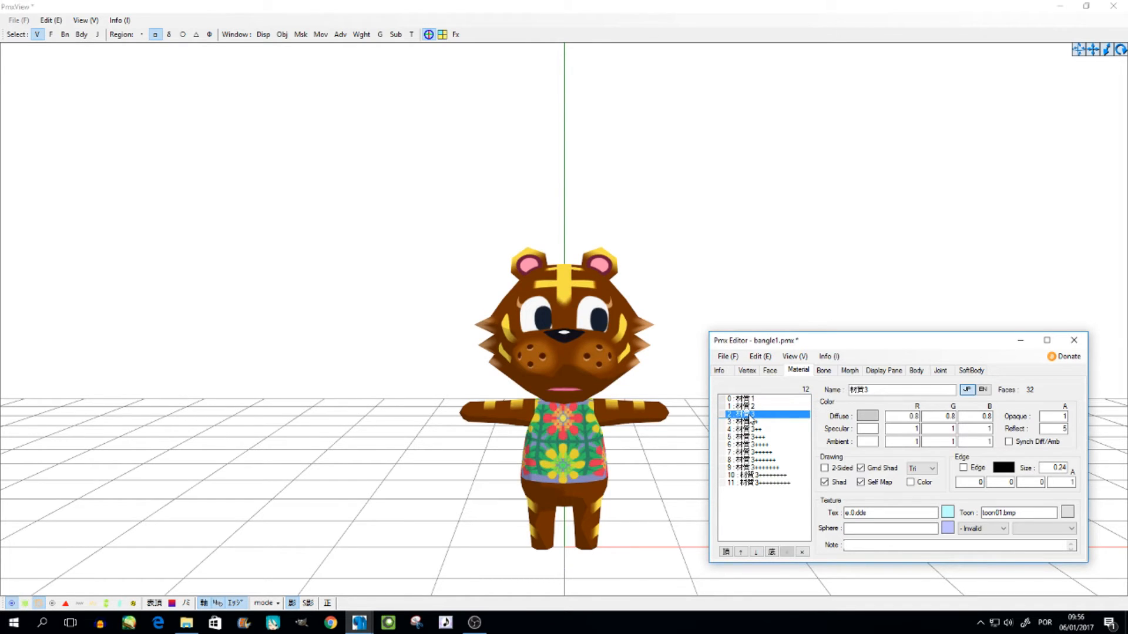
pyautogui.click(748, 422)
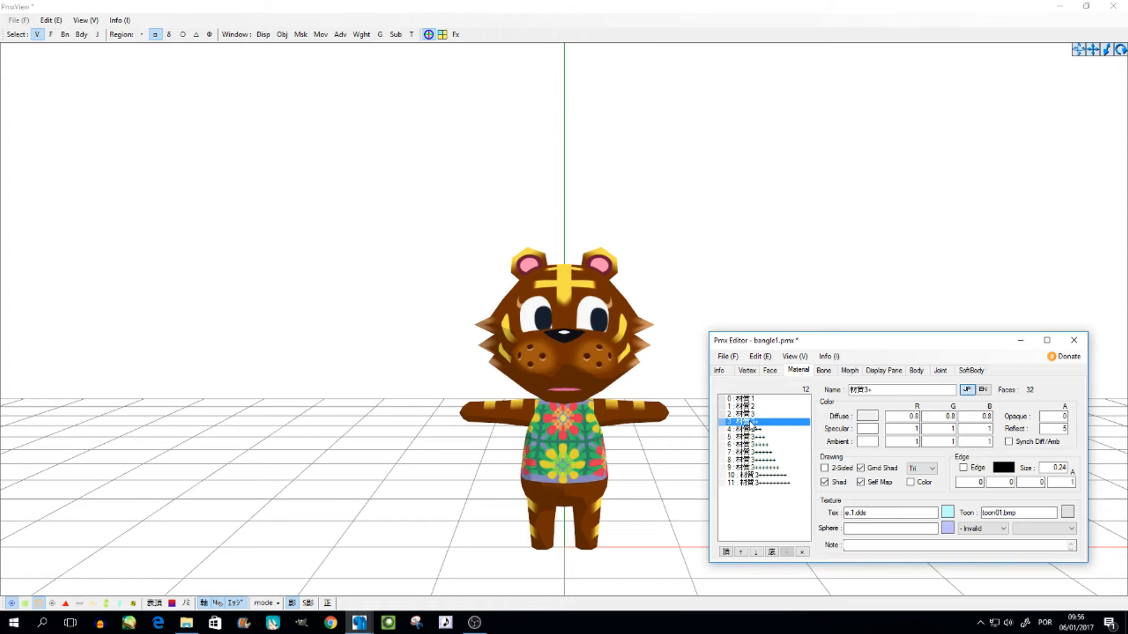
pyautogui.click(755, 460)
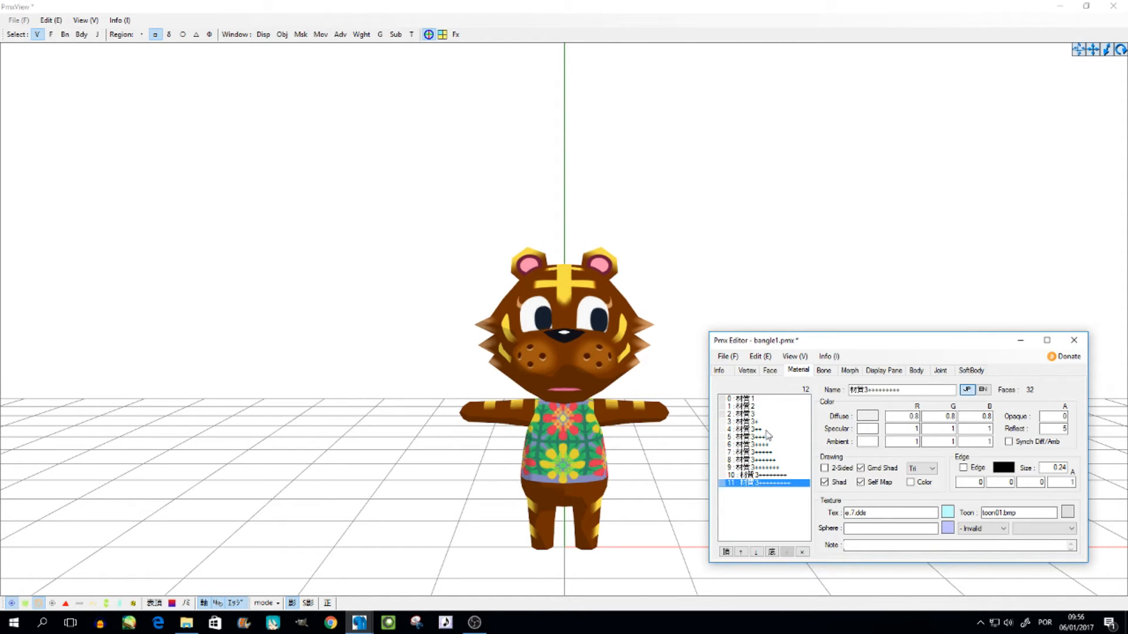
pyautogui.click(751, 415)
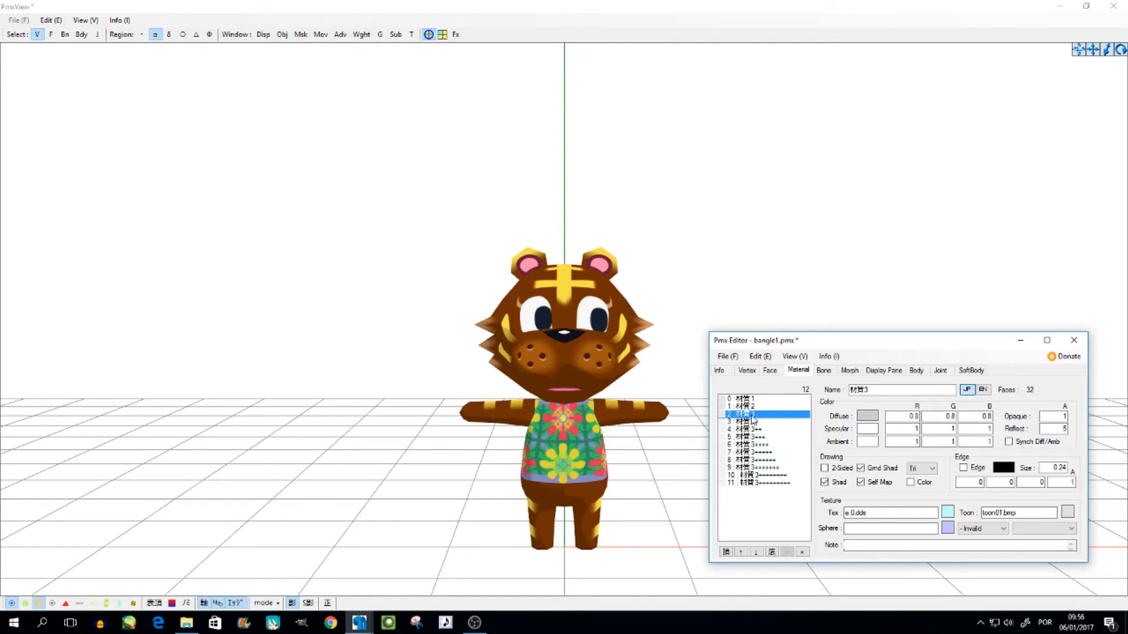
# Duplicate the first eye material (material 2) with its vertex and face parts
pyautogui.rightClick(748, 415)
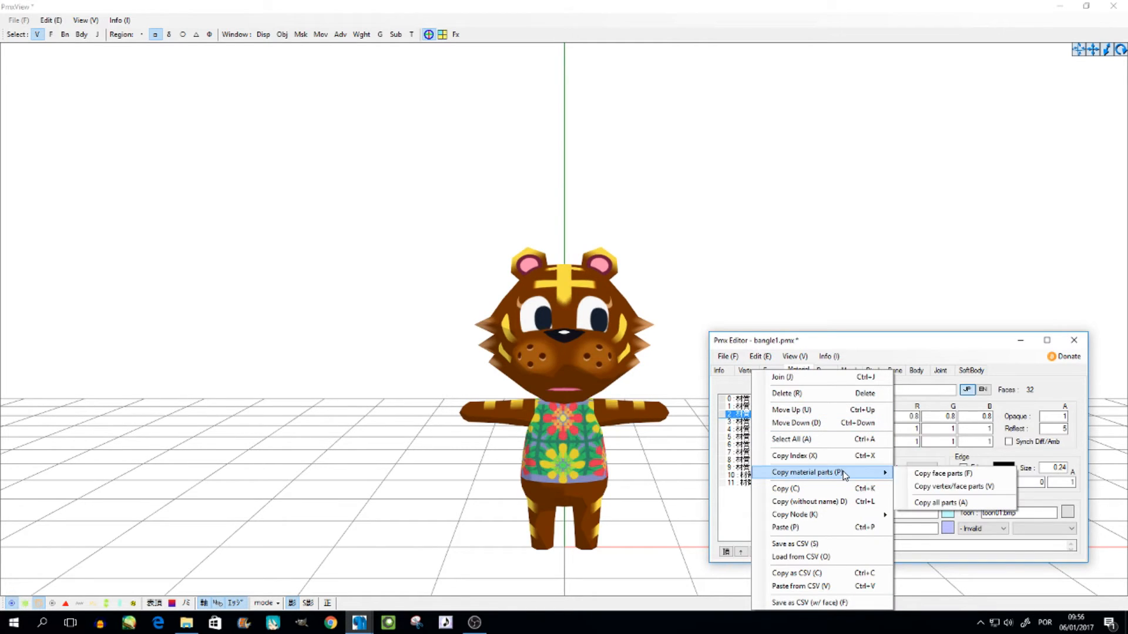
pyautogui.moveTo(955, 486)
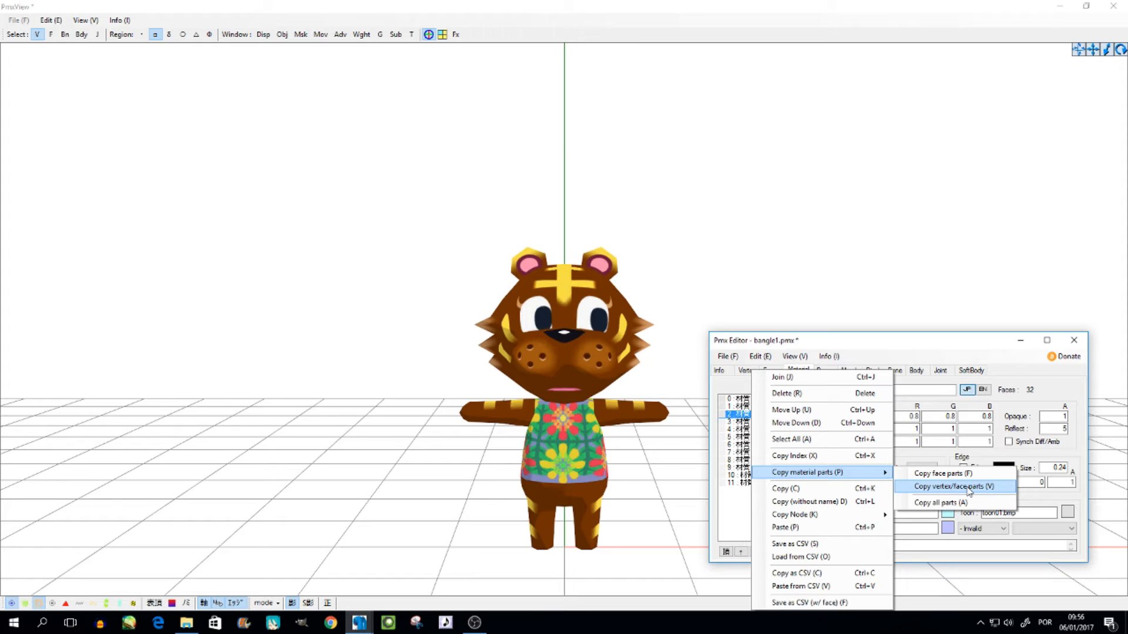
pyautogui.click(952, 487)
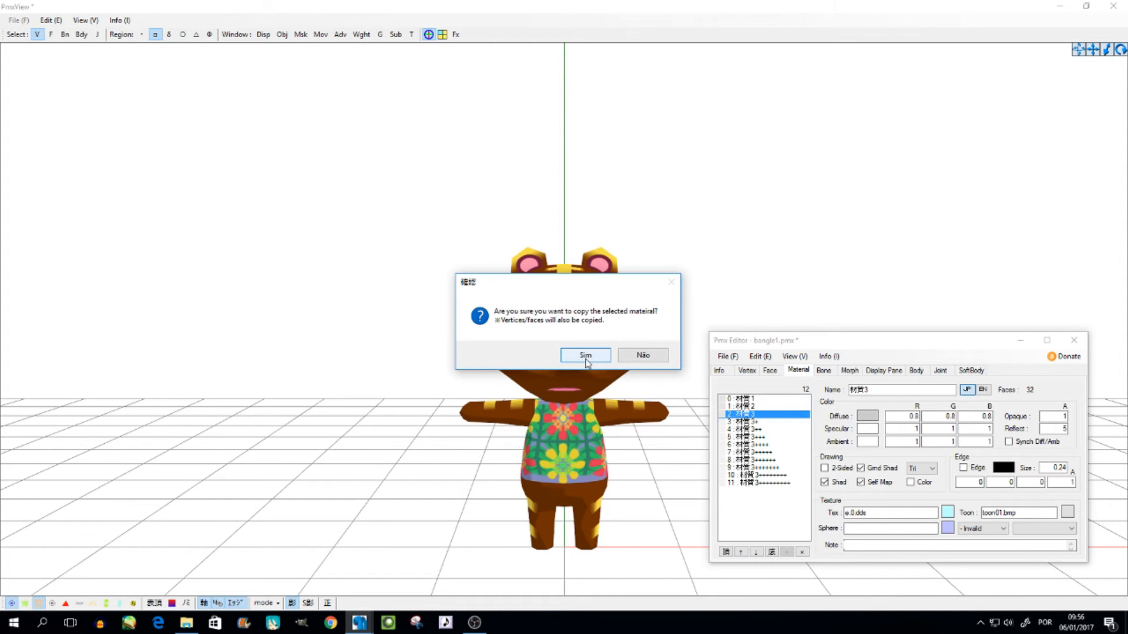
pyautogui.click(585, 355)
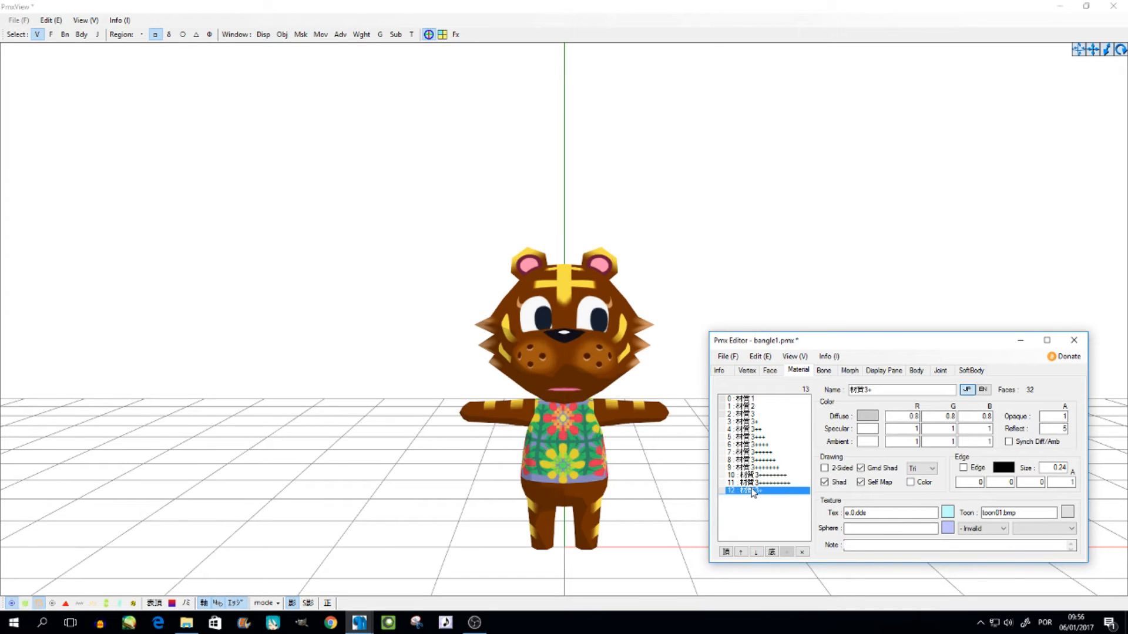
# Delete the duplicate eye material and reselect the original eye material
pyautogui.rightClick(752, 492)
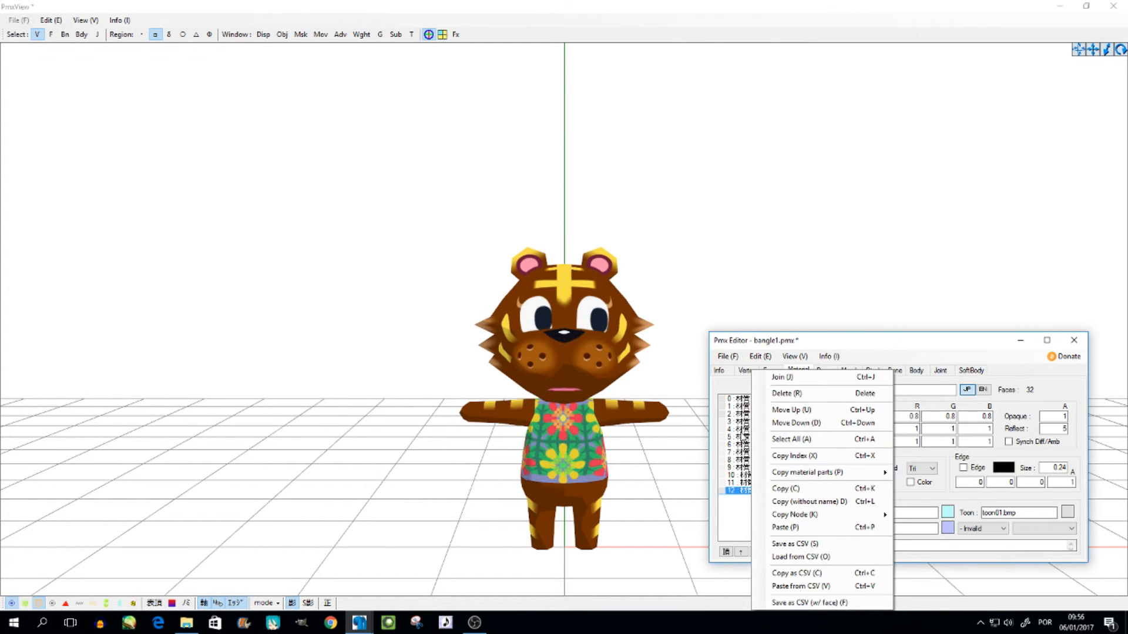
pyautogui.moveTo(862, 432)
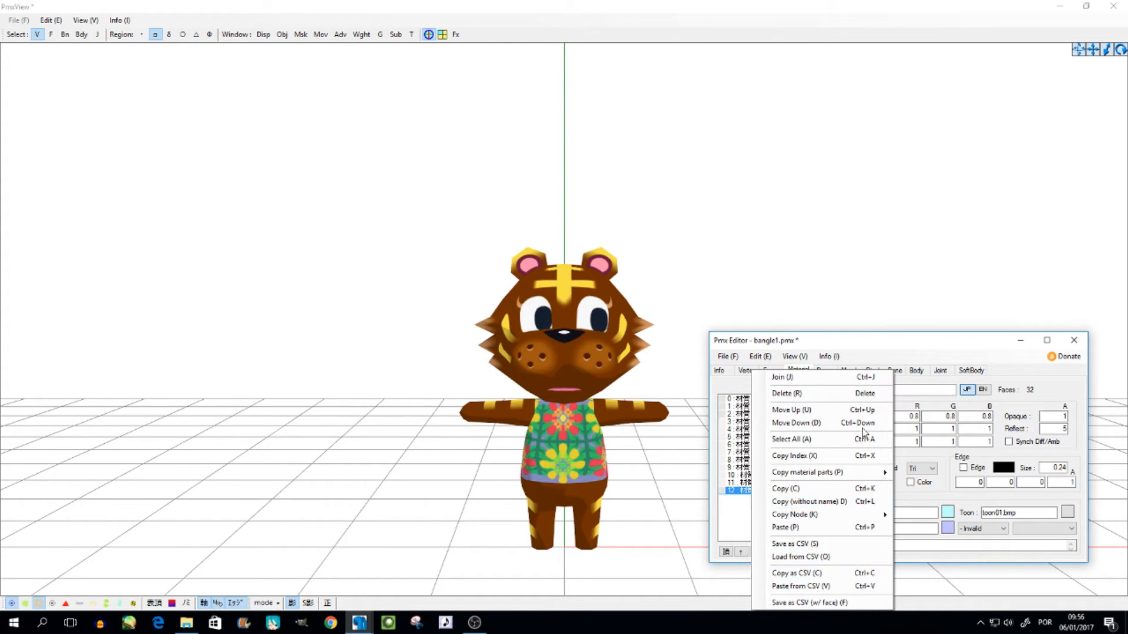
pyautogui.moveTo(817, 455)
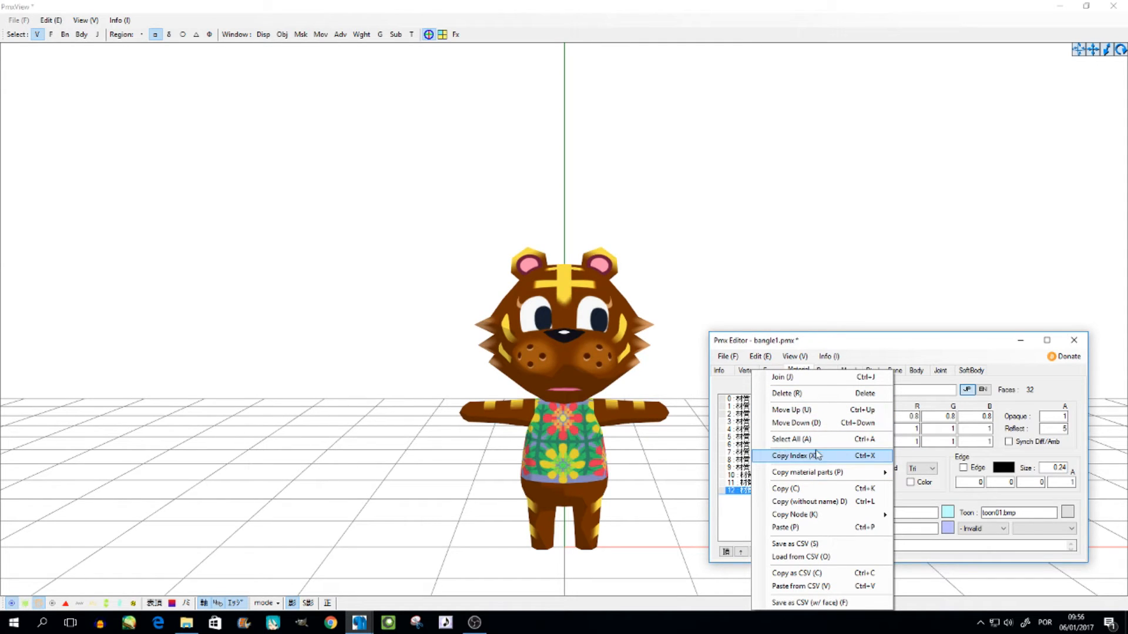
pyautogui.click(786, 393)
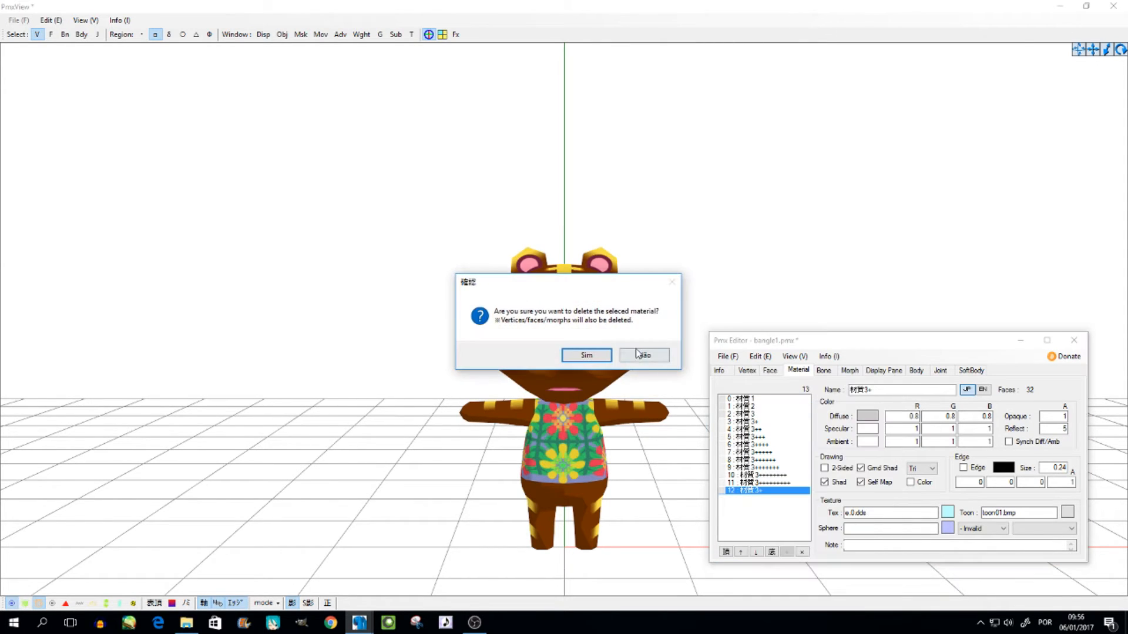
pyautogui.click(586, 355)
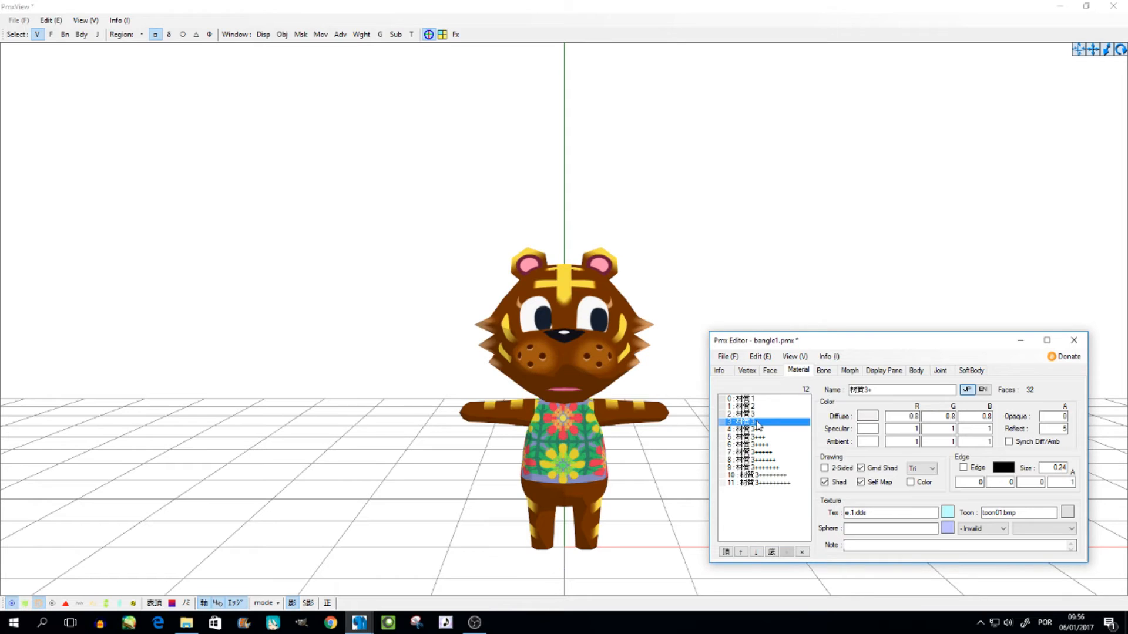
pyautogui.moveTo(761, 431)
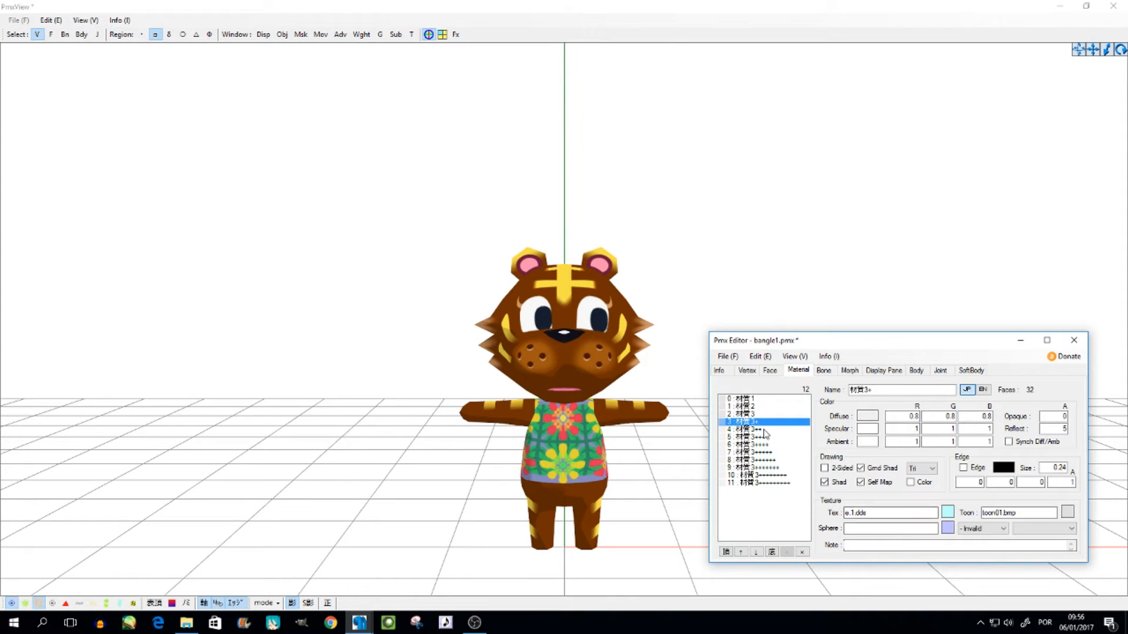
pyautogui.moveTo(750, 412)
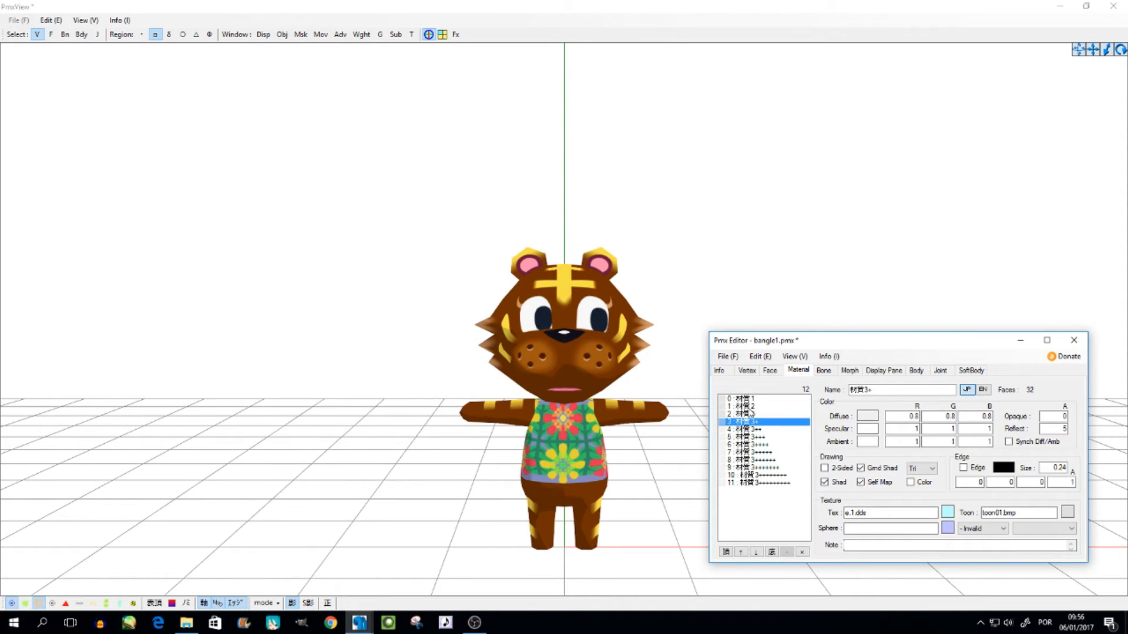
pyautogui.click(751, 414)
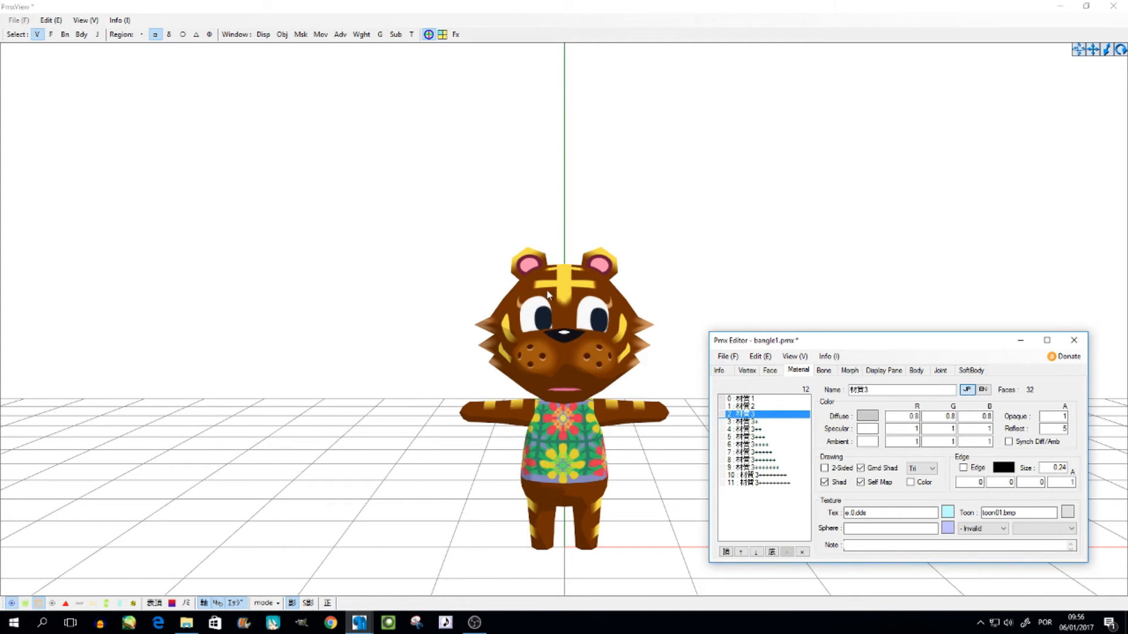
pyautogui.moveTo(570, 294)
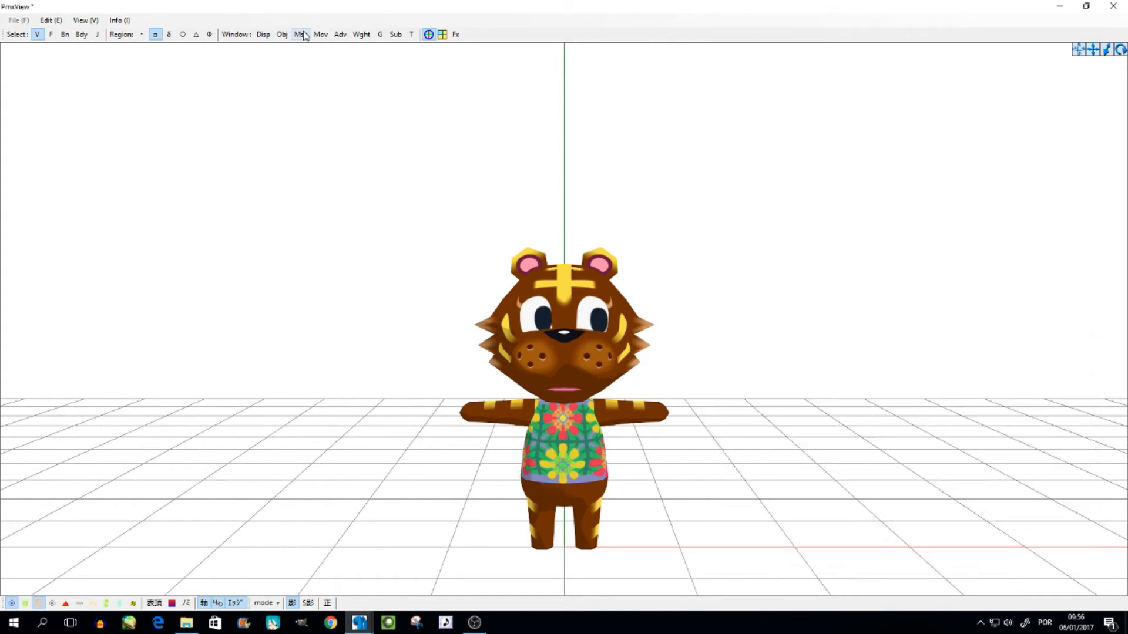
# Mask everything except material 2 (head and eyes), then unmask all materials
pyautogui.click(300, 34)
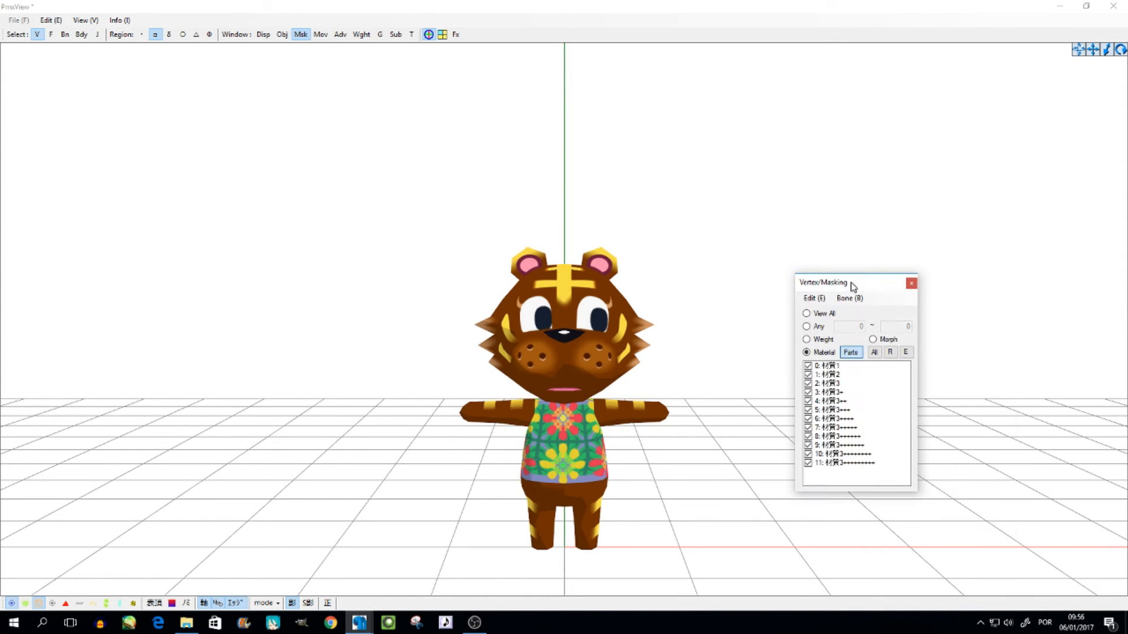
pyautogui.click(890, 352)
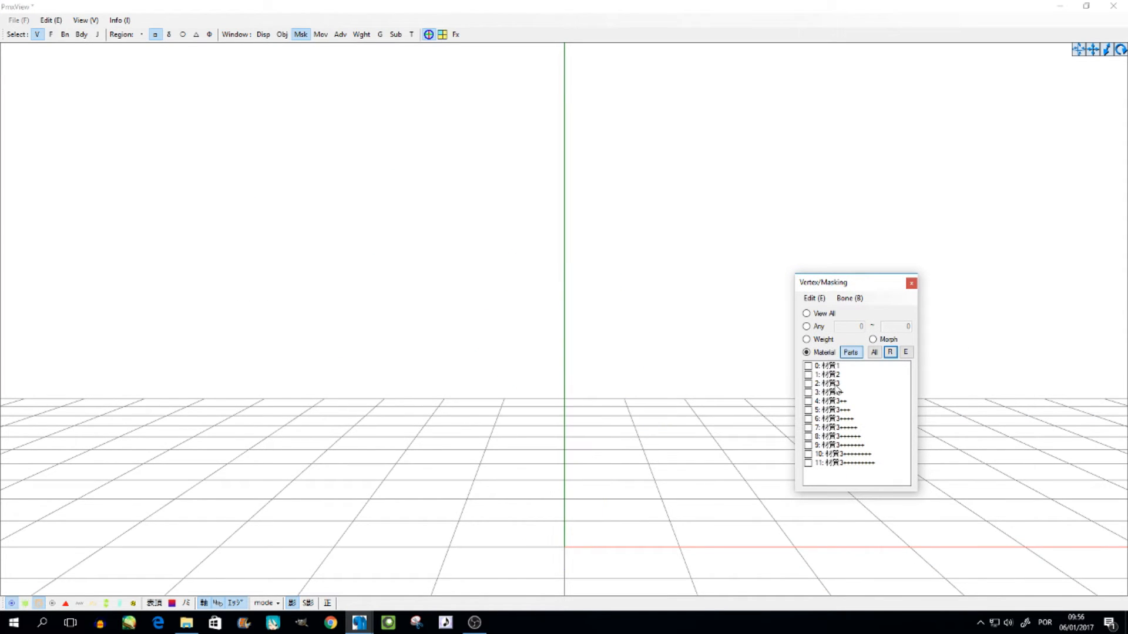
pyautogui.click(830, 383)
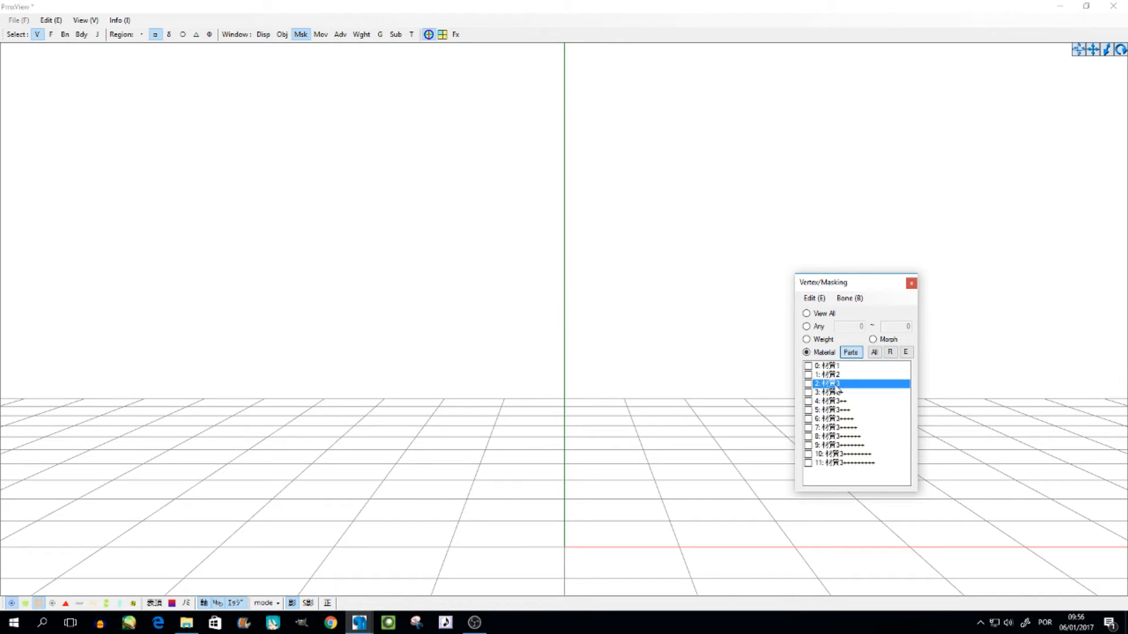
pyautogui.click(807, 383)
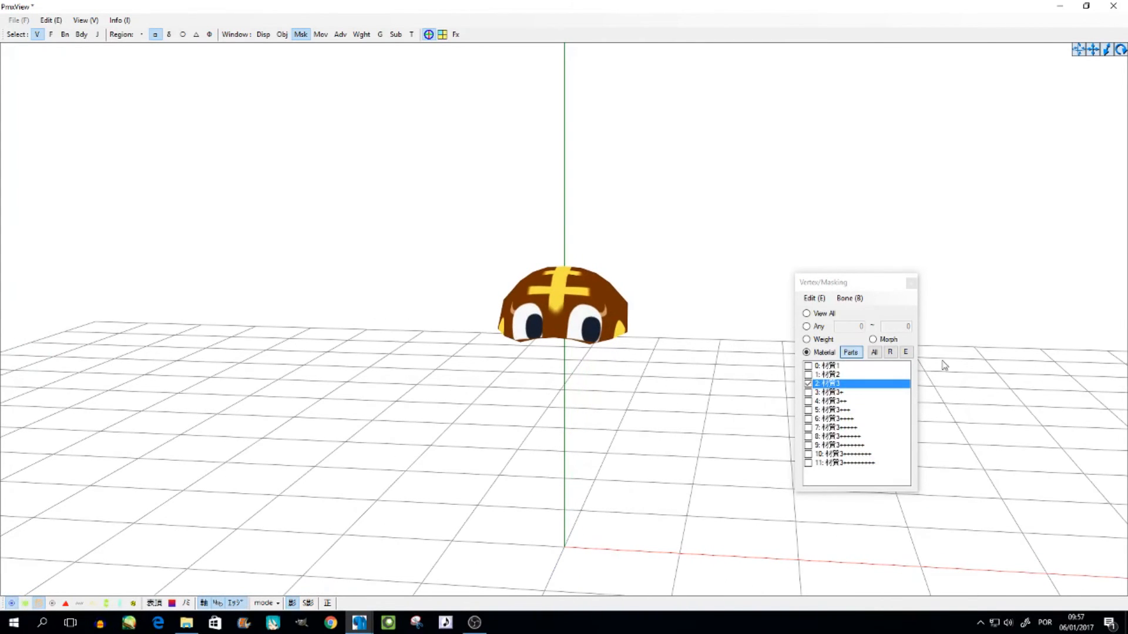
pyautogui.click(874, 352)
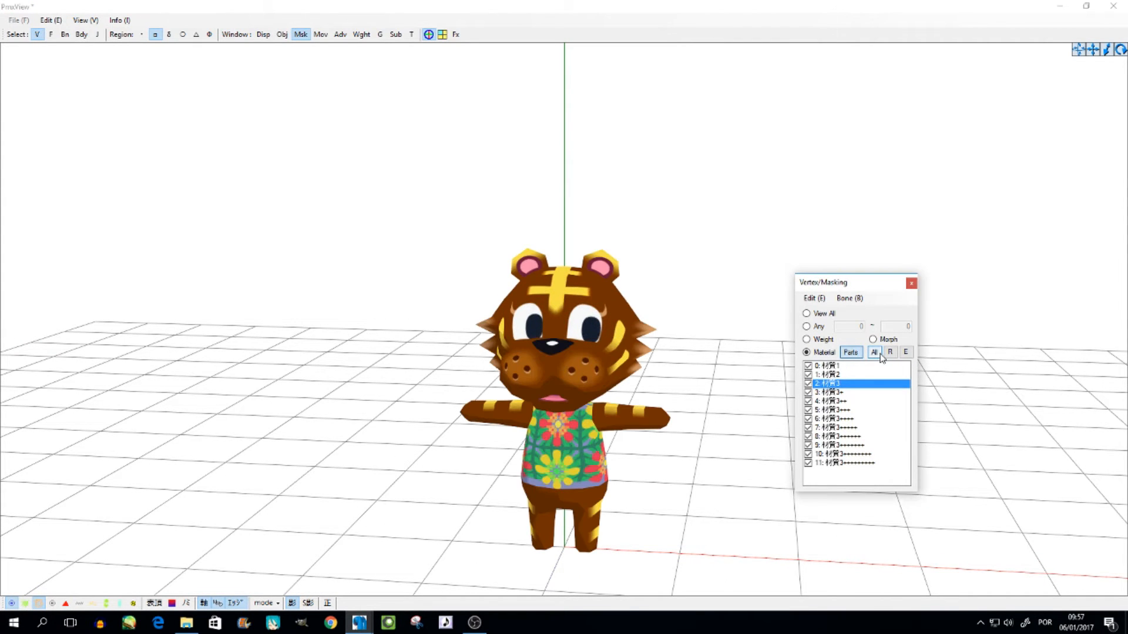
pyautogui.click(910, 282)
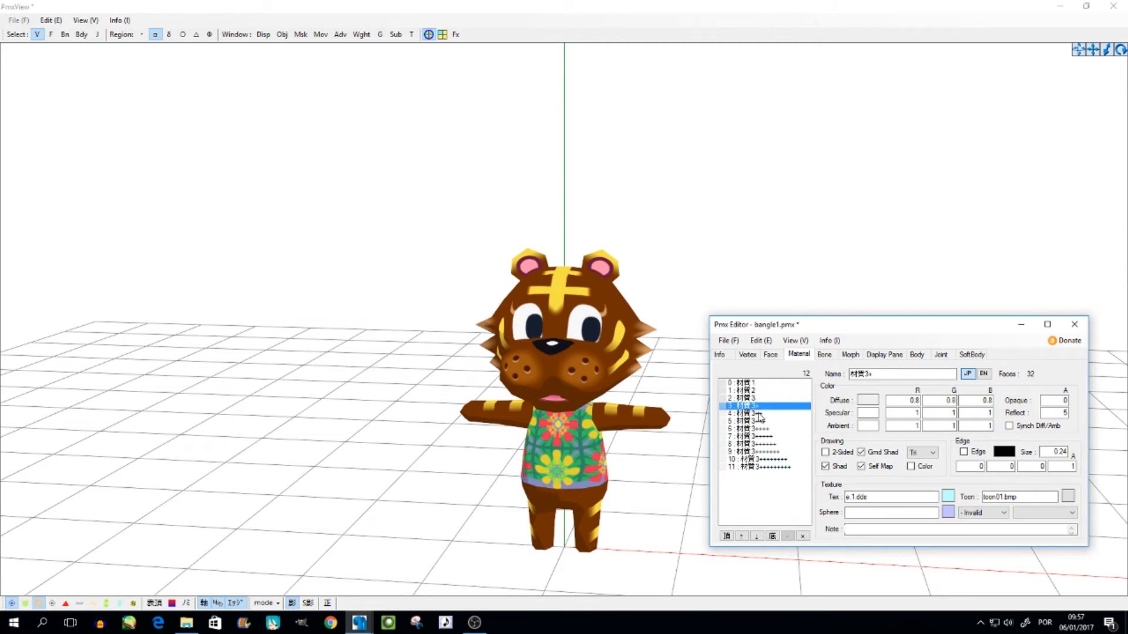
pyautogui.moveTo(728, 381)
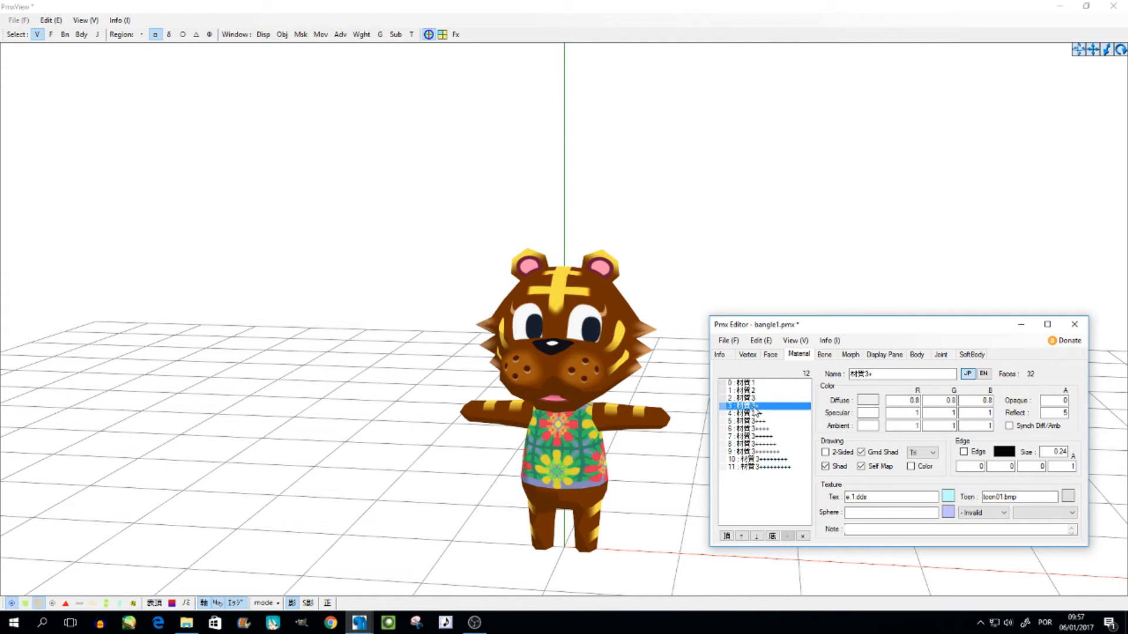
# Inspect materials 2 and 3, then switch the Name field to English names
pyautogui.rightClick(748, 407)
pyautogui.write('4')
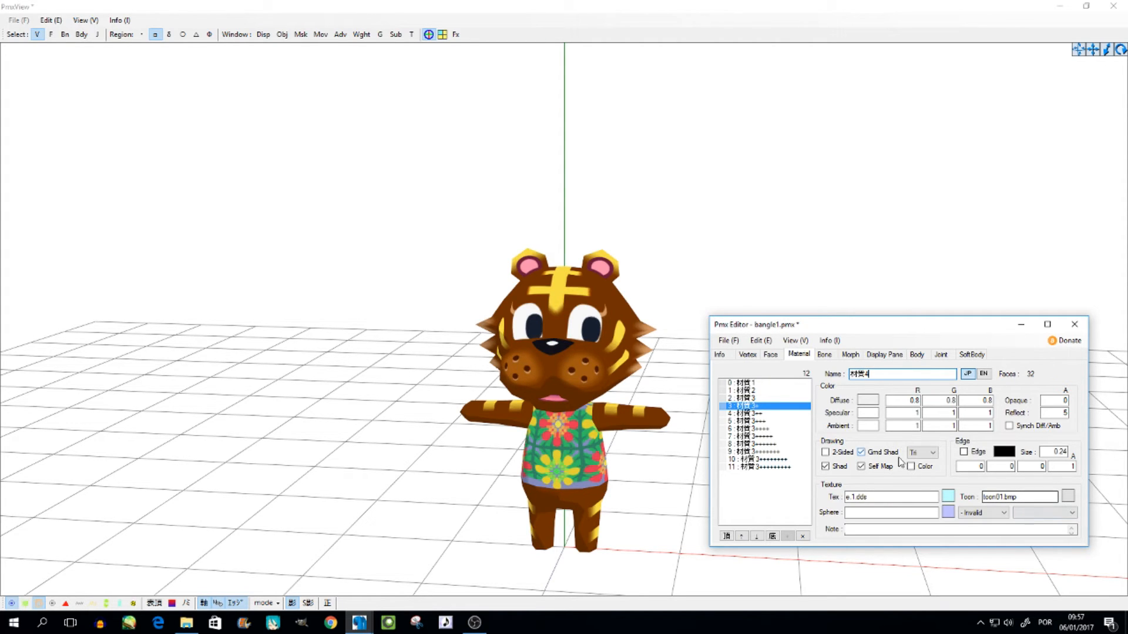
pyautogui.click(755, 414)
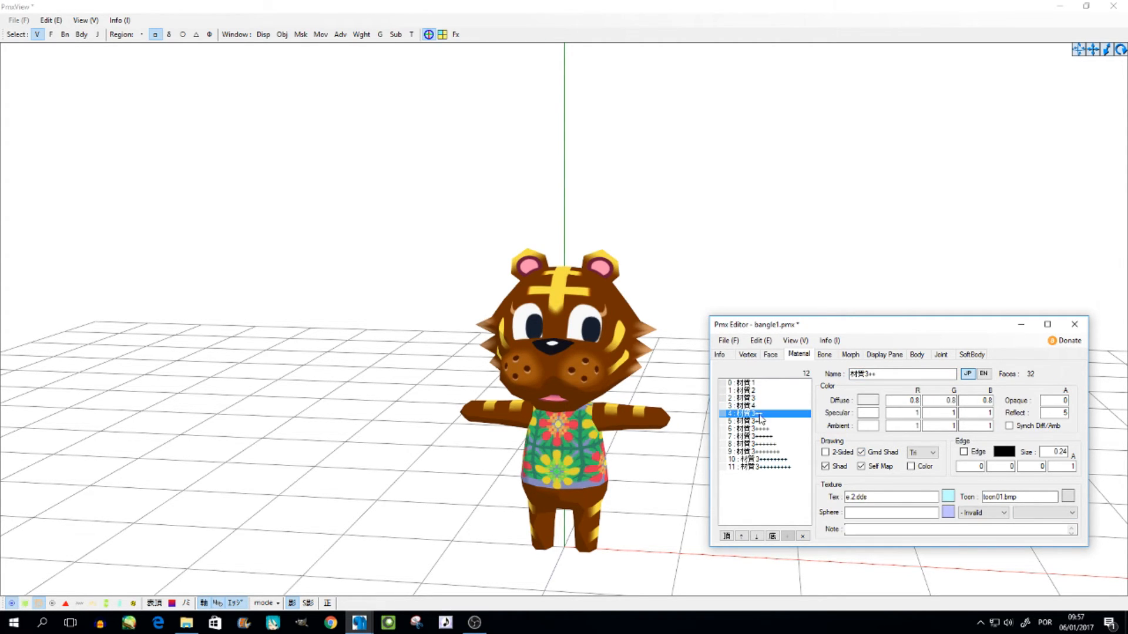
pyautogui.click(747, 406)
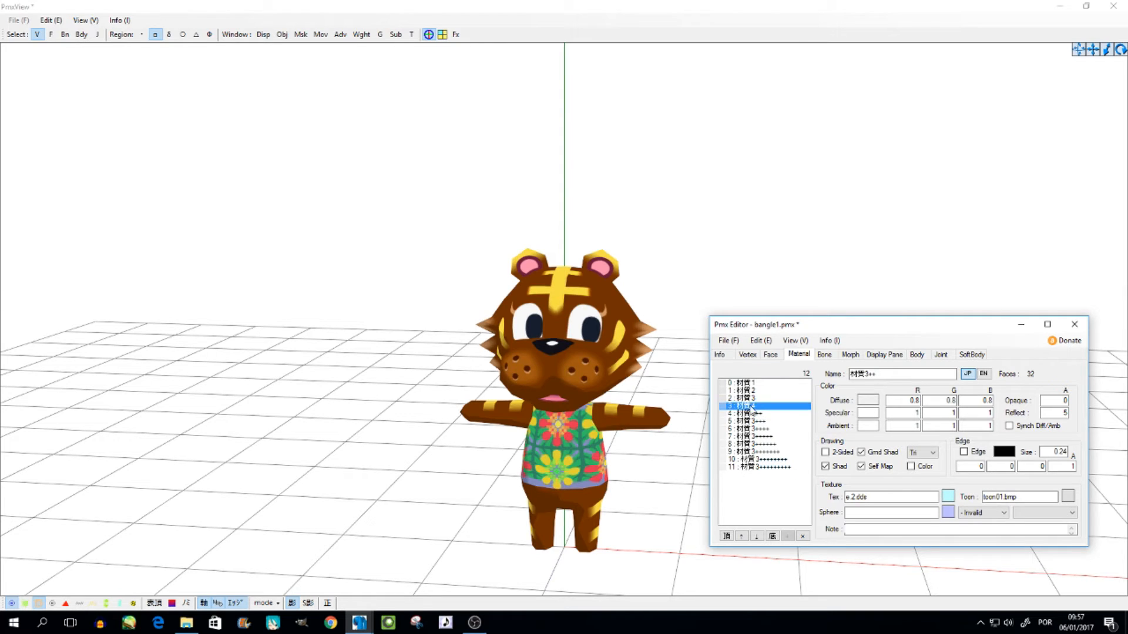
pyautogui.click(982, 373)
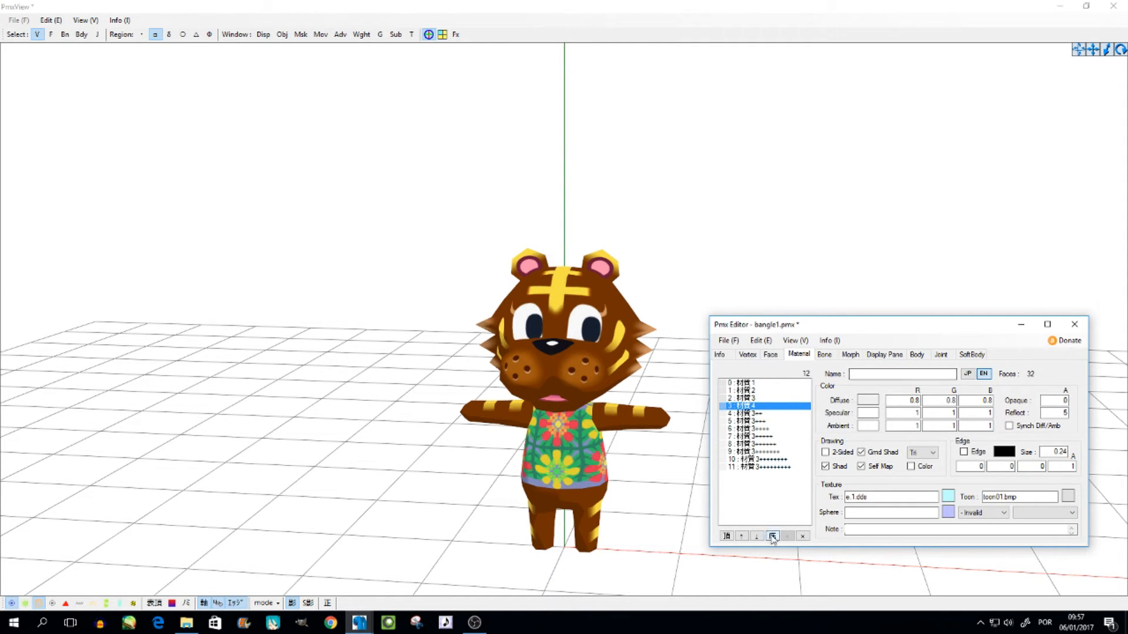
pyautogui.click(747, 398)
pyautogui.write('E')
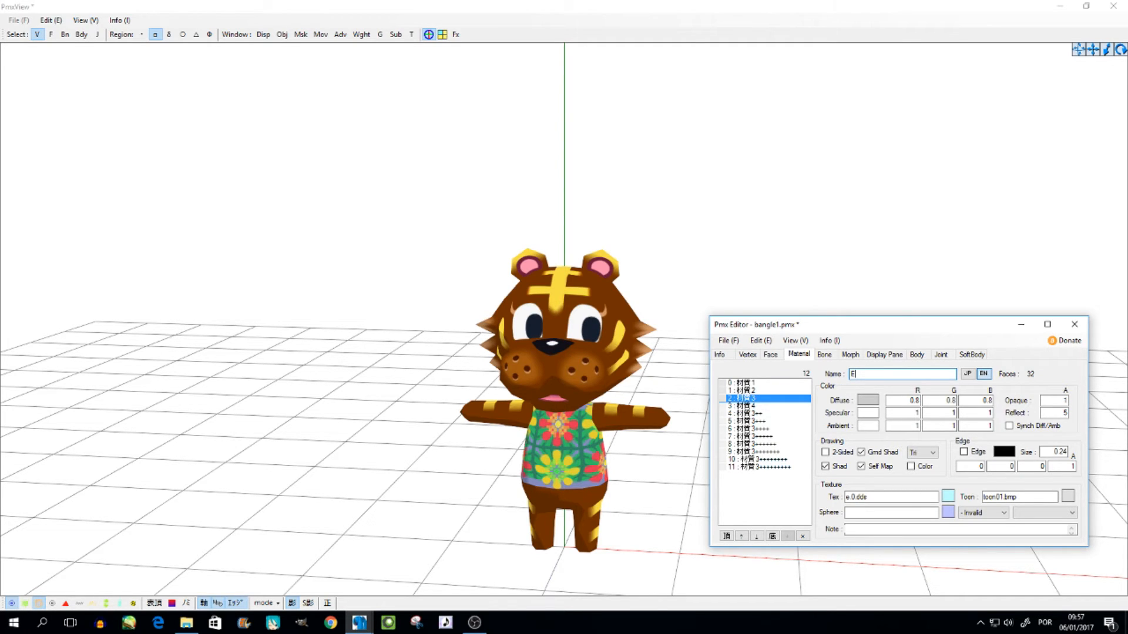
# Enter English names Body, Shirt and Eye for materials 0–2, then return to JP names
pyautogui.click(748, 383)
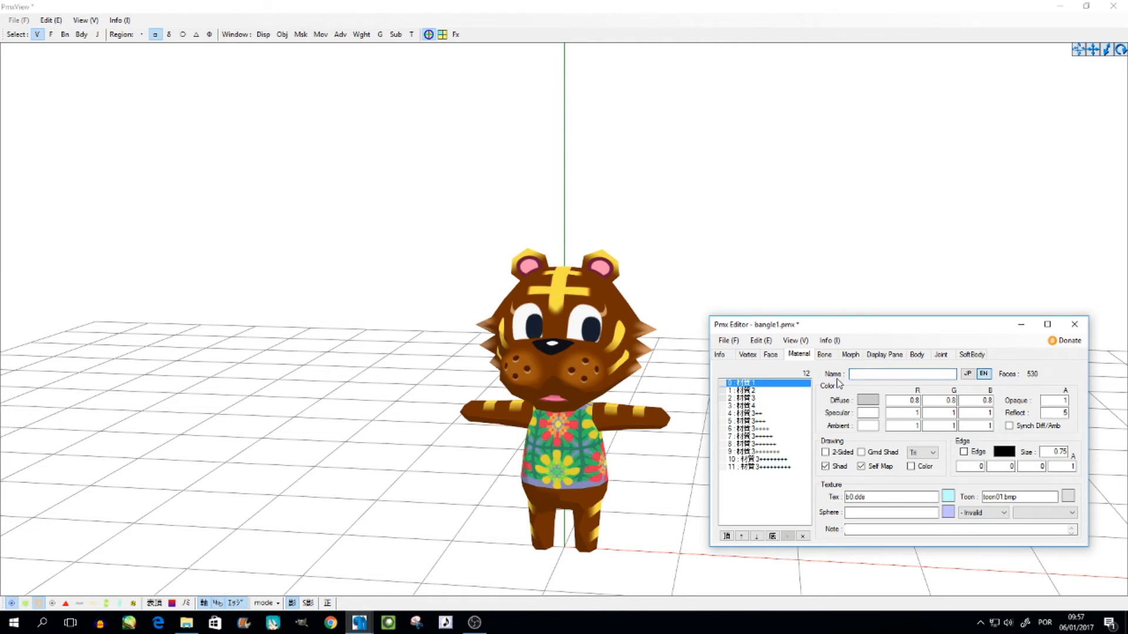
pyautogui.write('Body')
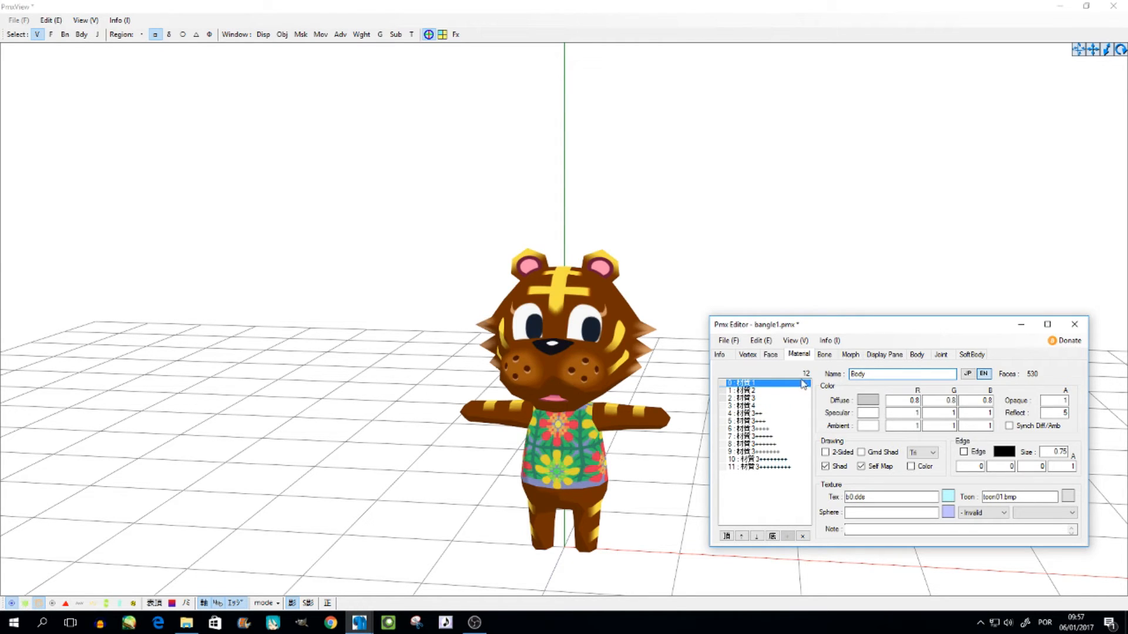
pyautogui.click(747, 390)
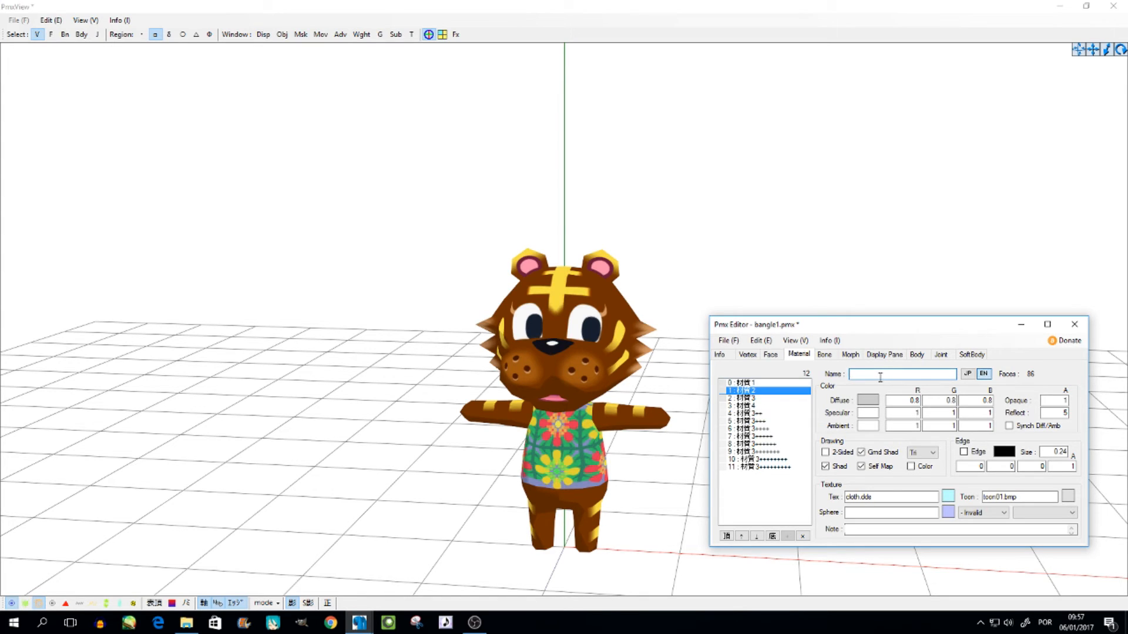
pyautogui.write('Shit')
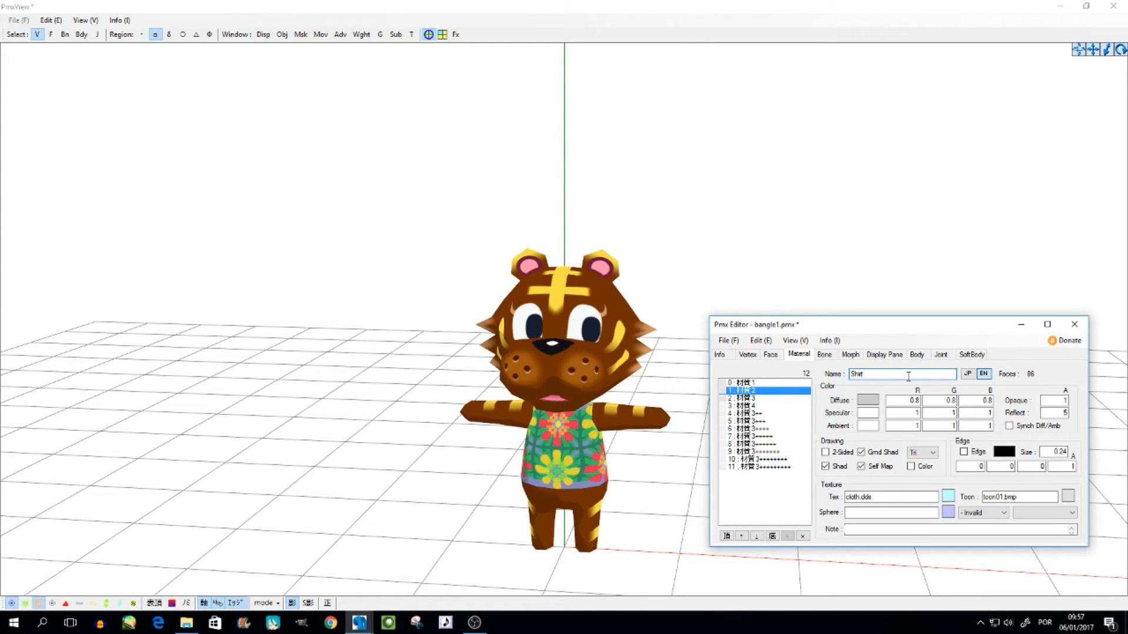
pyautogui.click(748, 381)
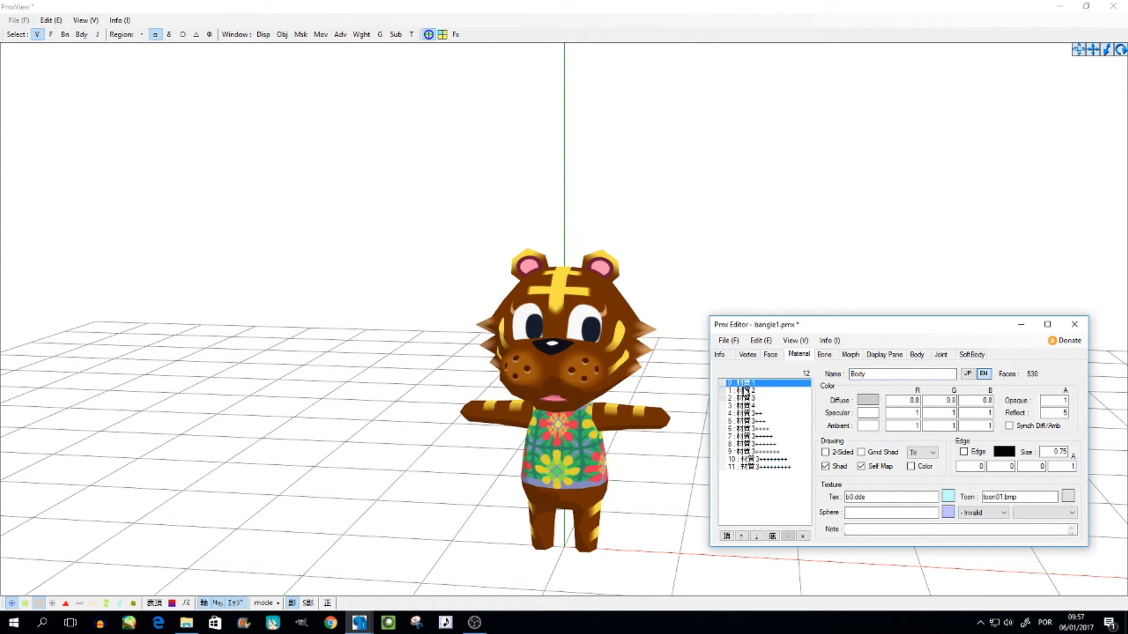
pyautogui.click(748, 406)
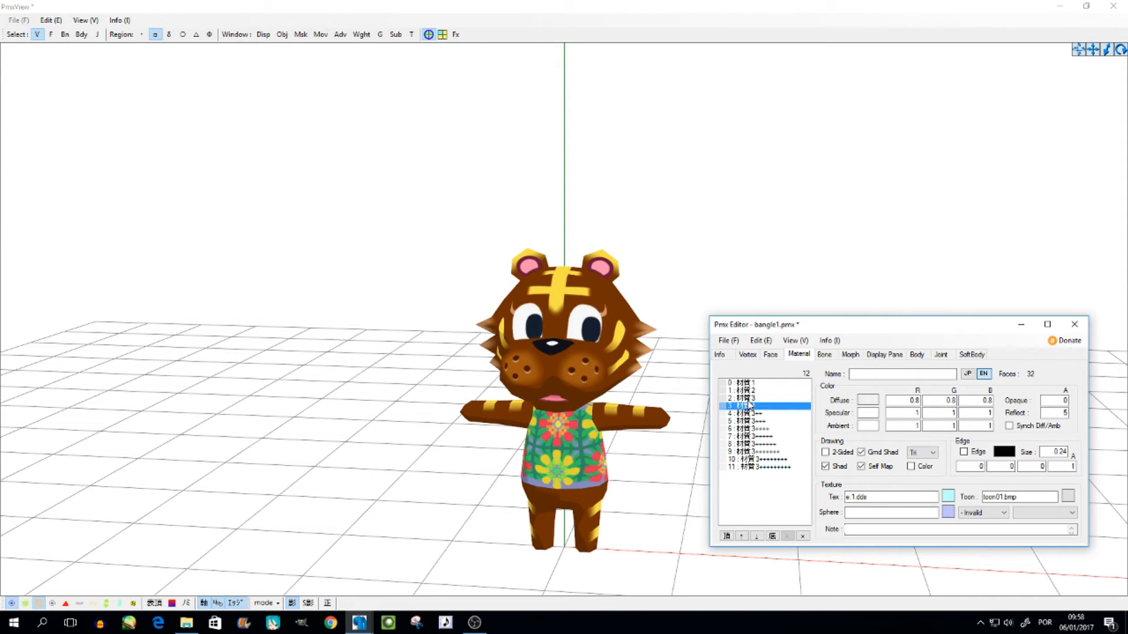
pyautogui.click(747, 398)
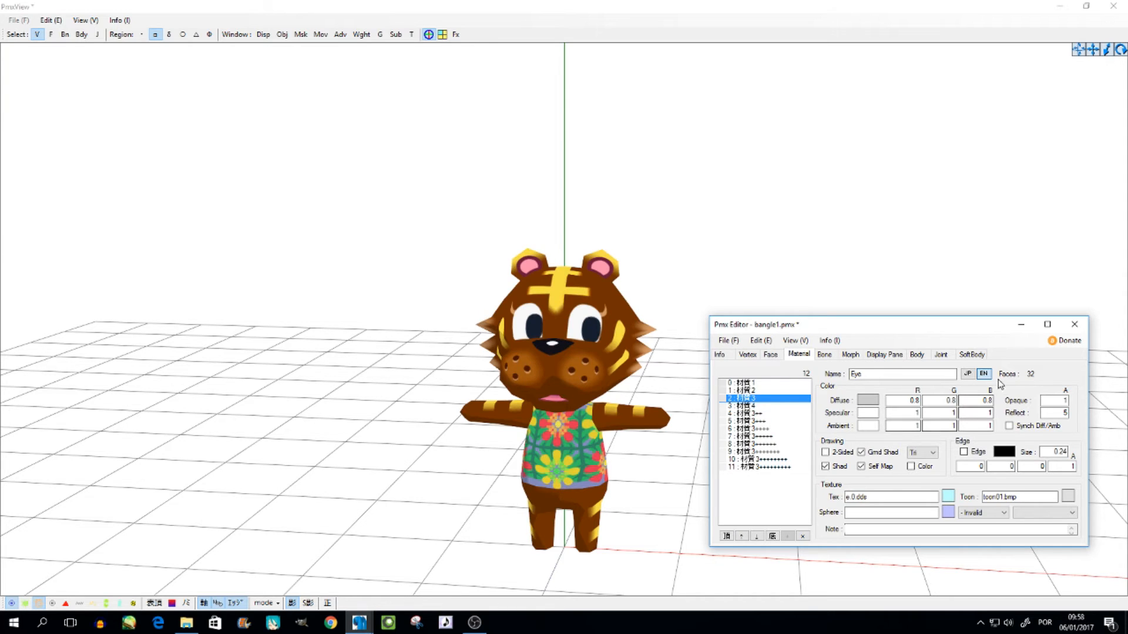
pyautogui.click(967, 374)
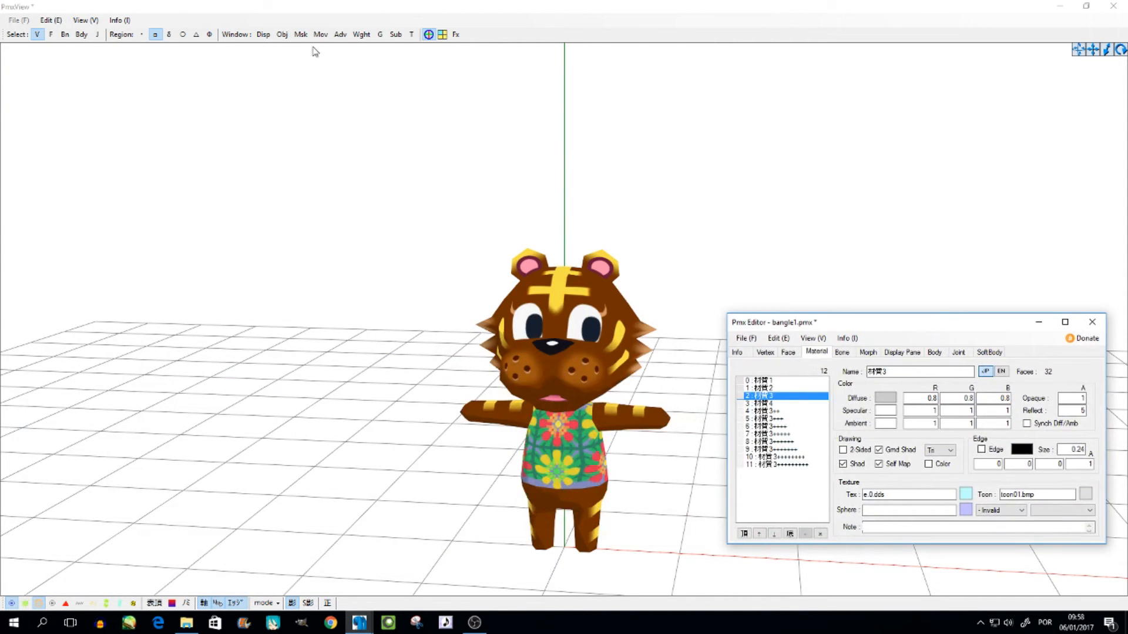
pyautogui.click(301, 34)
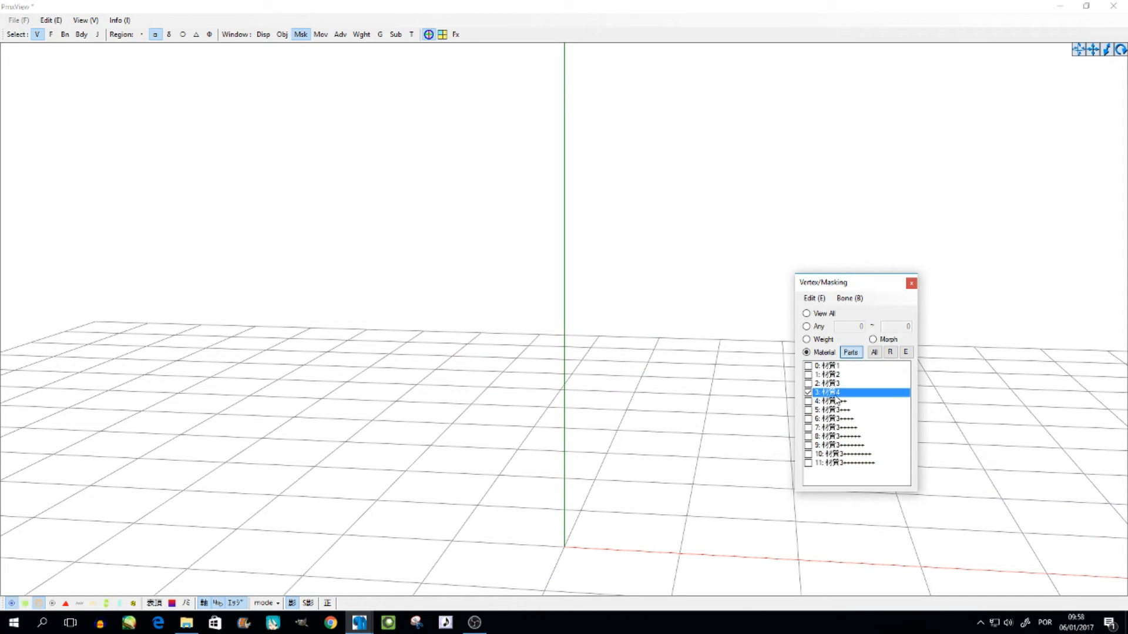
pyautogui.click(806, 392)
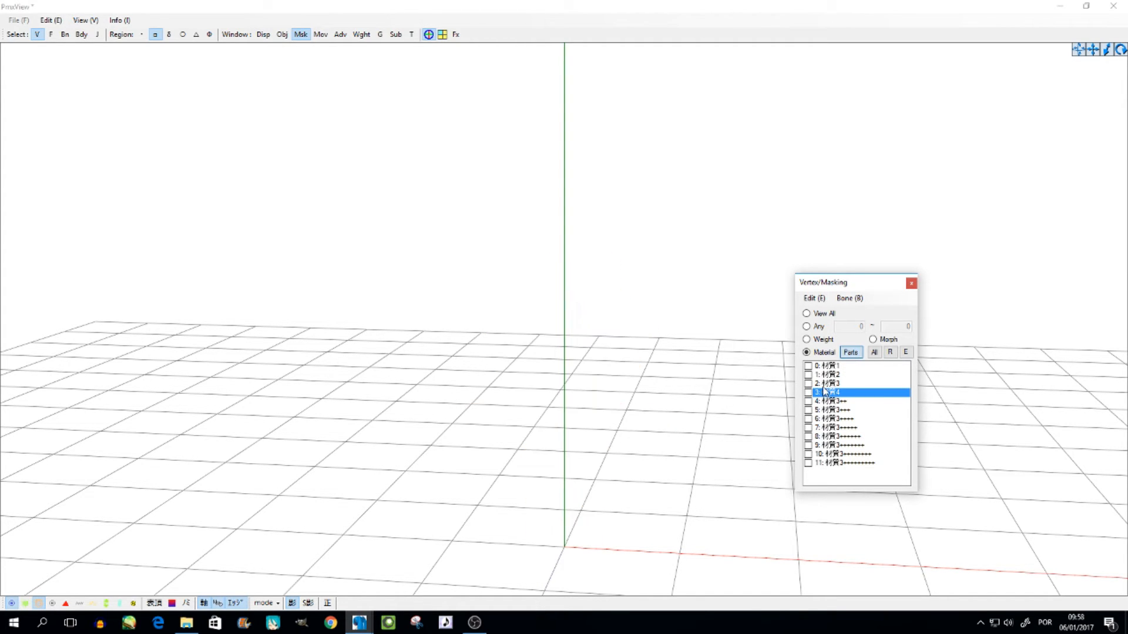
pyautogui.click(832, 401)
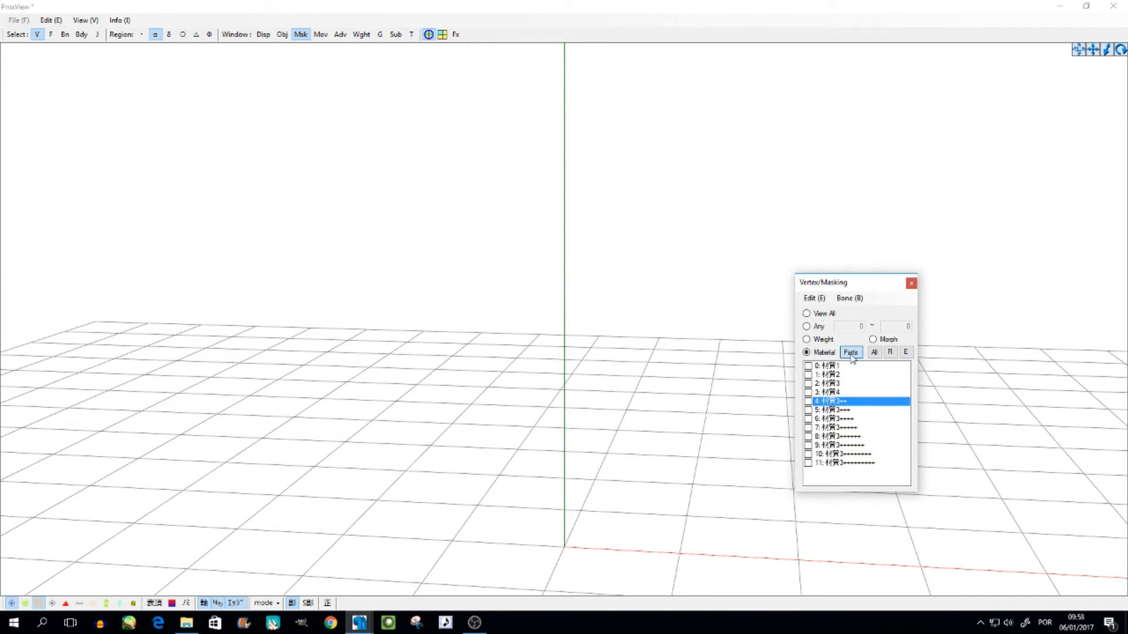
pyautogui.click(874, 351)
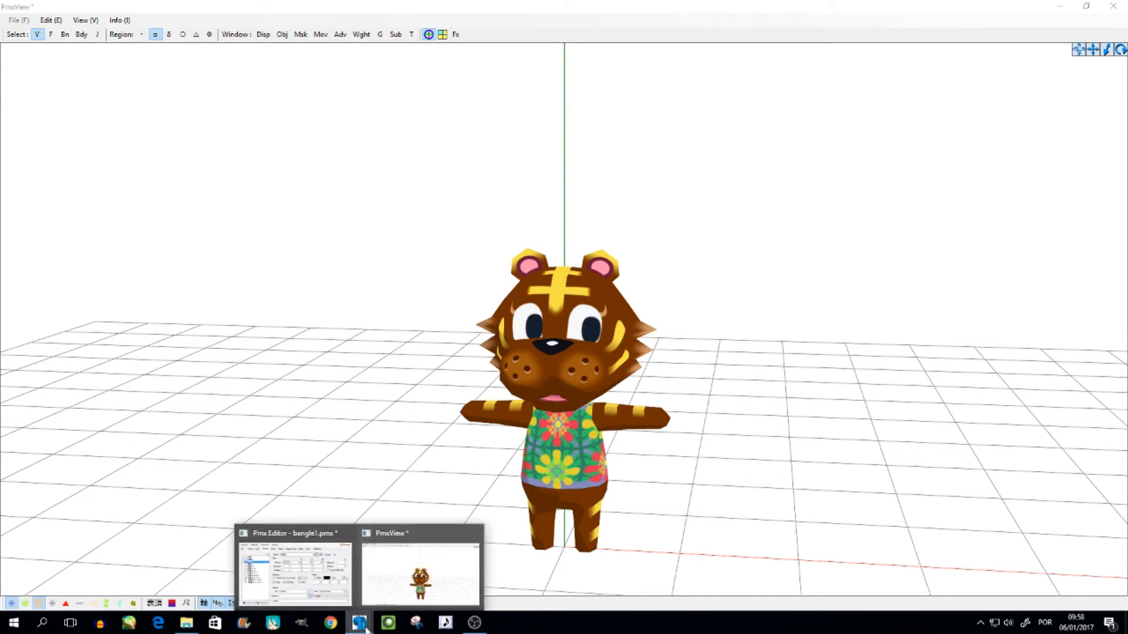
# Delete materials 3 through 11 from bangle1 and confirm the deletion
pyautogui.click(292, 567)
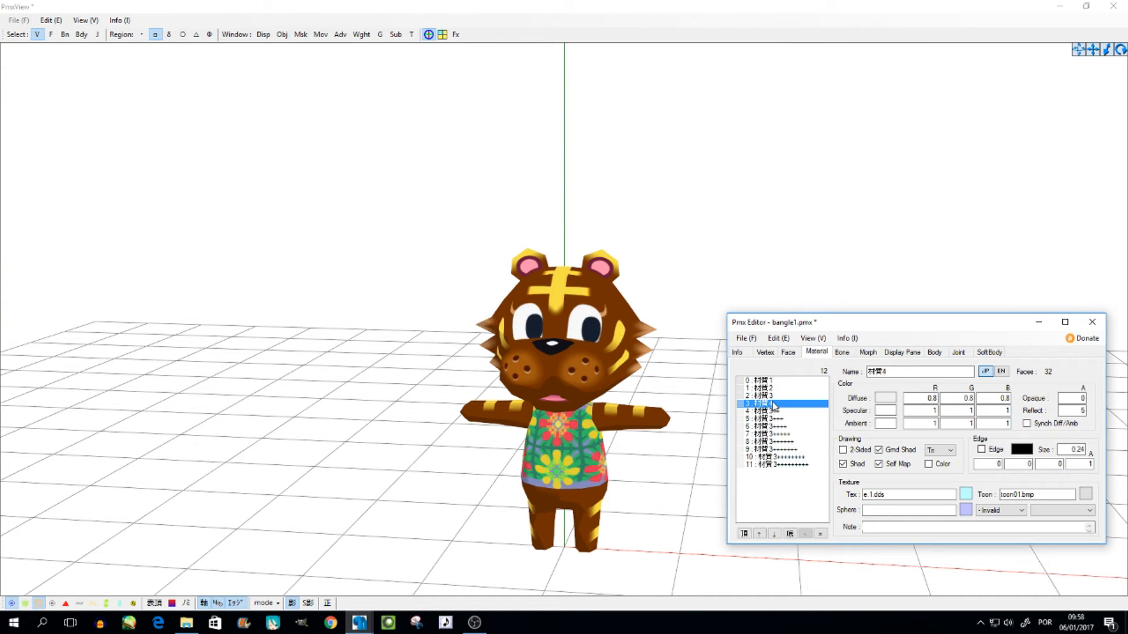
pyautogui.rightClick(773, 403)
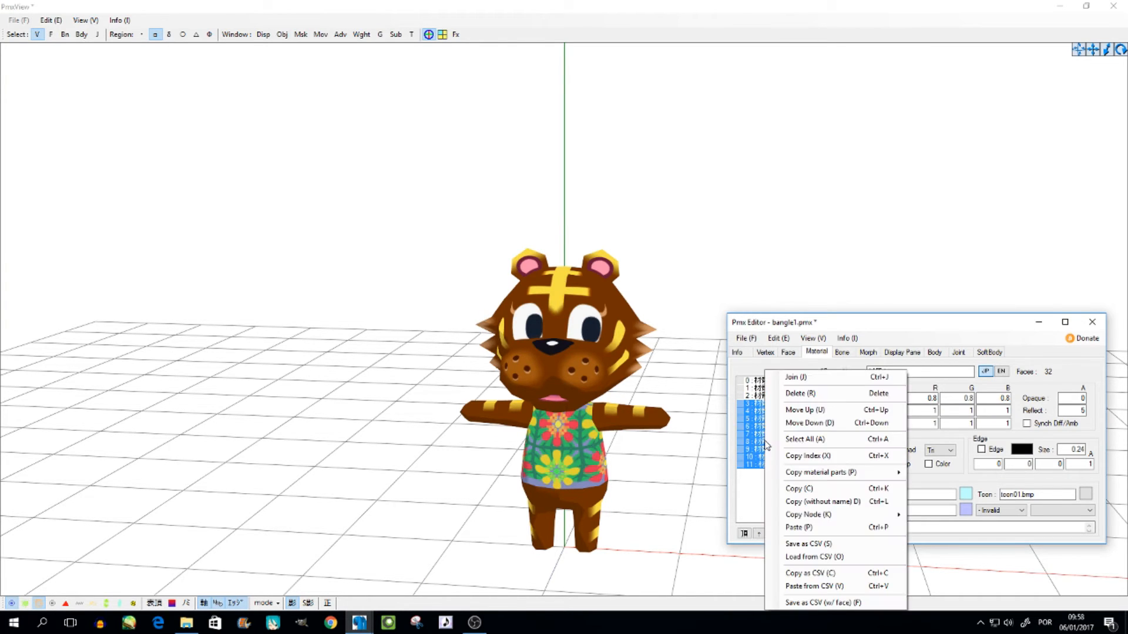
pyautogui.click(800, 392)
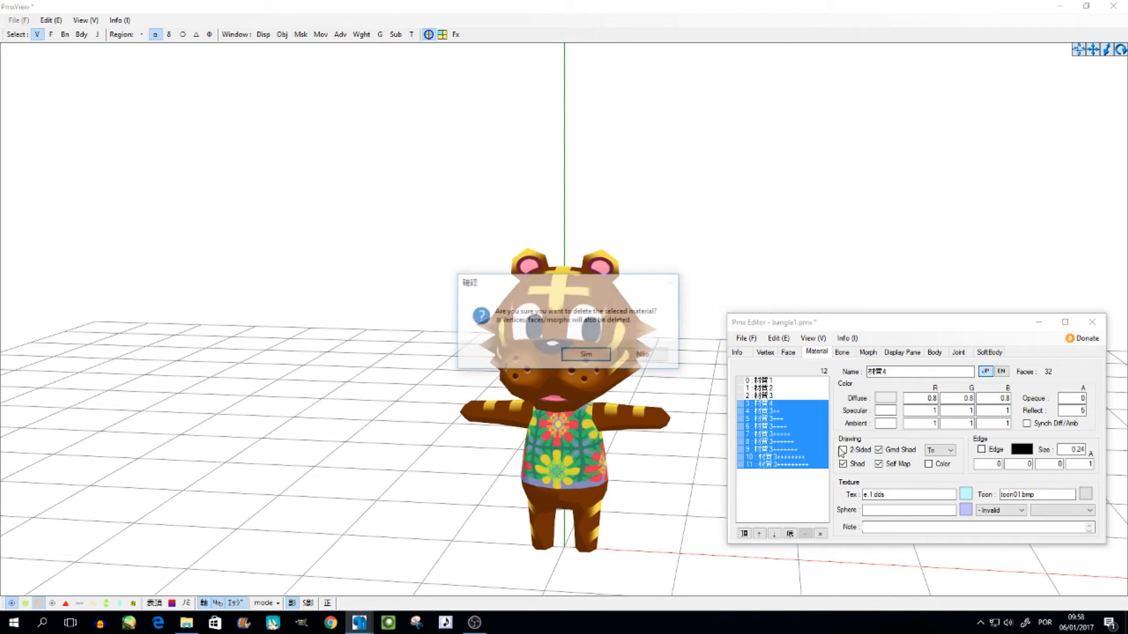
pyautogui.click(585, 353)
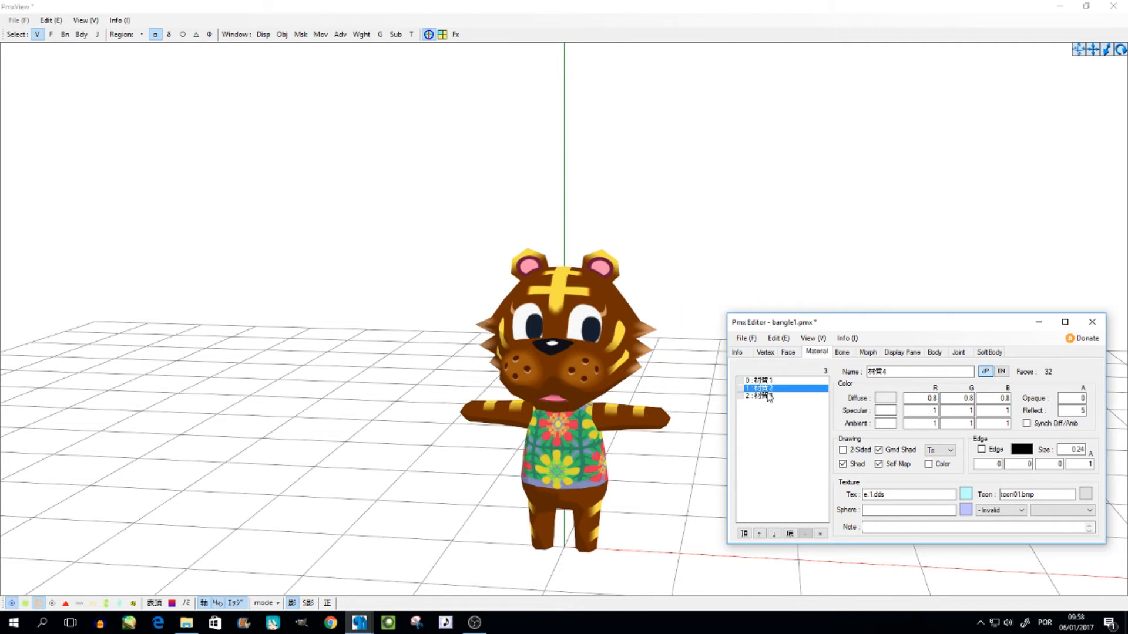
# Copy the eye material with all its parts into a fourth material
pyautogui.rightClick(756, 395)
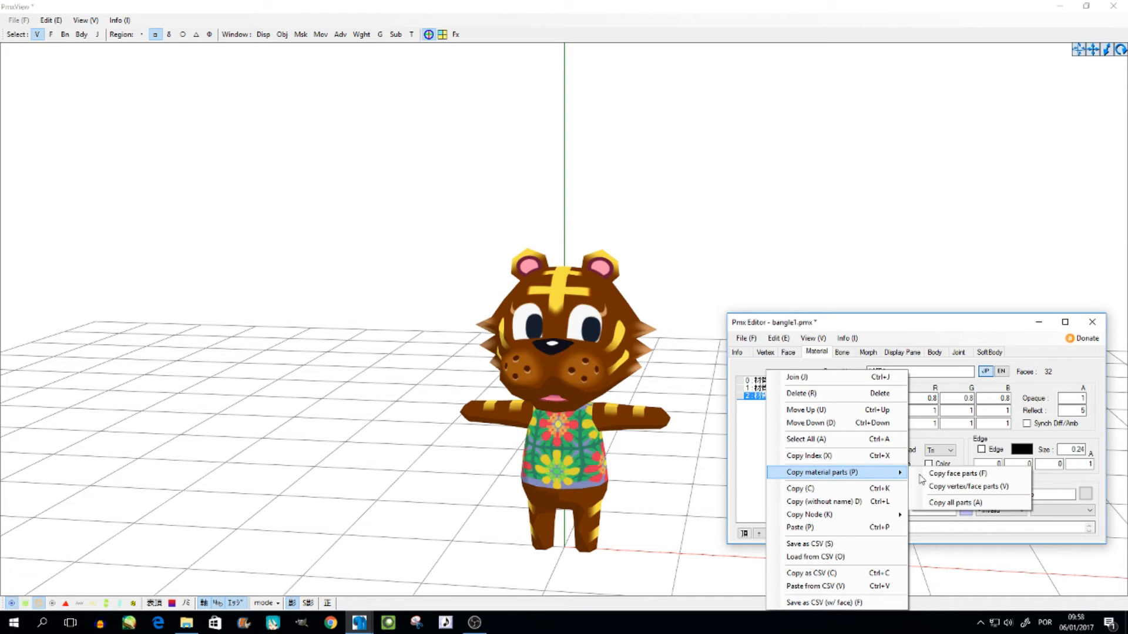
pyautogui.click(971, 486)
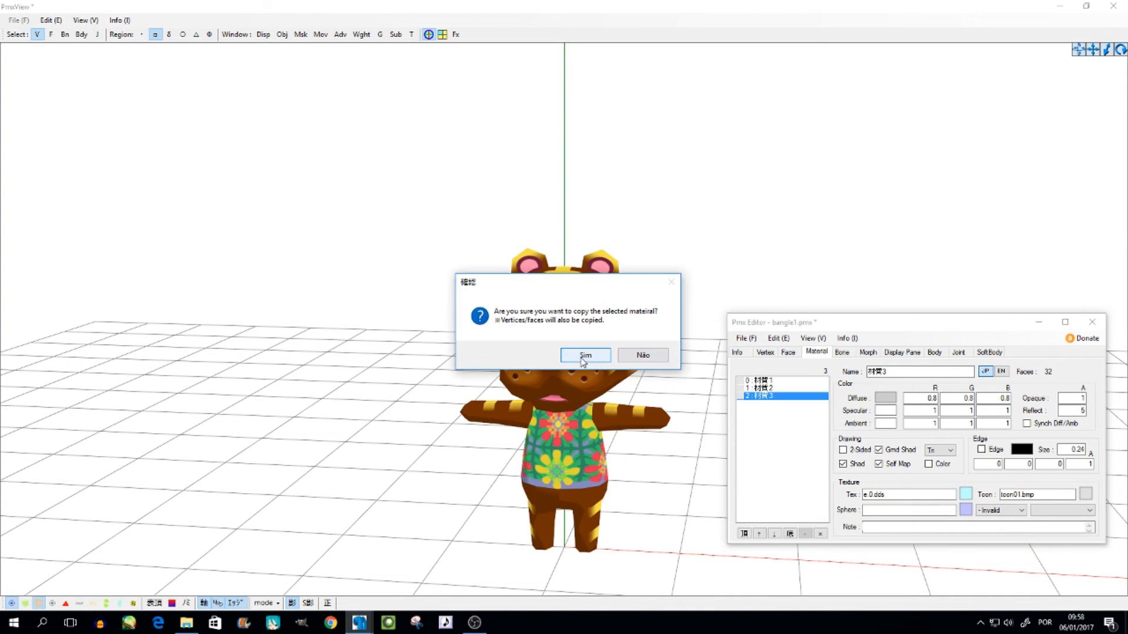
pyautogui.click(585, 355)
pyautogui.write('1')
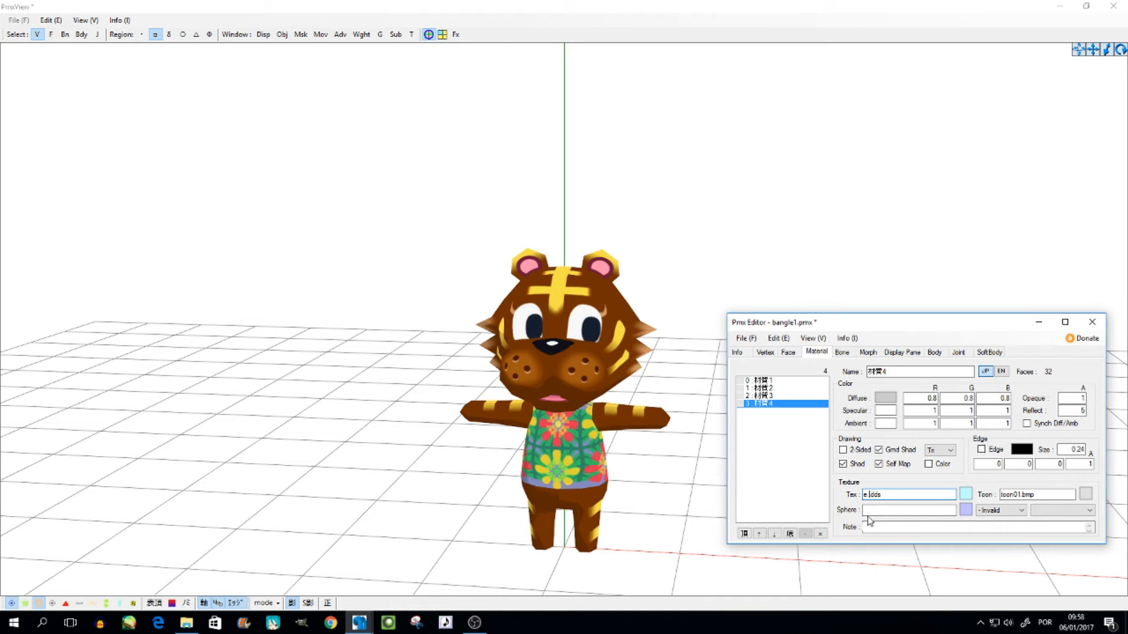
# Set the new material's texture to e.1.dds and its opacity to 1
pyautogui.click(185, 622)
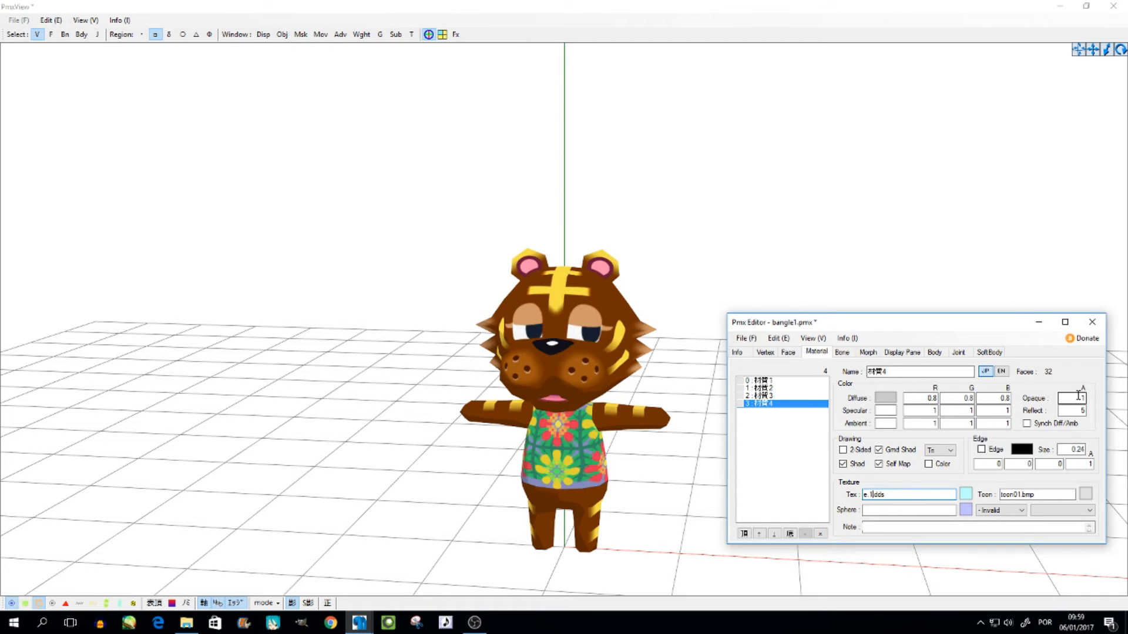
pyautogui.click(1071, 410)
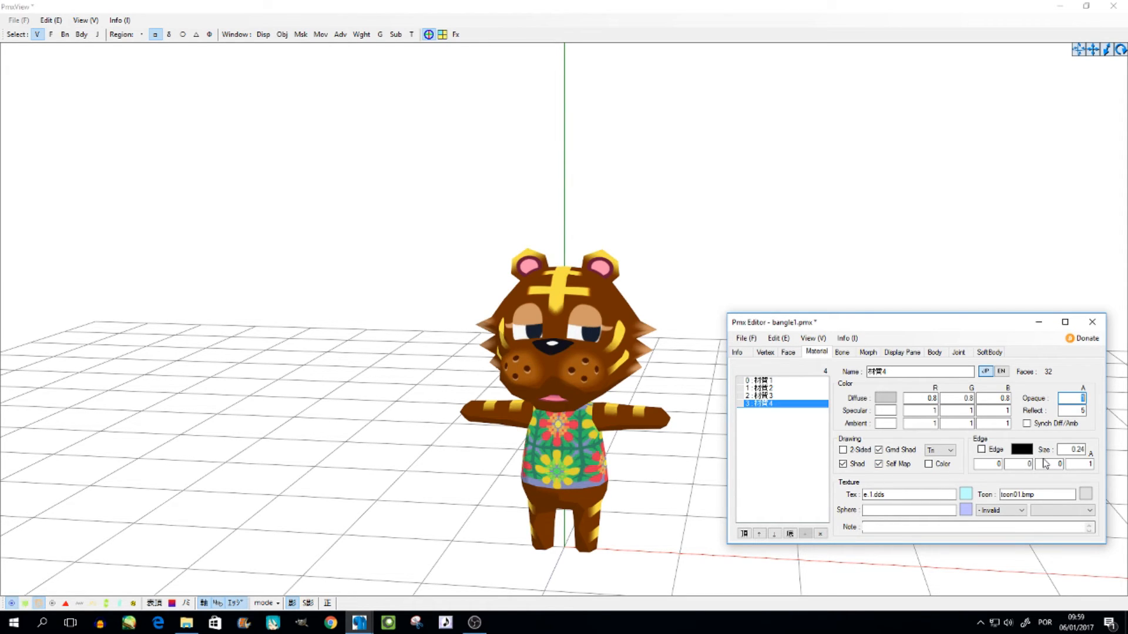
pyautogui.moveTo(818, 523)
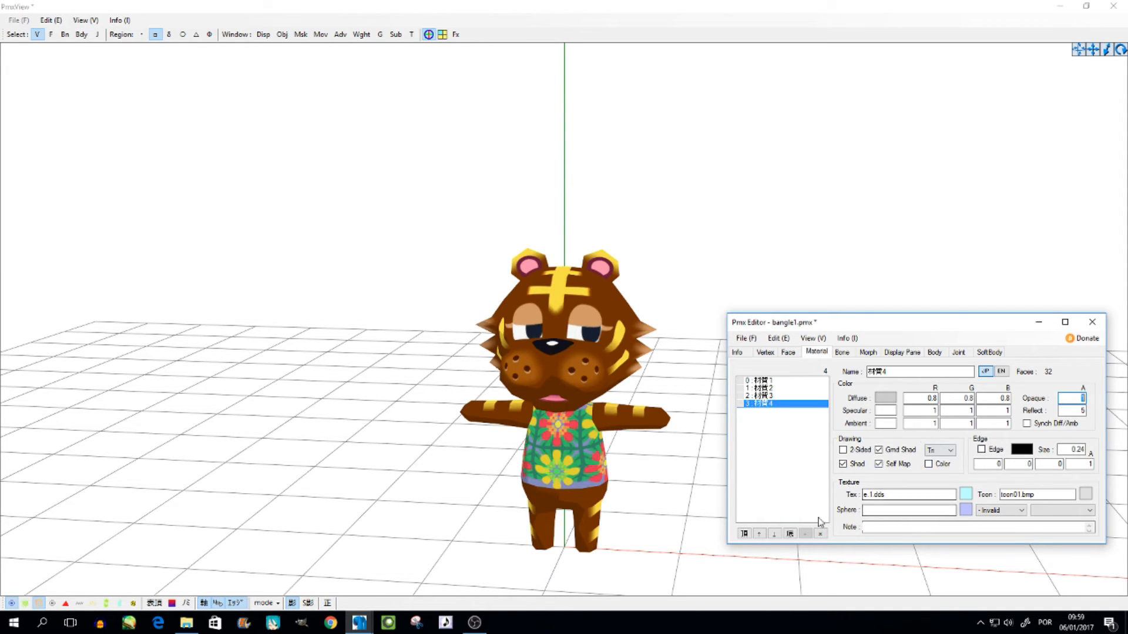
pyautogui.click(980, 449)
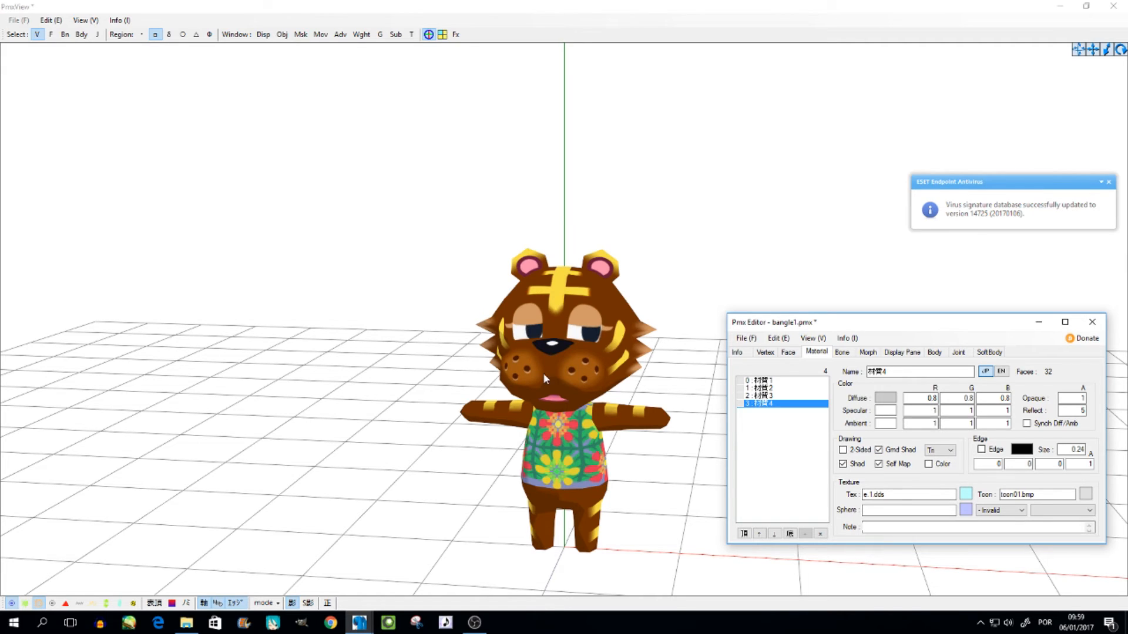
pyautogui.click(1000, 371)
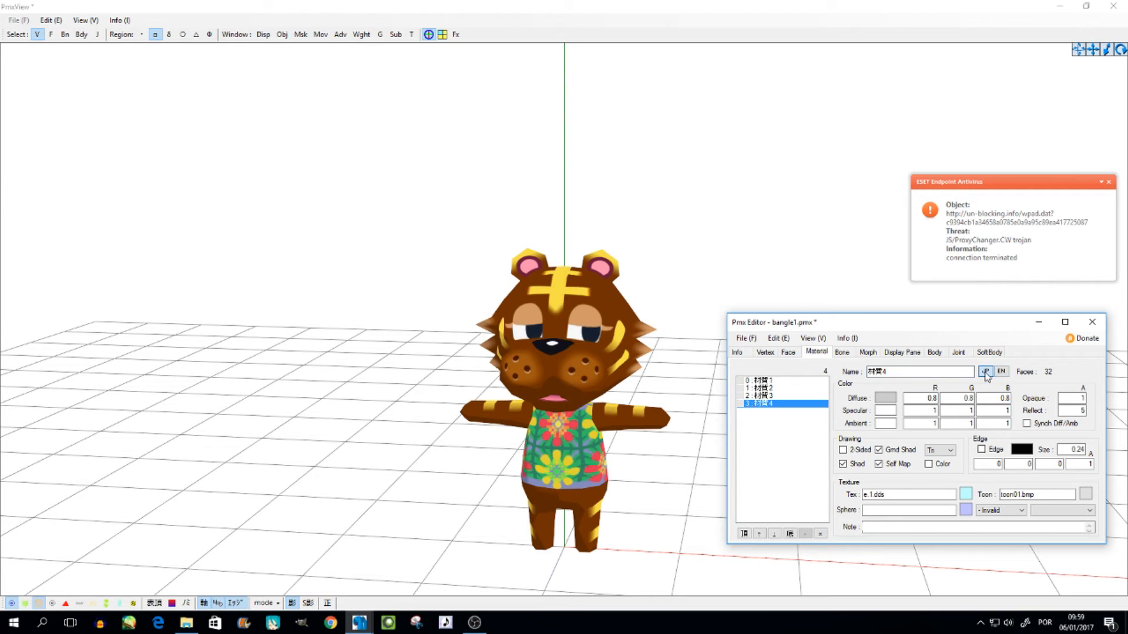
pyautogui.click(1000, 372)
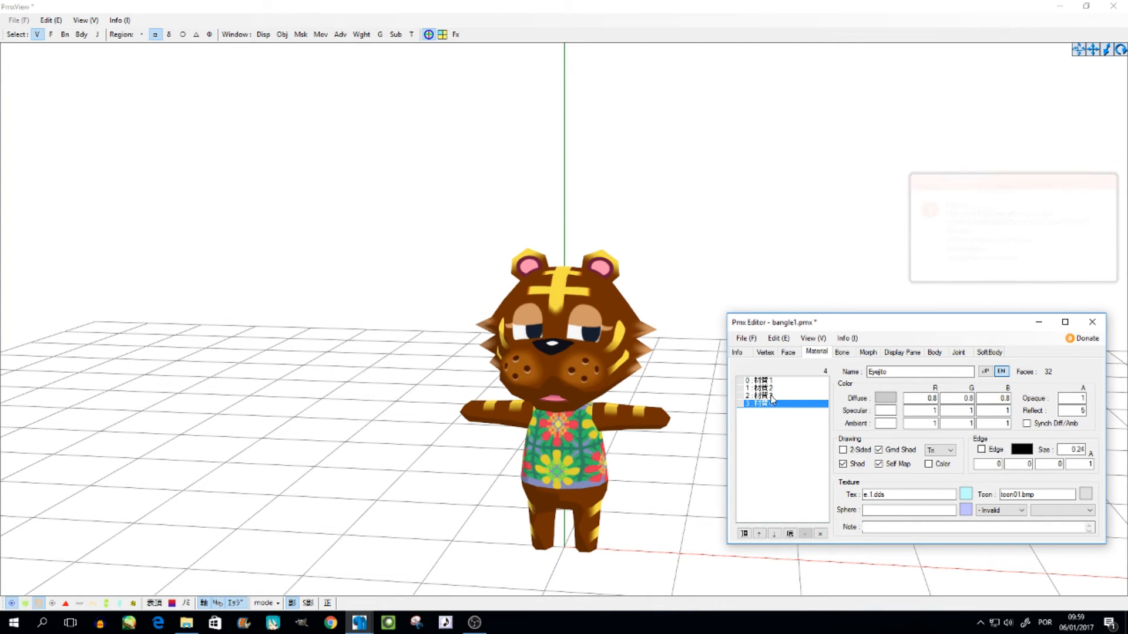
# Duplicate eye material 3 with its faces into a fifth material
pyautogui.rightClick(773, 401)
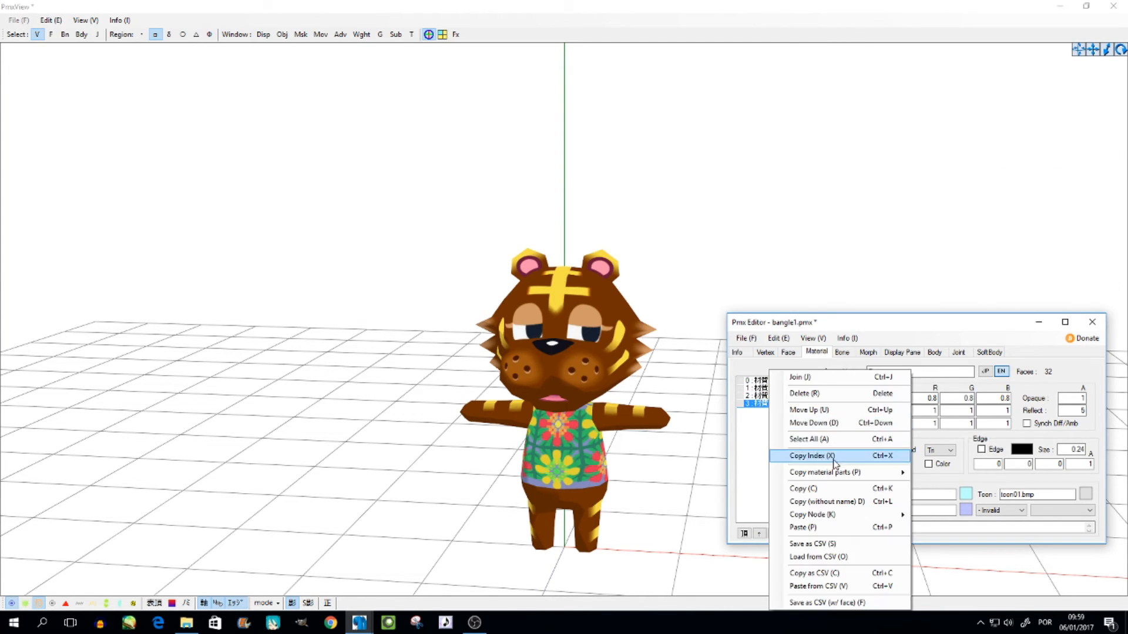
pyautogui.click(824, 472)
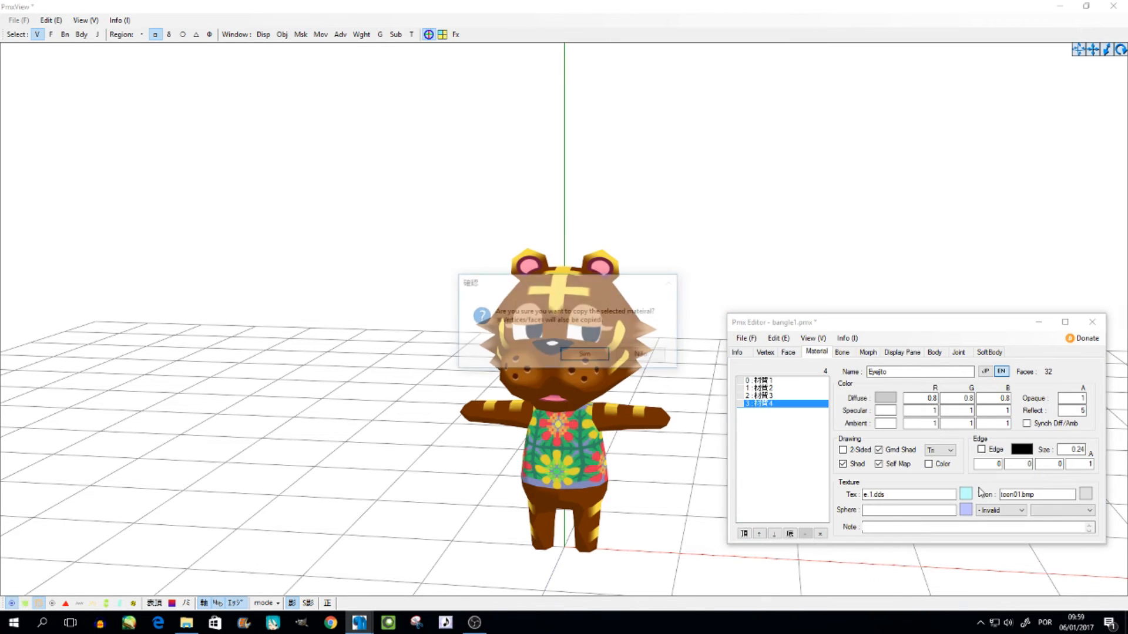
pyautogui.click(583, 353)
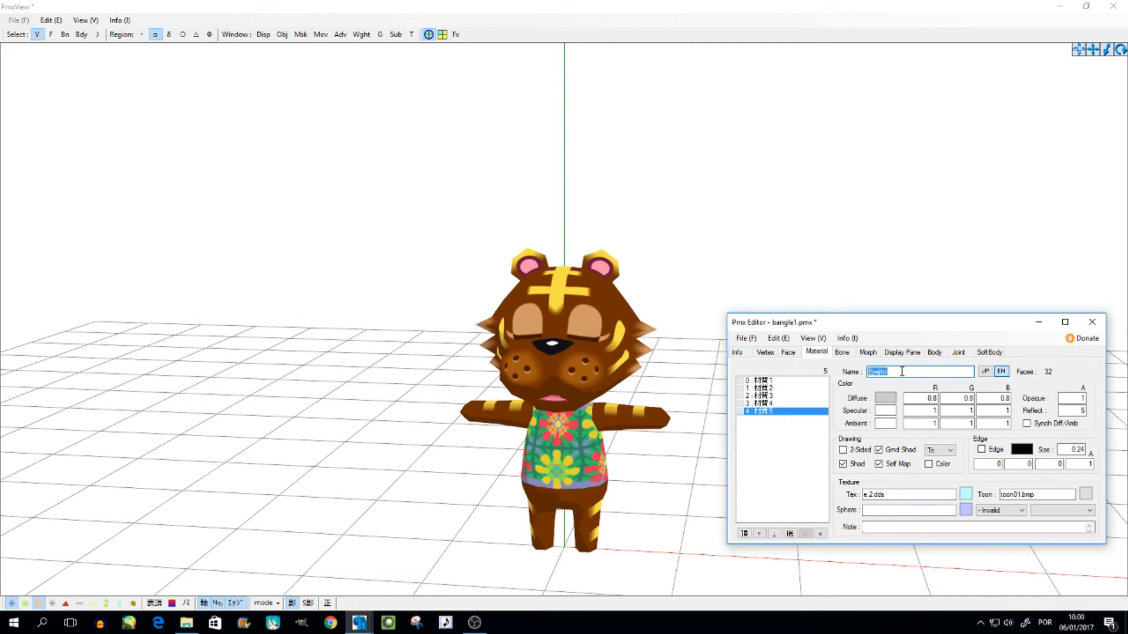
# Name the new material Eyeblink with texture e.2.dds, comparing it to the original eye
pyautogui.write('Eye')
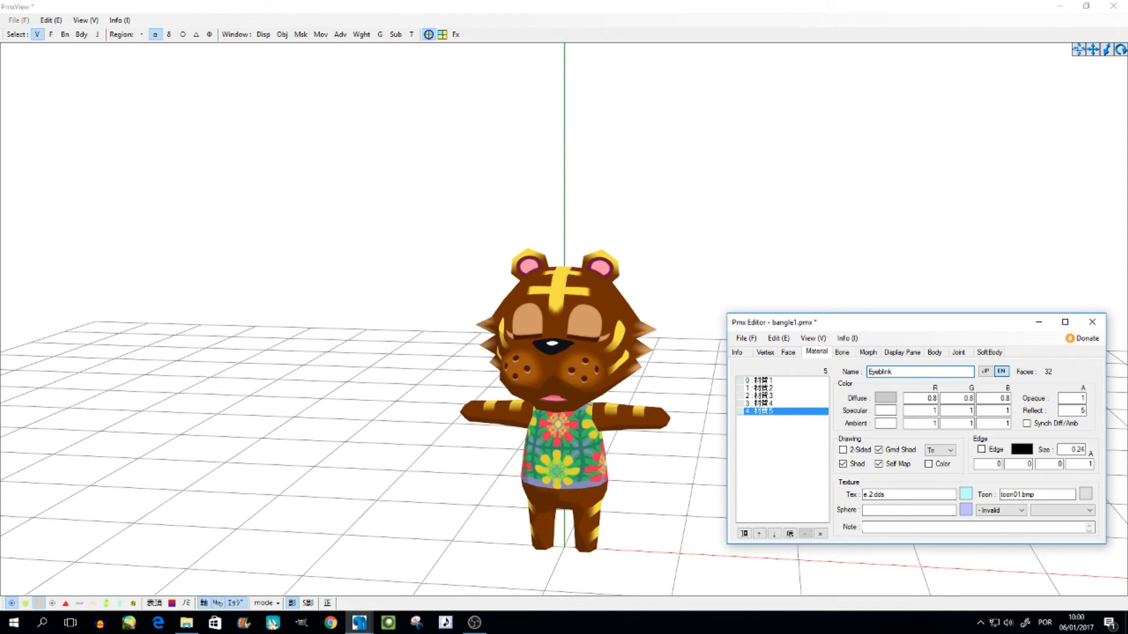
pyautogui.click(983, 371)
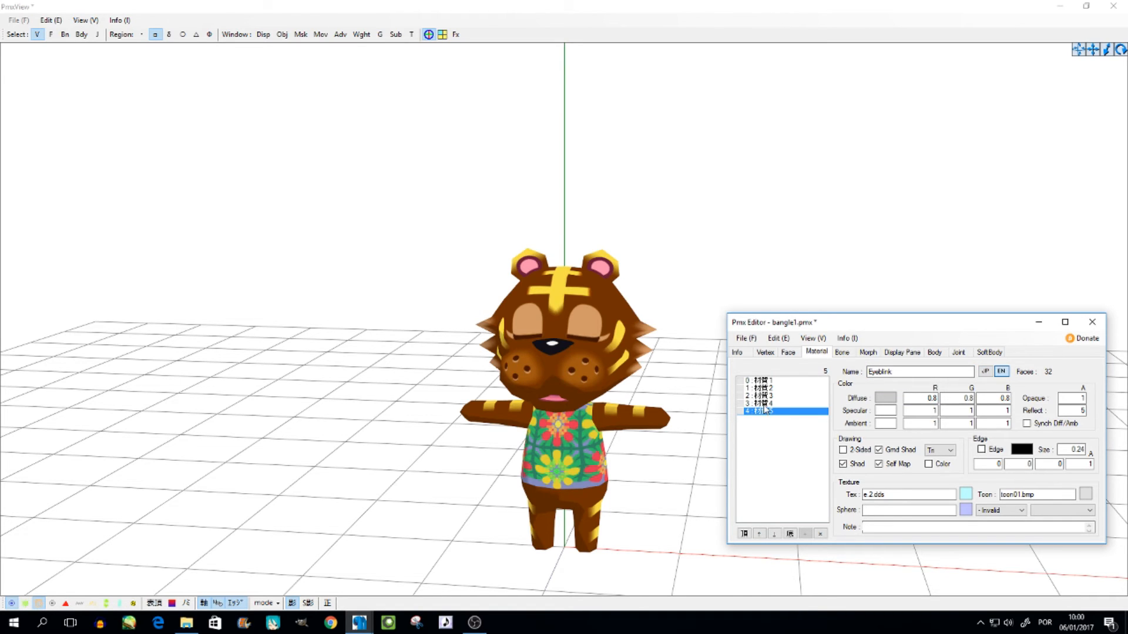
pyautogui.click(762, 403)
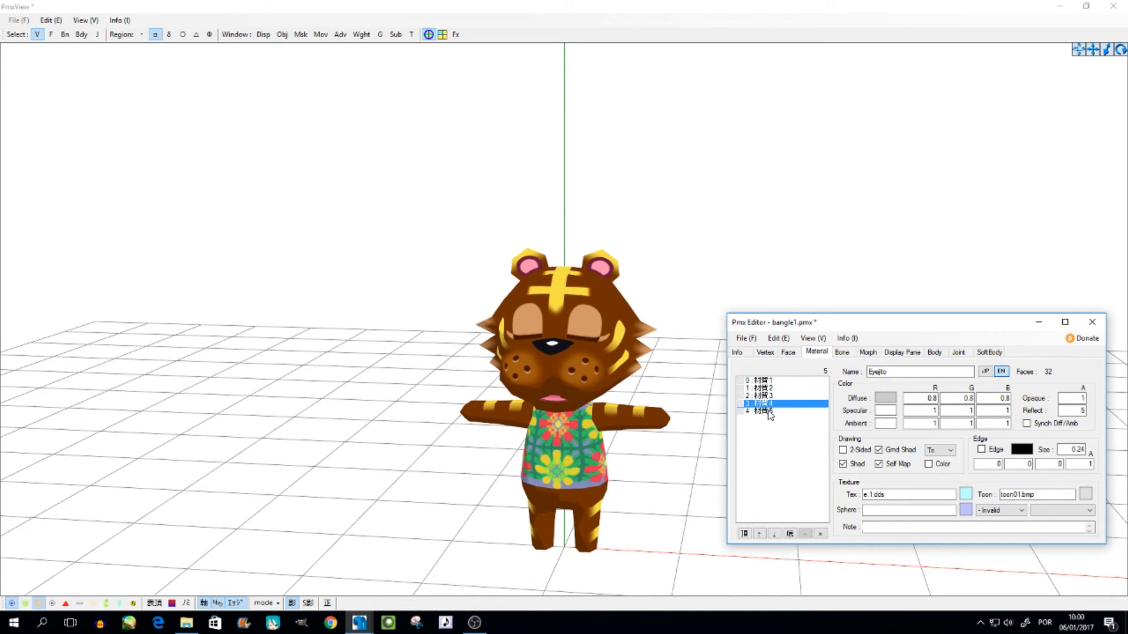
pyautogui.click(759, 411)
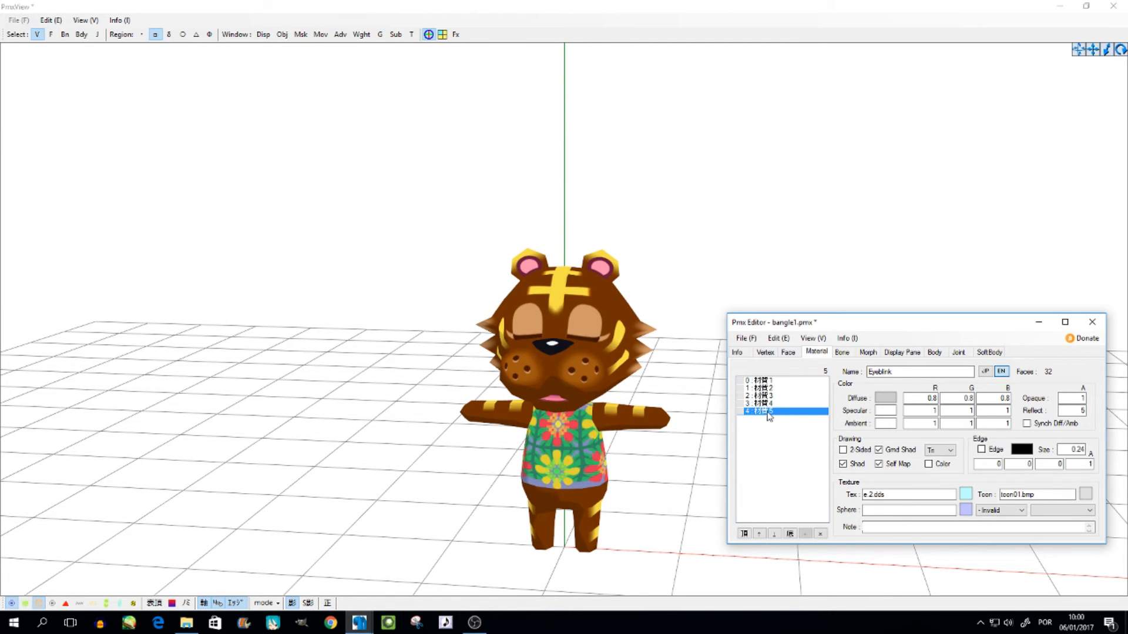
# Copy Eyeblink into a sixth material and browse the available eye texture files
pyautogui.rightClick(780, 412)
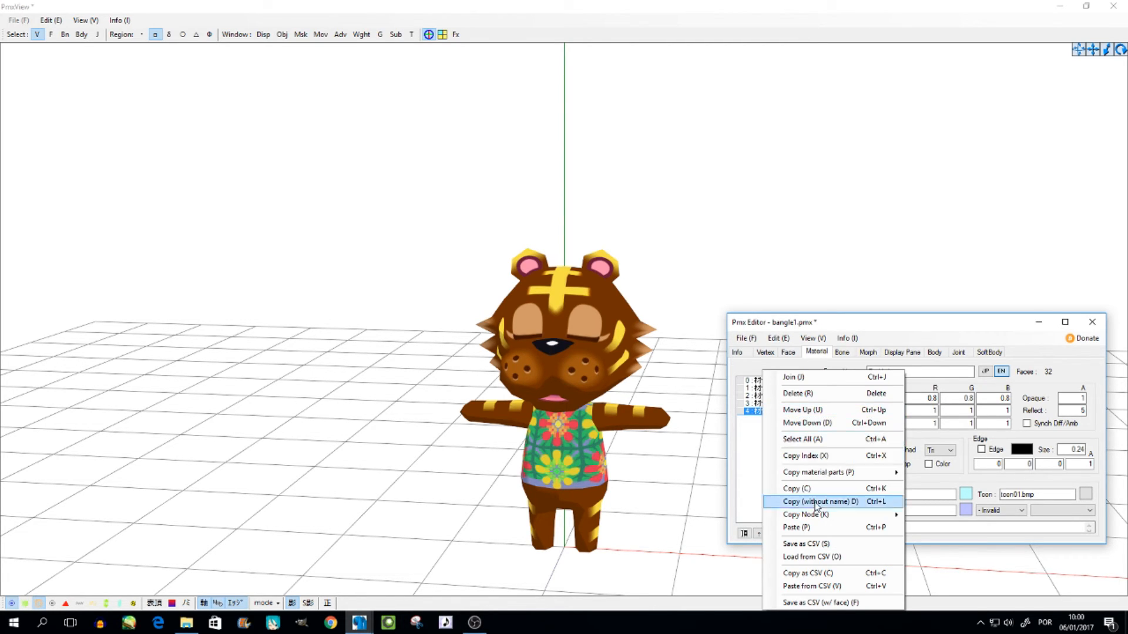
pyautogui.moveTo(818, 472)
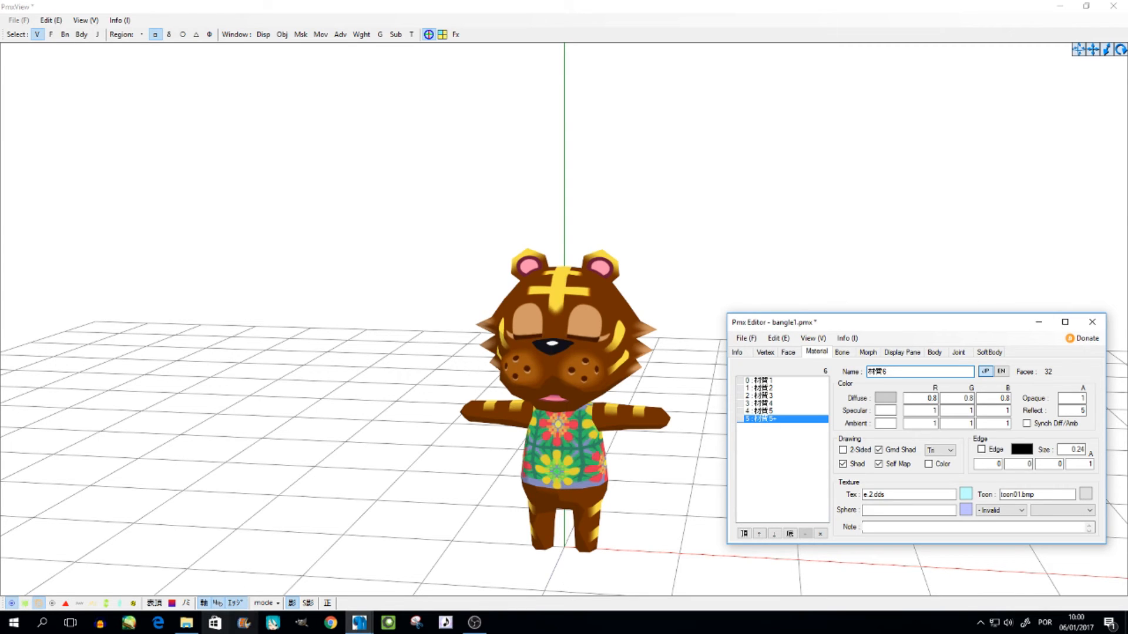
pyautogui.click(186, 622)
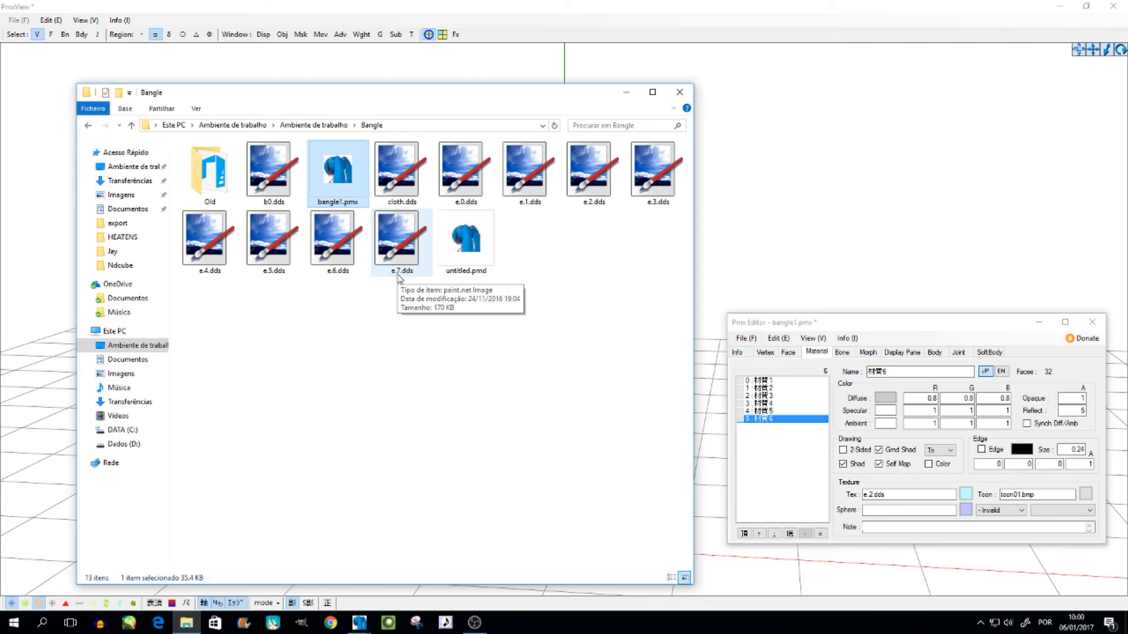
pyautogui.moveTo(406, 298)
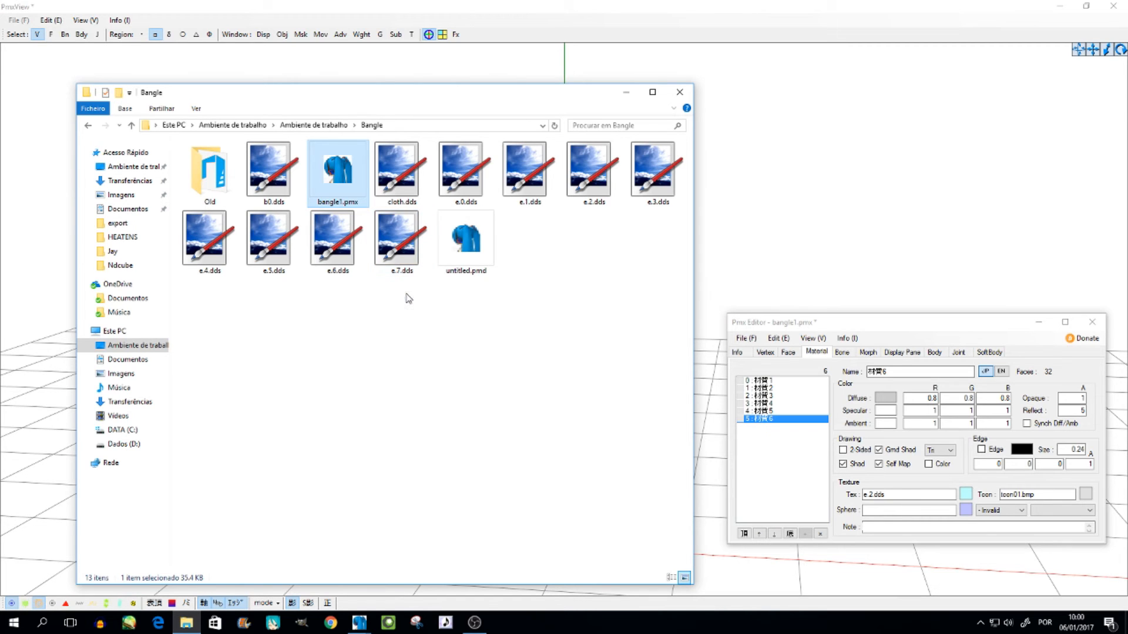
pyautogui.moveTo(471, 294)
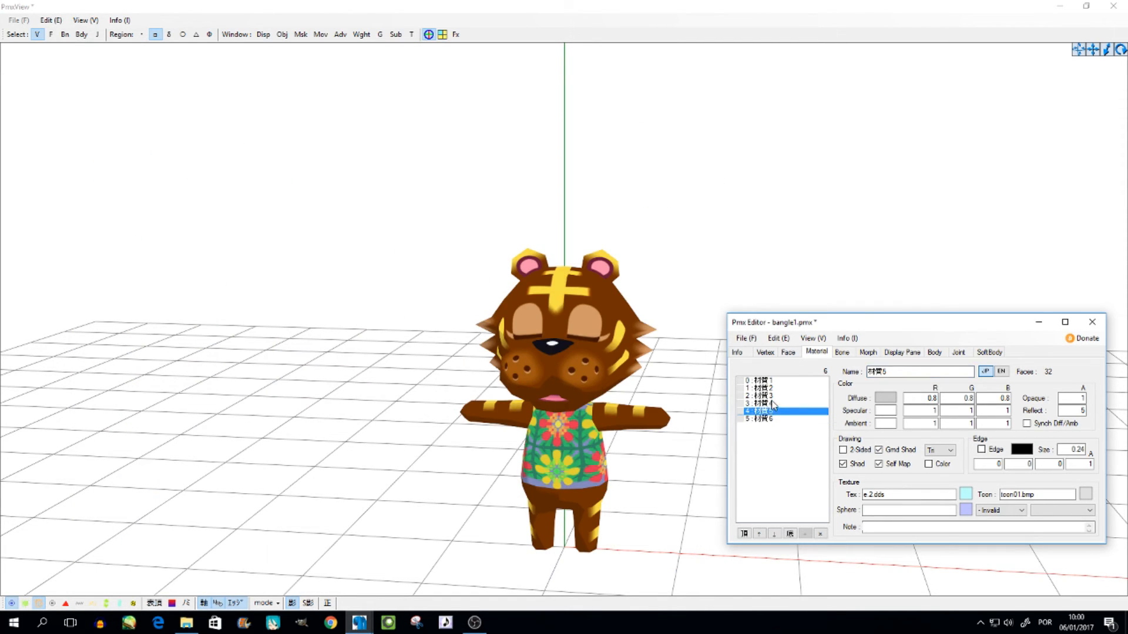
# Select the newly copied sixth material to give it the e.3.dds texture
pyautogui.click(762, 418)
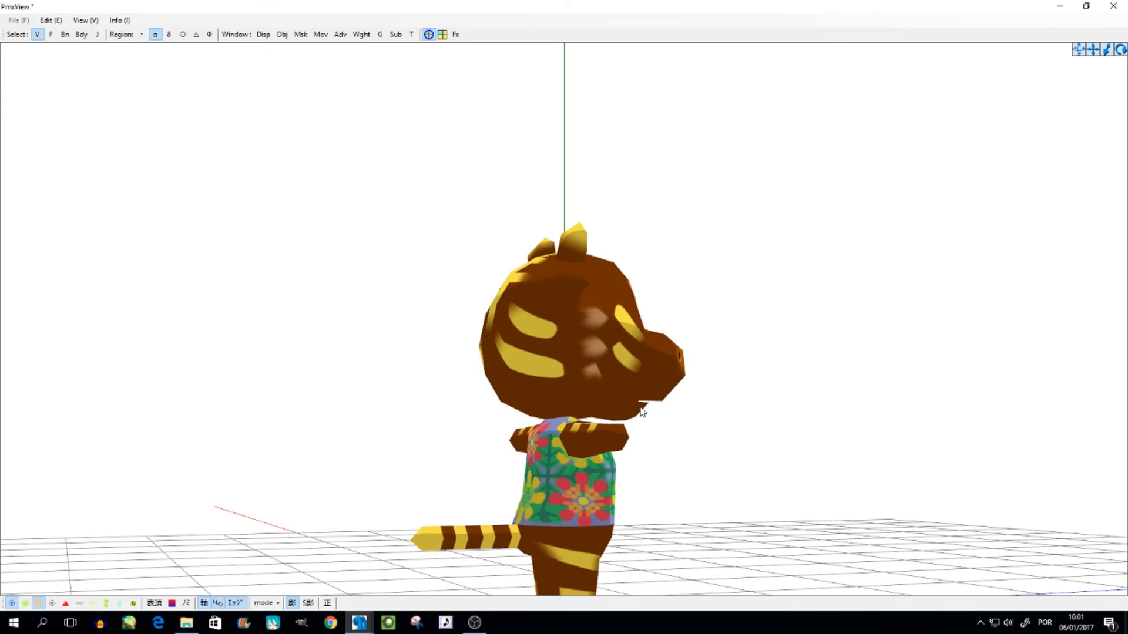
pyautogui.moveTo(640, 406)
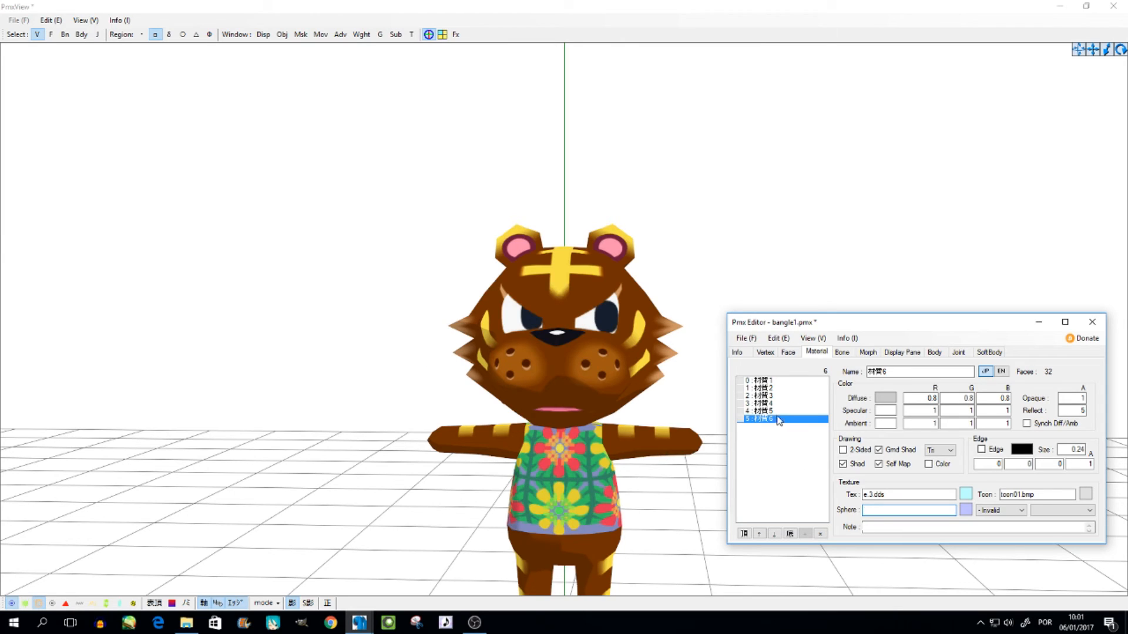
# Compare with the e.0.dds eye material and give the angry-eye material the English name Eyeangry
pyautogui.click(763, 395)
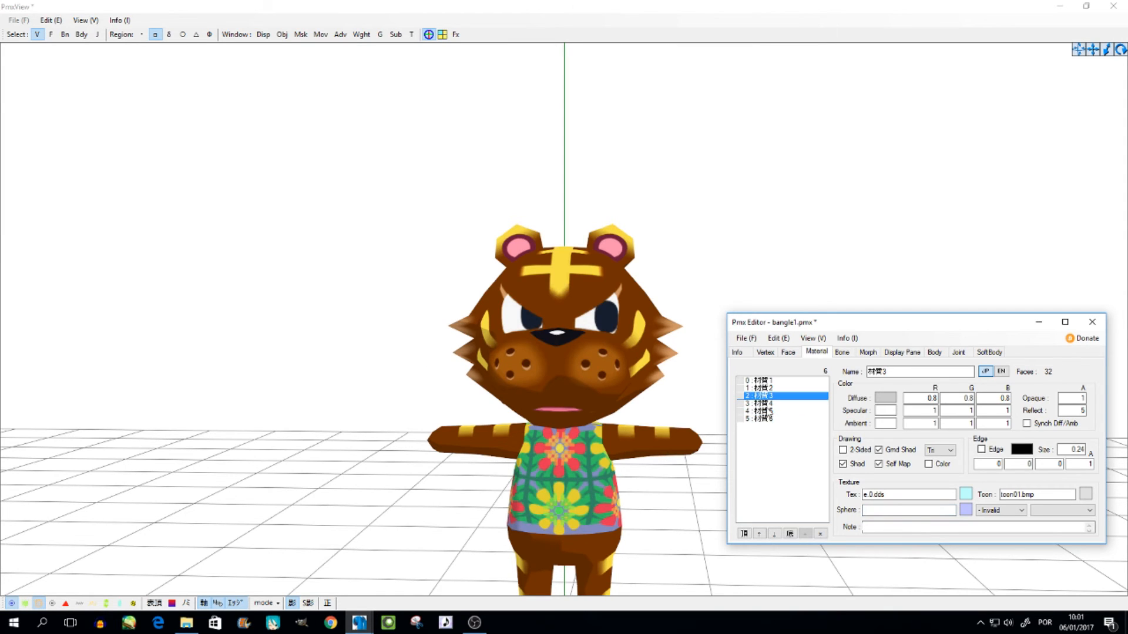
pyautogui.click(770, 418)
pyautogui.write('Eyeangry')
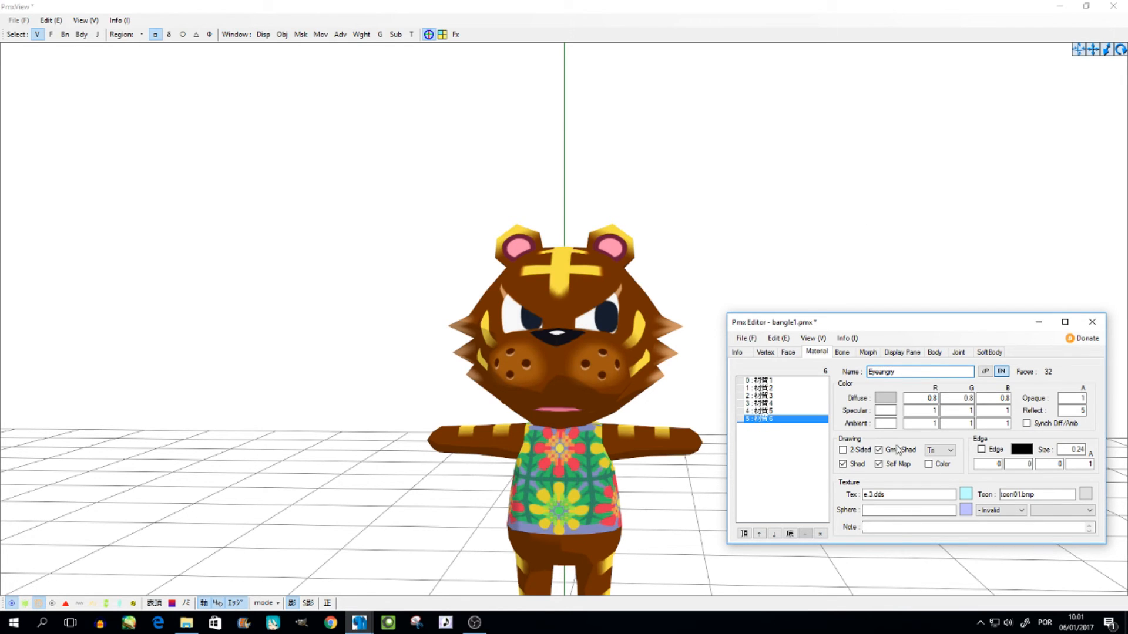
pyautogui.click(984, 371)
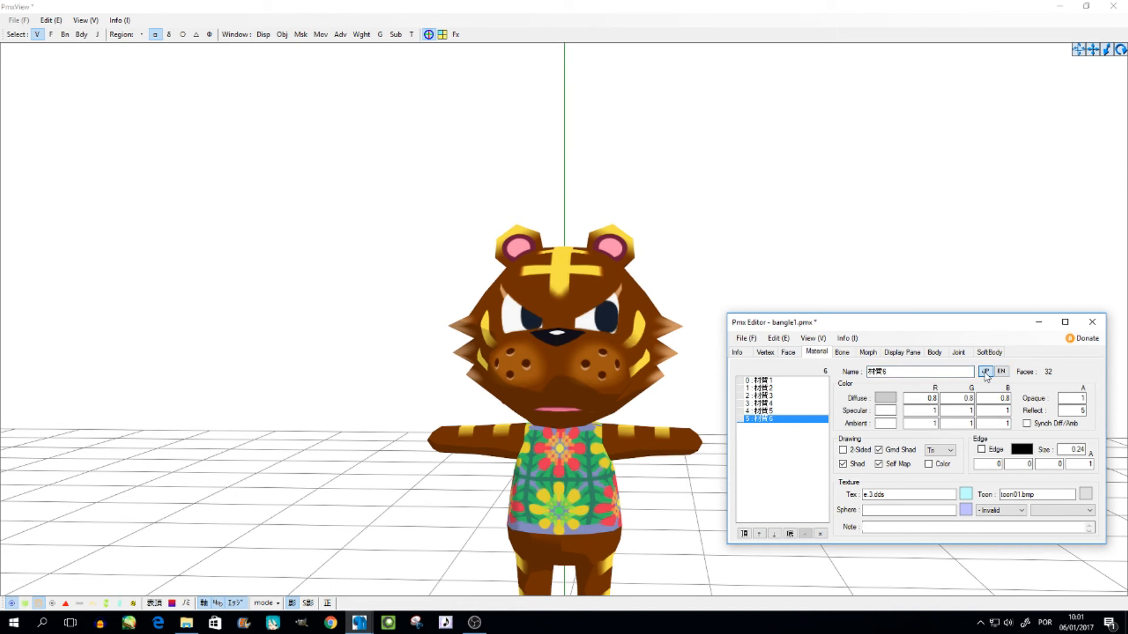
pyautogui.click(1000, 371)
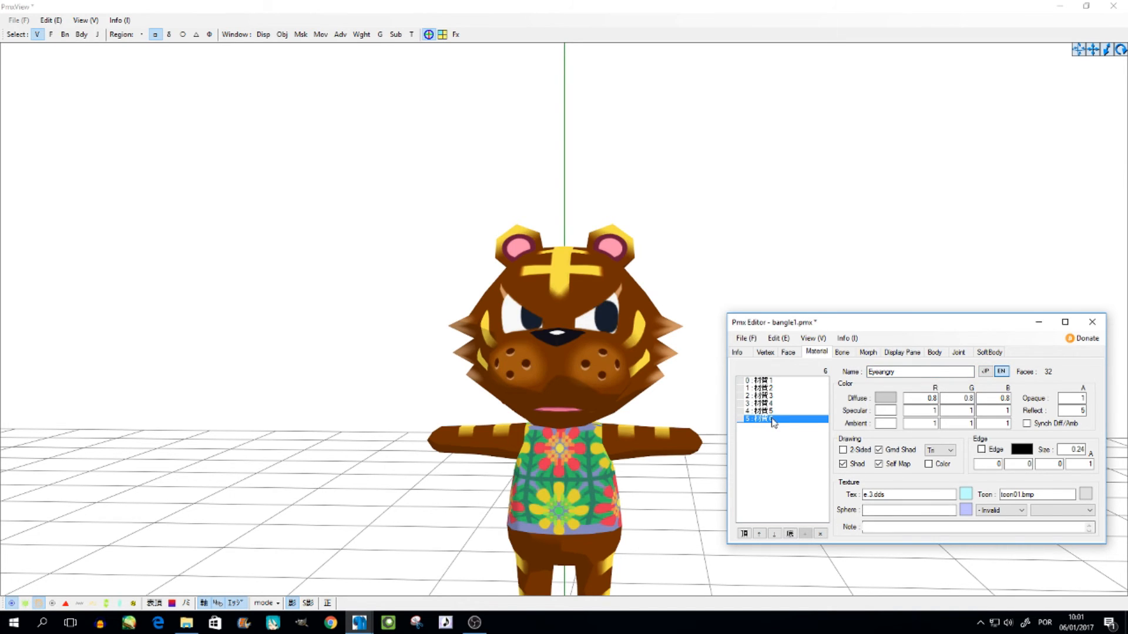
# Copy Eyeangry into a seventh material named Eyesad with texture e.4.dds
pyautogui.rightClick(768, 420)
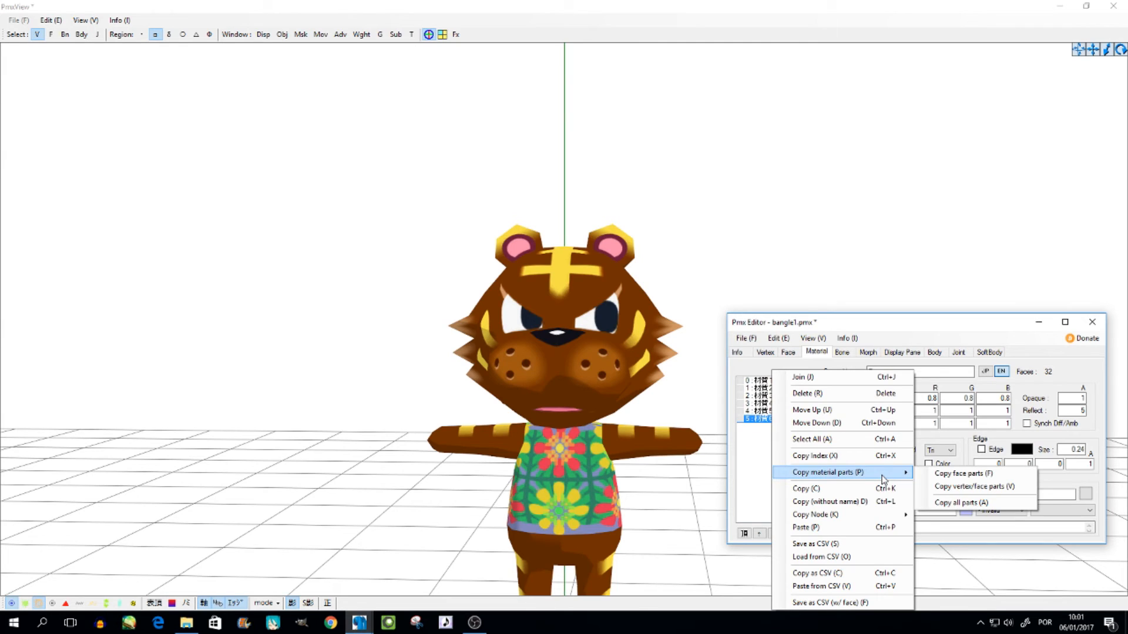
pyautogui.moveTo(974, 487)
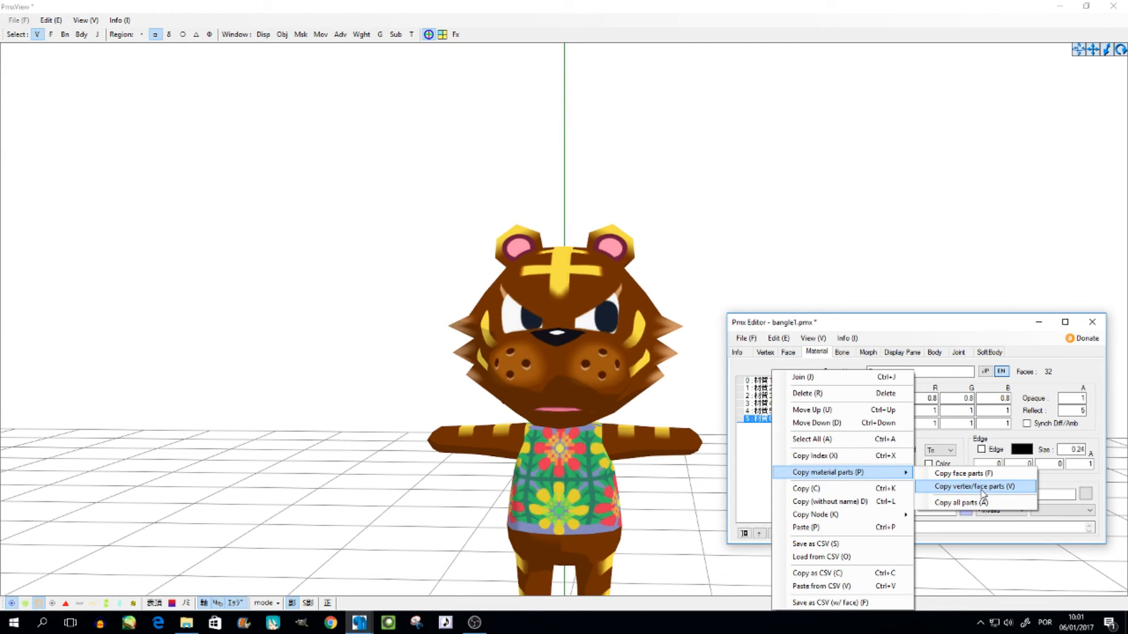
pyautogui.click(973, 487)
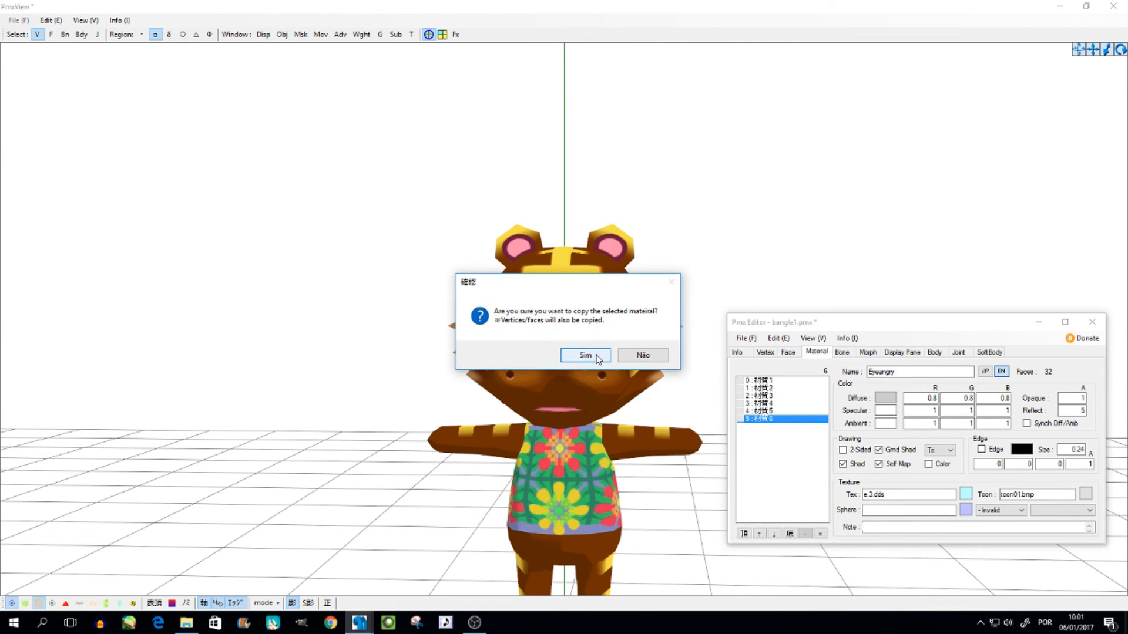
pyautogui.click(584, 354)
pyautogui.write('sad')
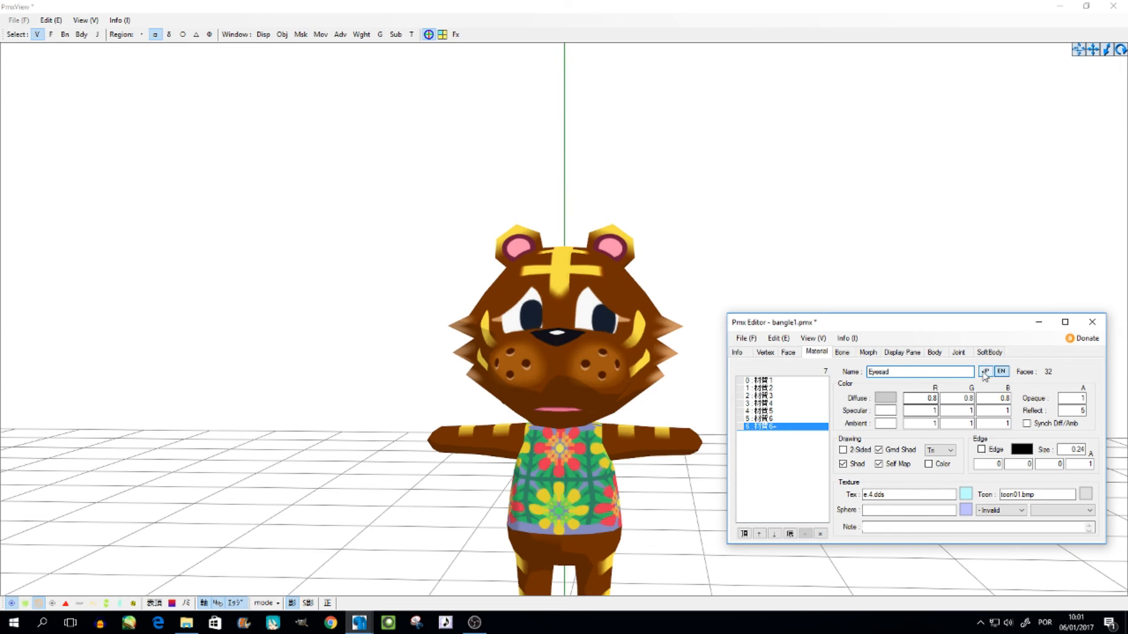
pyautogui.click(983, 371)
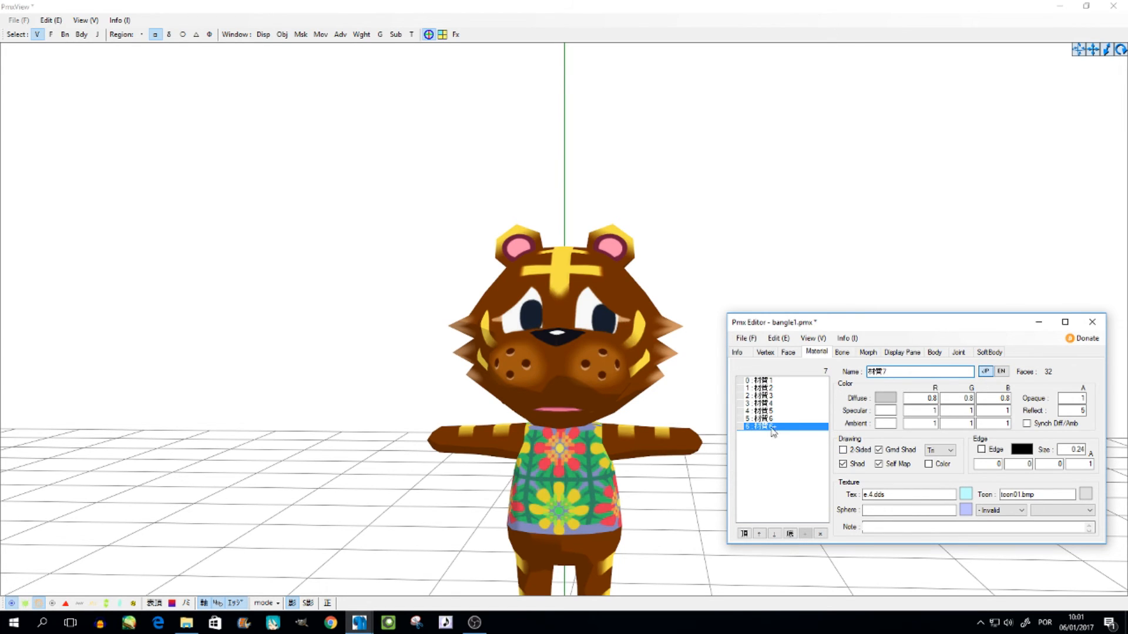
# Copy Eyesad into an eighth material and change its texture to e.5.dds
pyautogui.rightClick(759, 428)
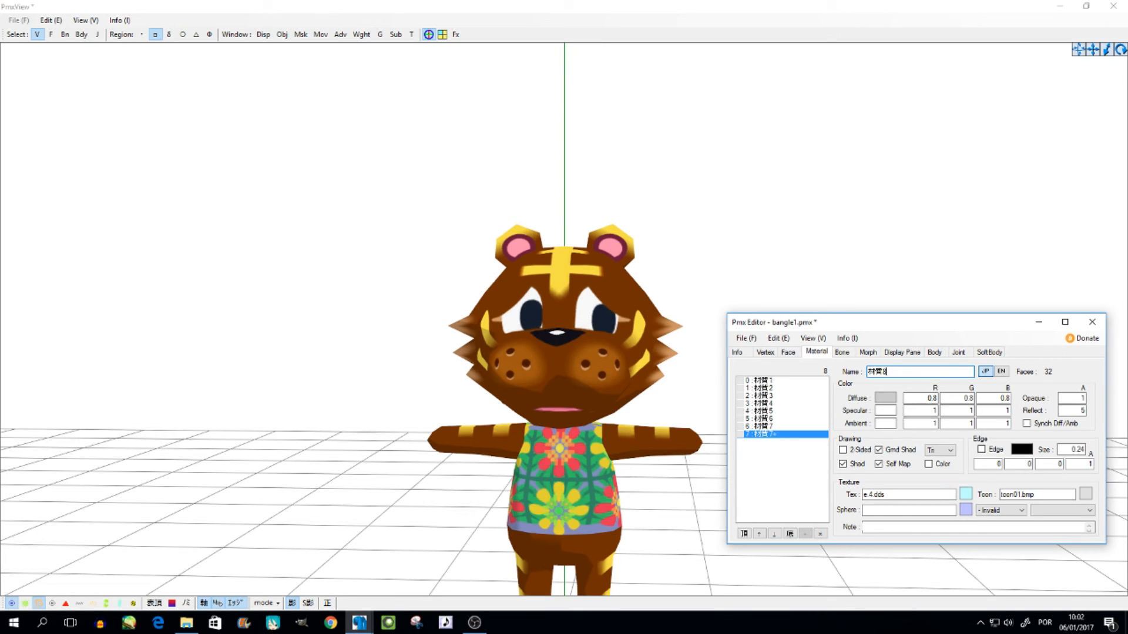
pyautogui.click(908, 494)
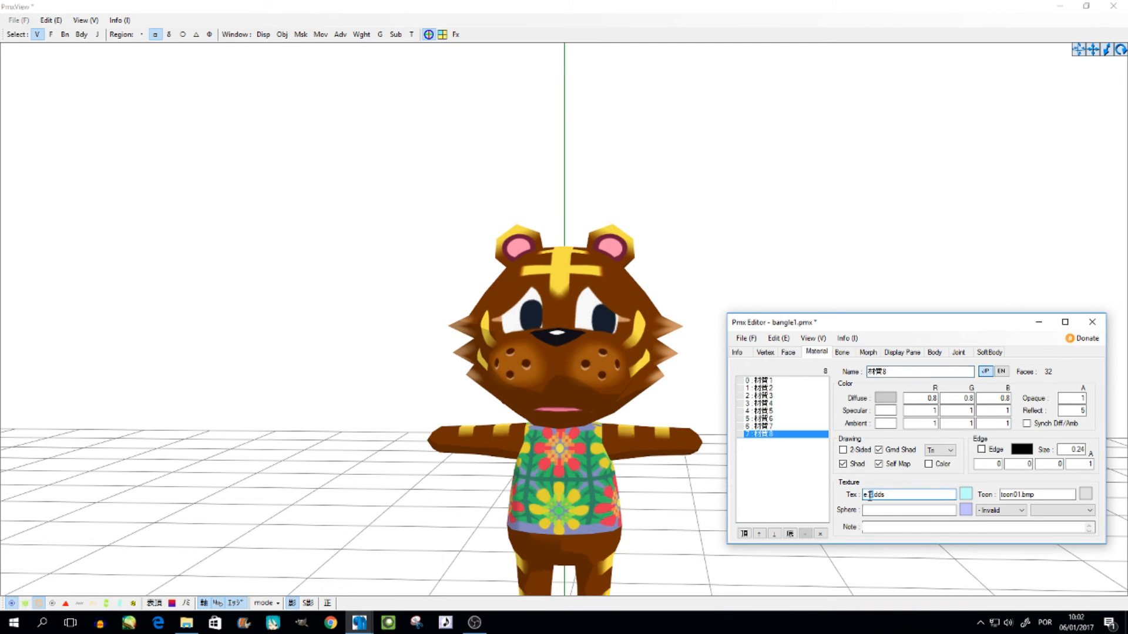
pyautogui.click(909, 510)
pyautogui.write('Eyesmile')
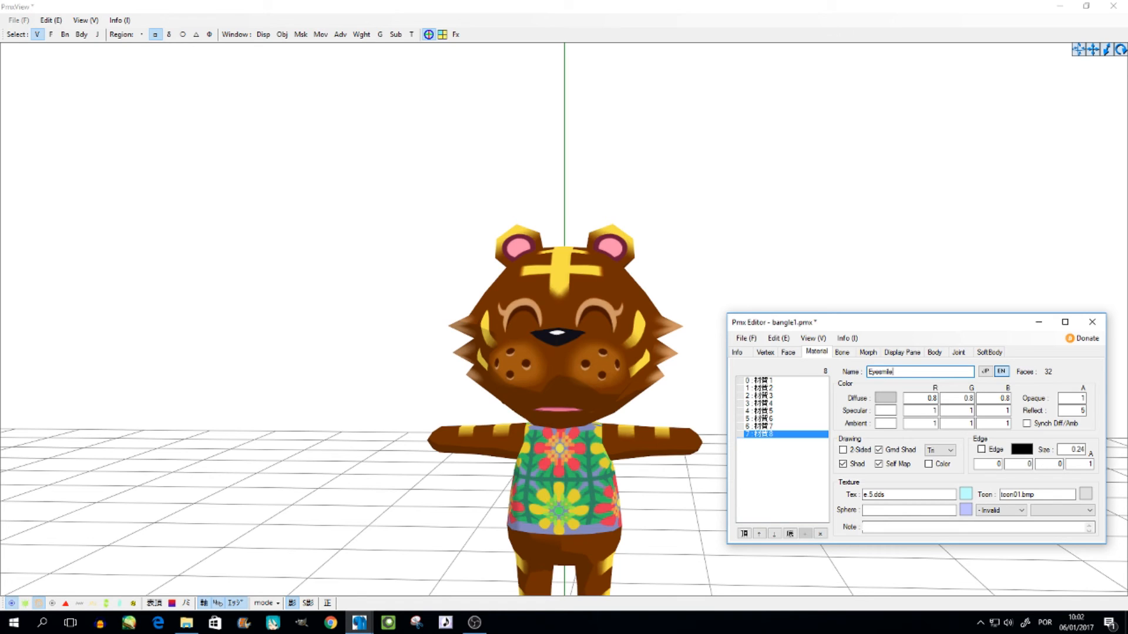
pyautogui.moveTo(987, 385)
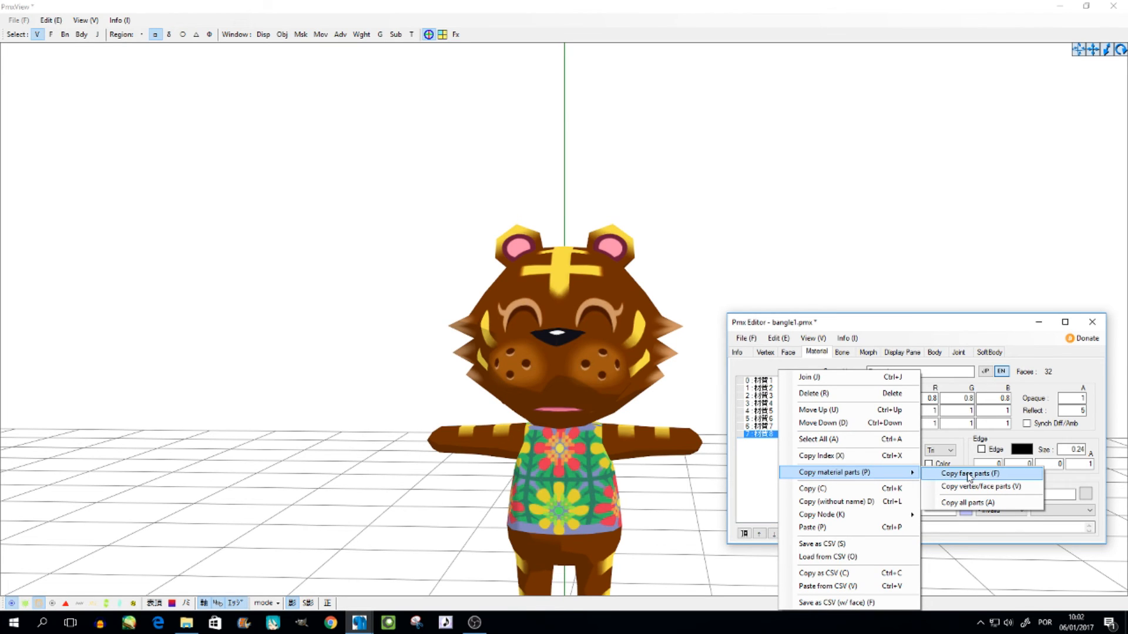
# Duplicate the smile material with its faces and texture the copy with e.6.dds
pyautogui.click(968, 474)
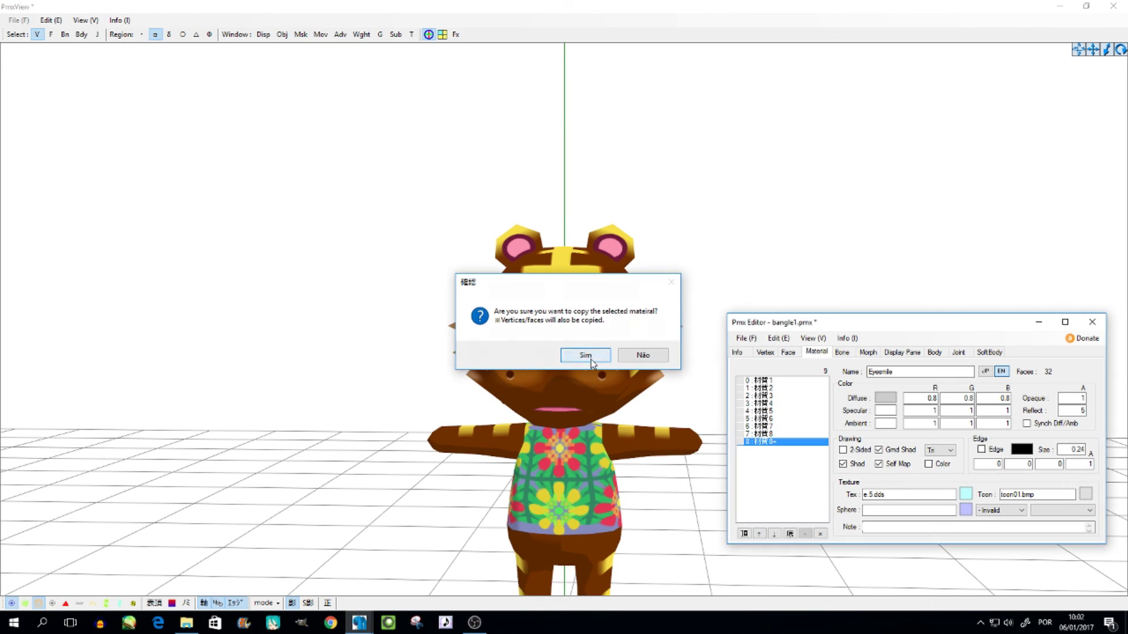
pyautogui.click(585, 355)
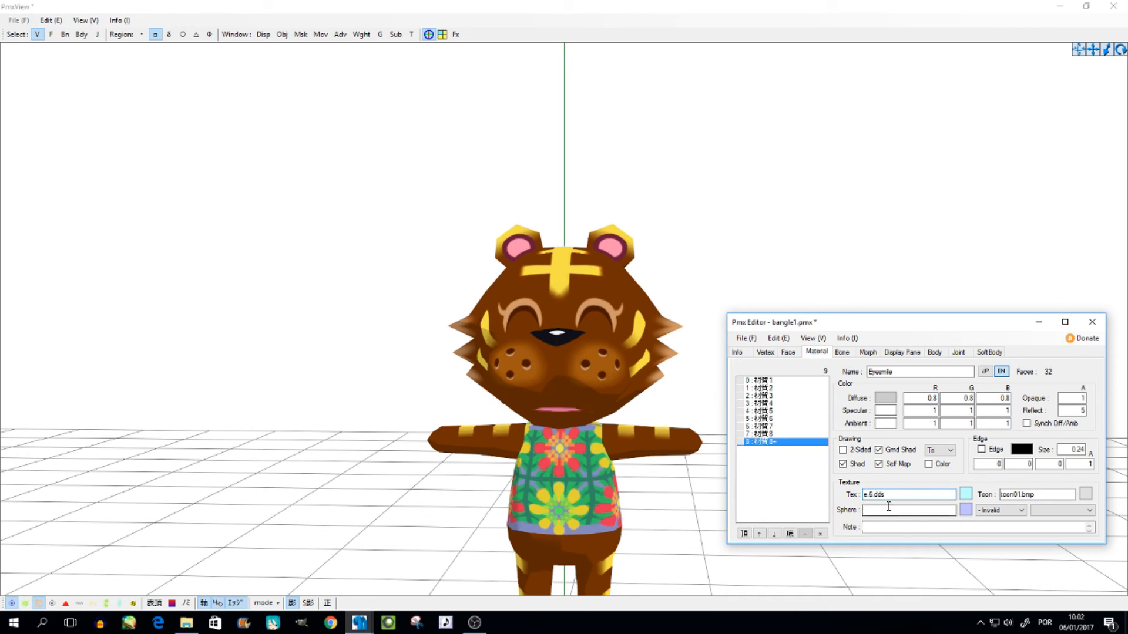
pyautogui.click(909, 494)
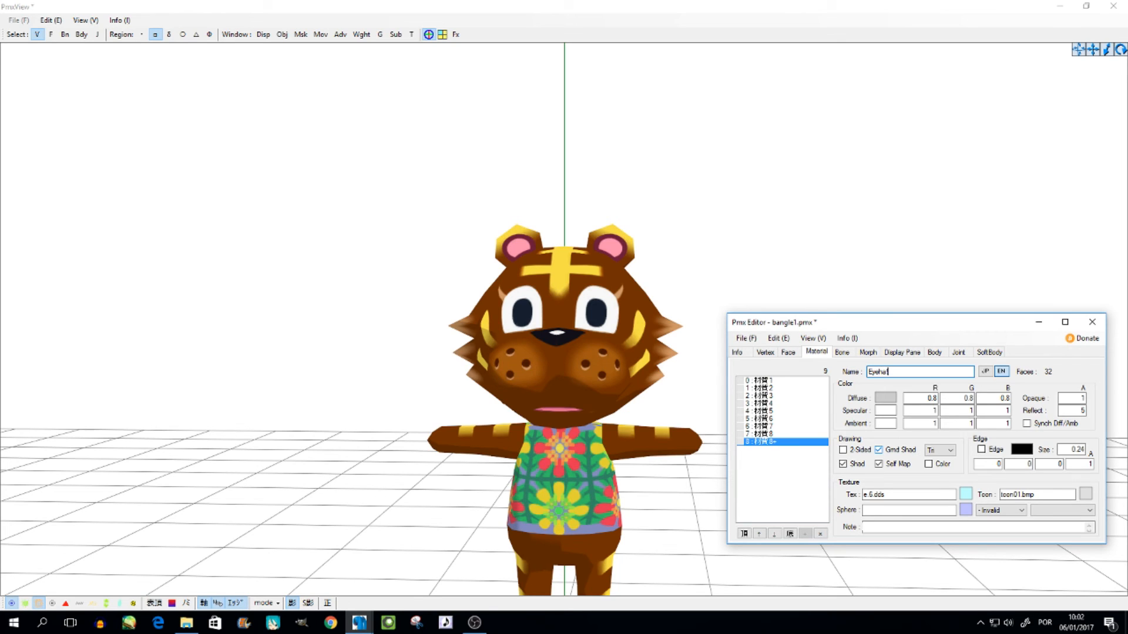
# Review the material's Japanese and English names, ending on the English name Eyeha!
pyautogui.click(984, 371)
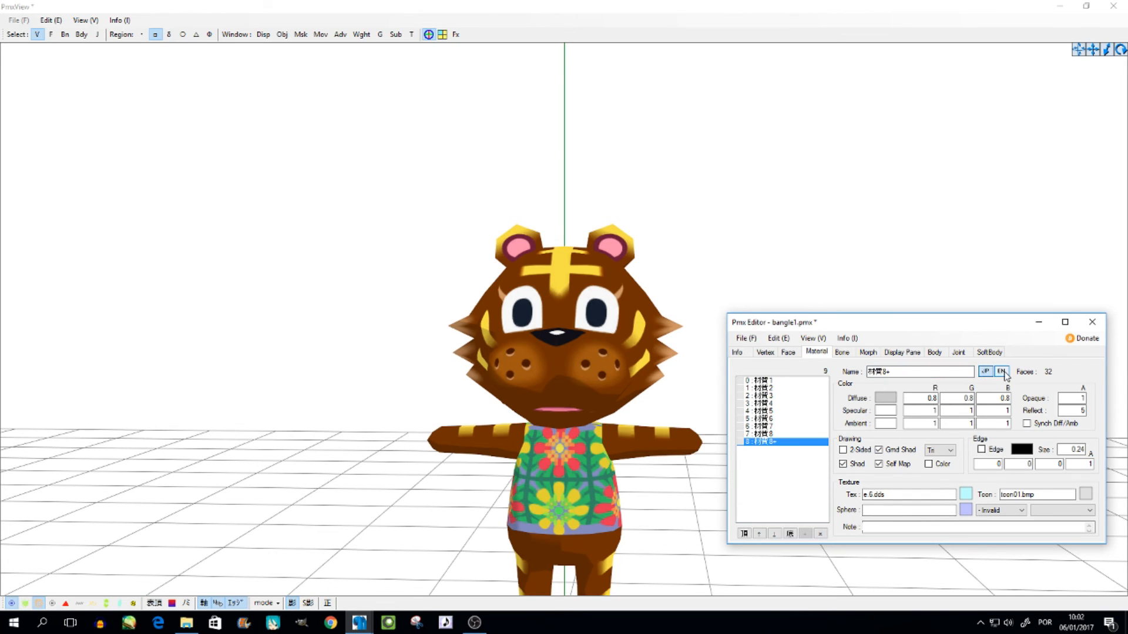
pyautogui.click(920, 371)
pyautogui.write('9')
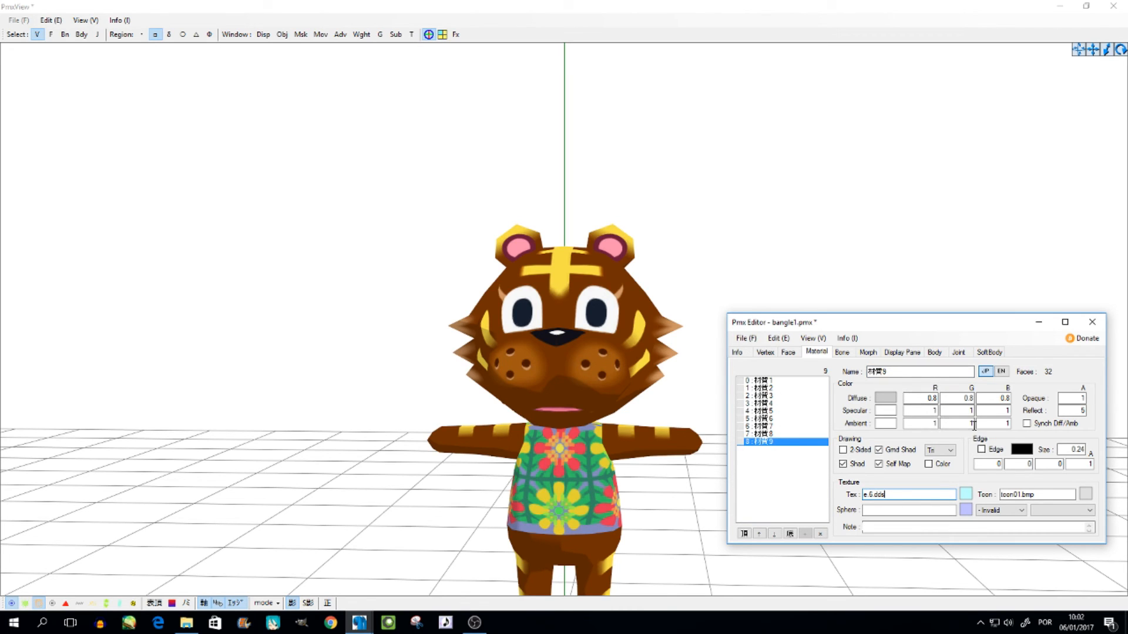
pyautogui.click(1000, 372)
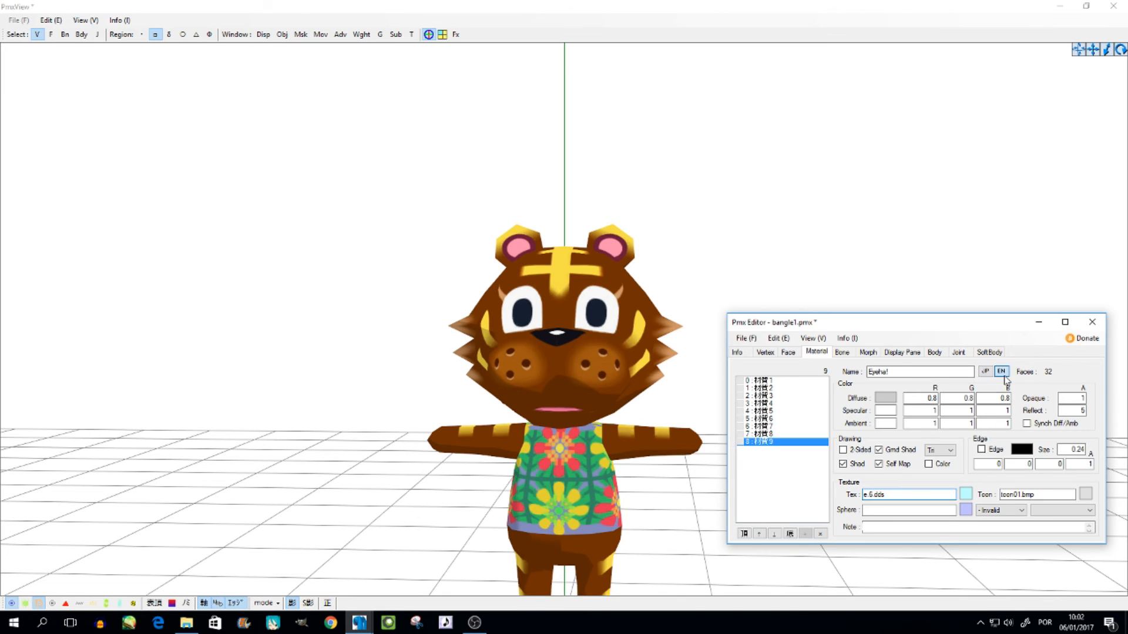
# Copy the eye material without its name, confirm, and select the new tenth material
pyautogui.rightClick(780, 441)
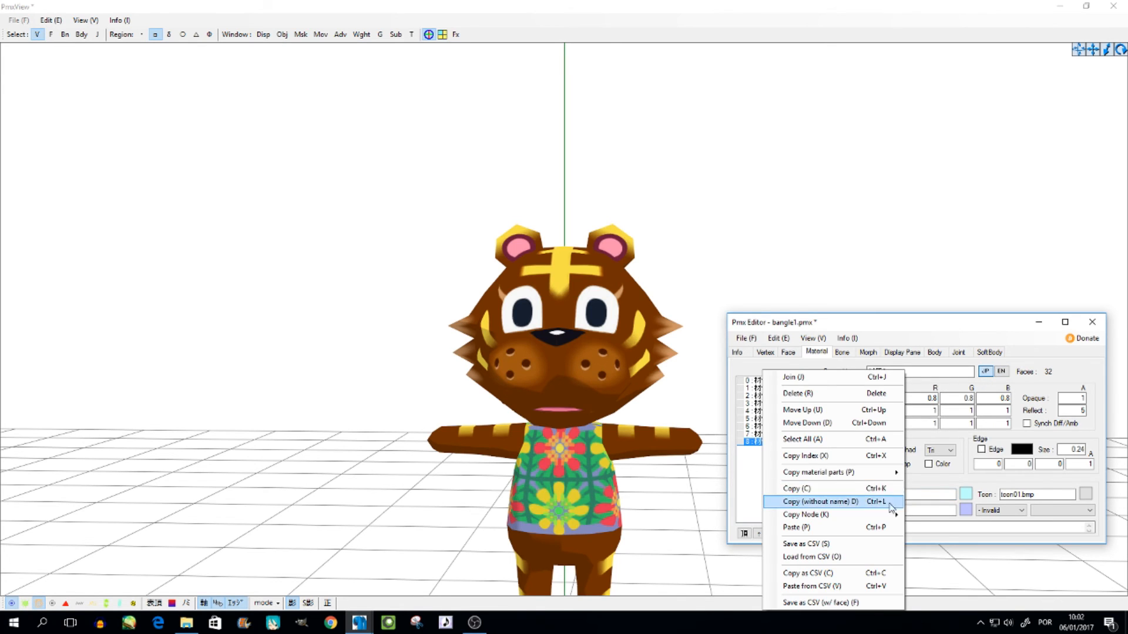
pyautogui.click(817, 501)
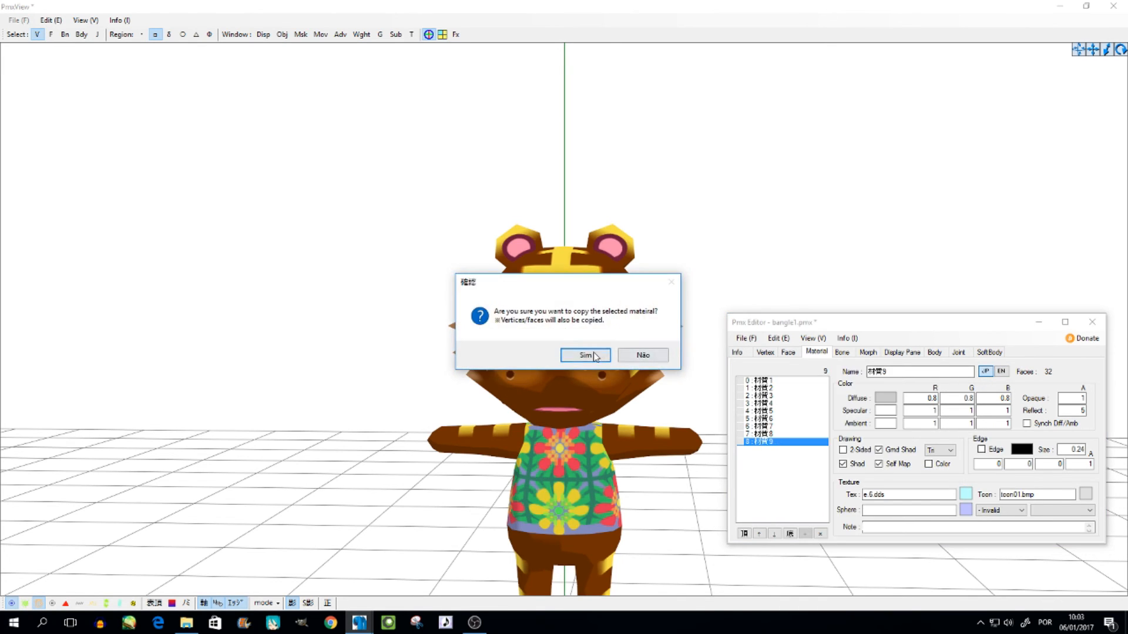
pyautogui.click(584, 354)
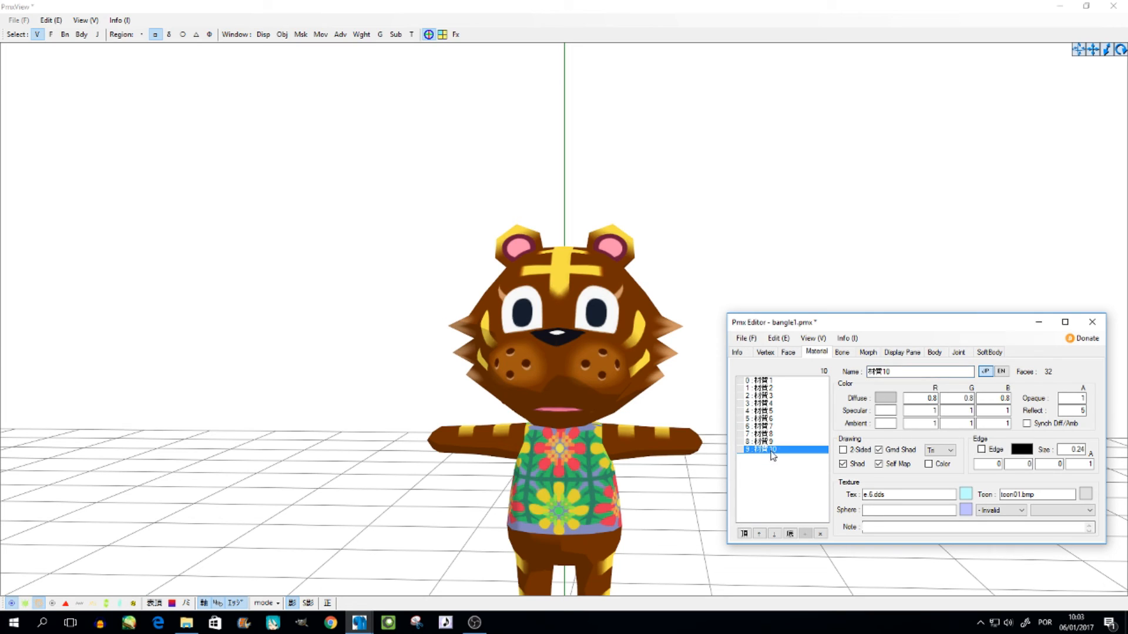
pyautogui.click(909, 494)
pyautogui.write('Eyes1')
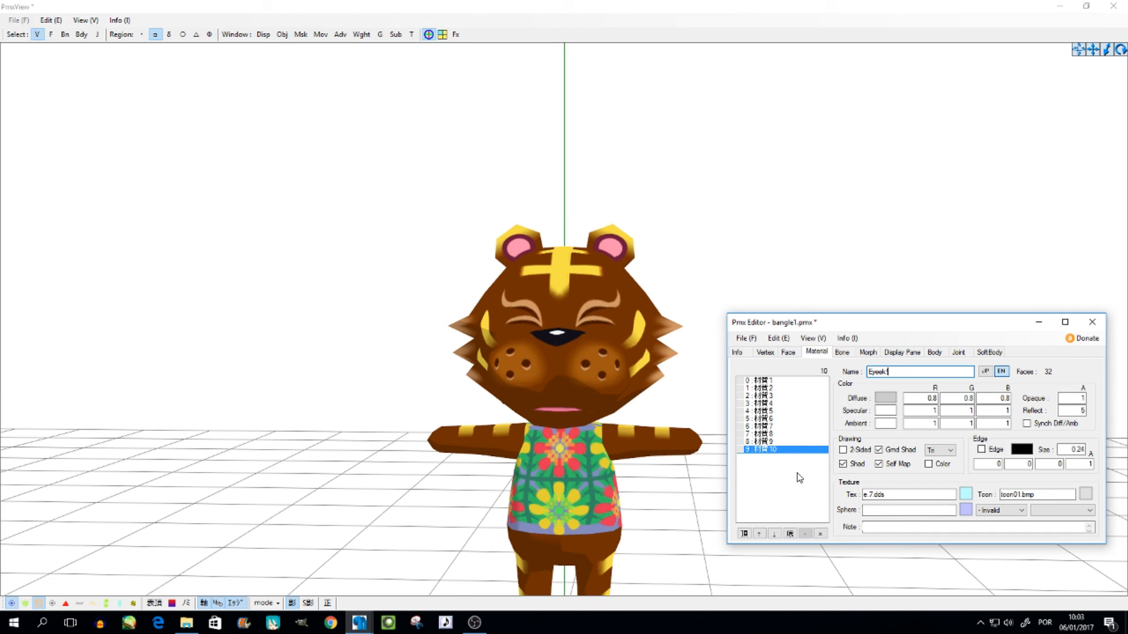
pyautogui.moveTo(874, 362)
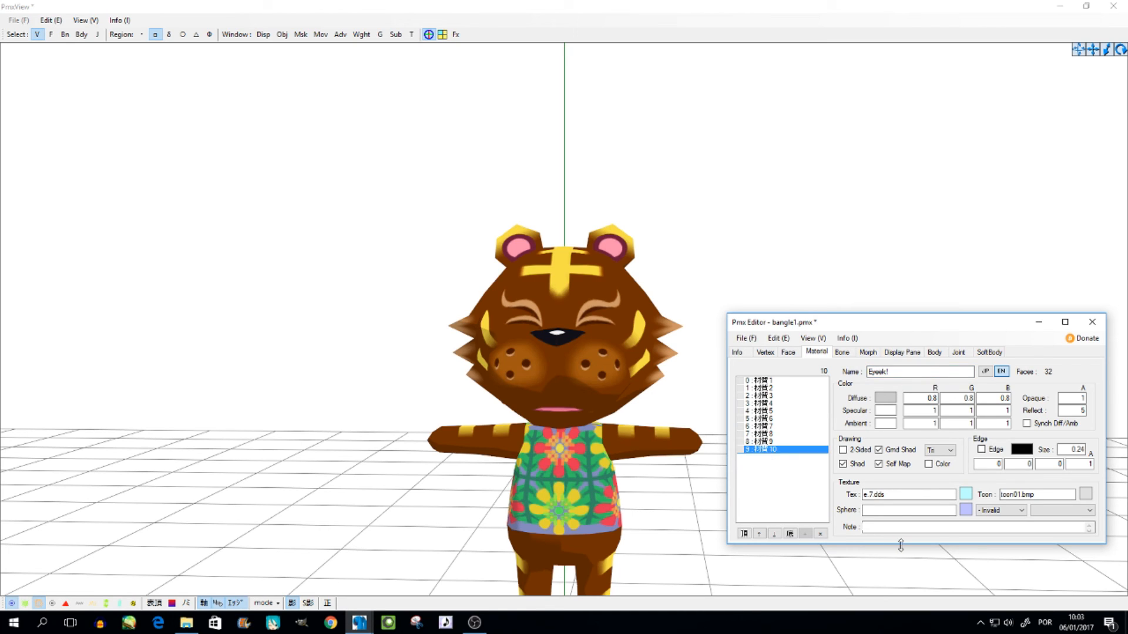
pyautogui.moveTo(881, 523)
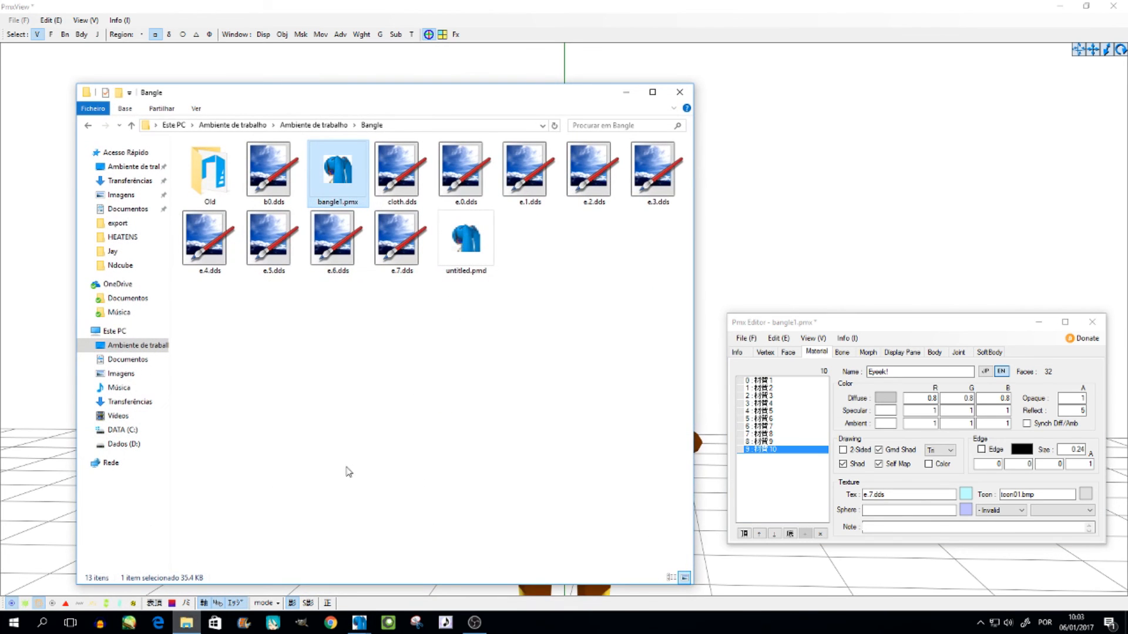
pyautogui.moveTo(596, 98)
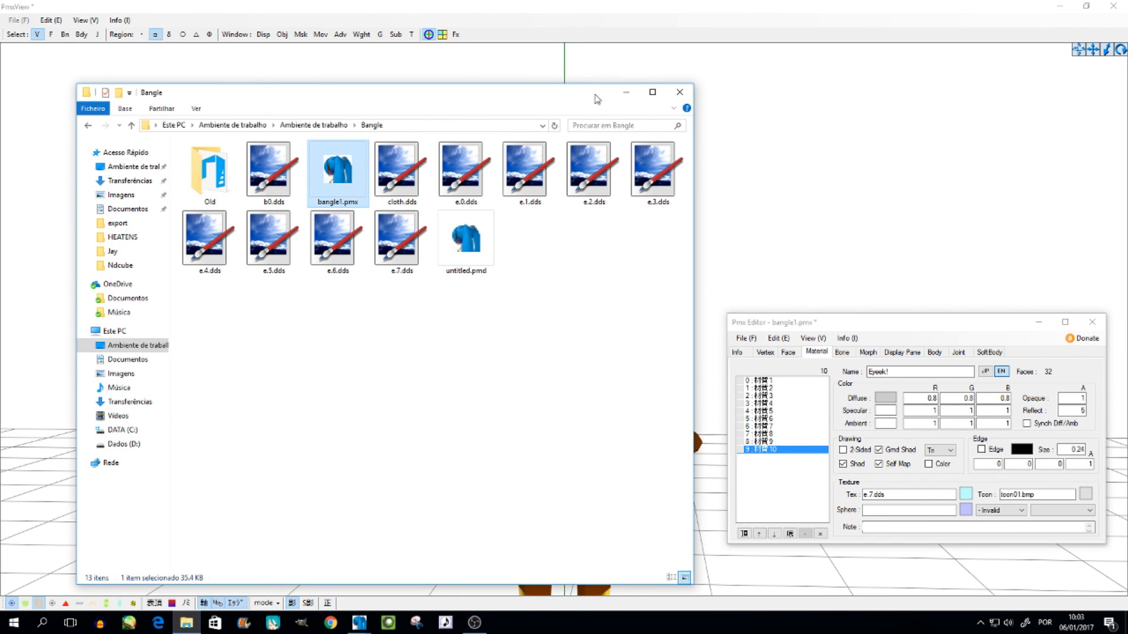
# Close the Bangle folder window showing the eye textures
pyautogui.click(677, 92)
pyautogui.write('bangle2.pmx')
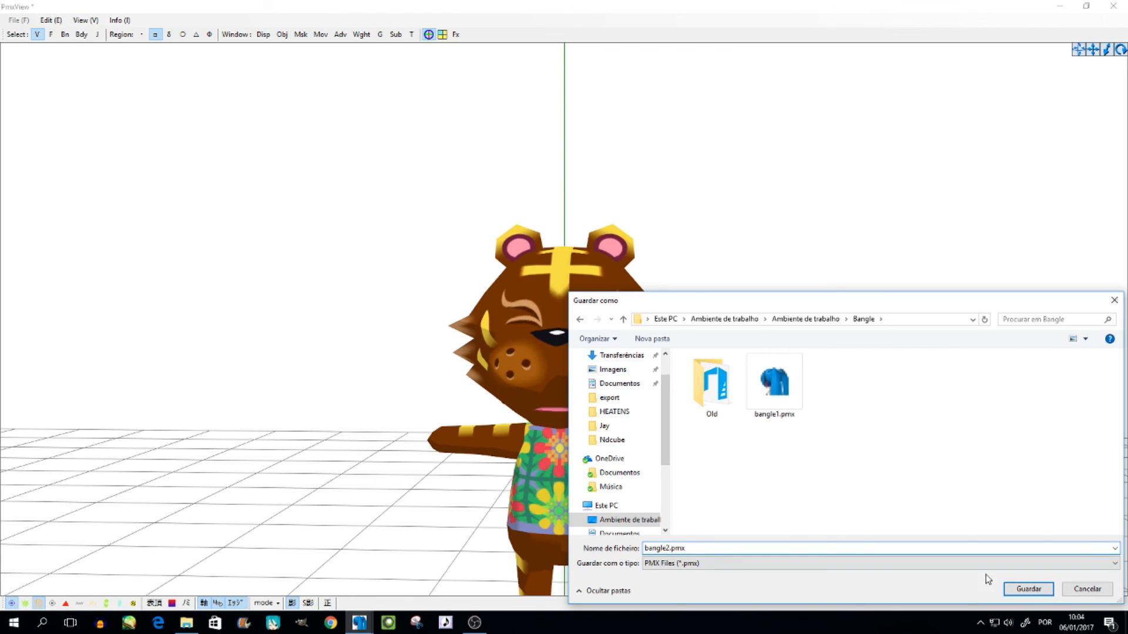
# Enter bangle2.pmx as the file name and save the tiger model
pyautogui.click(773, 381)
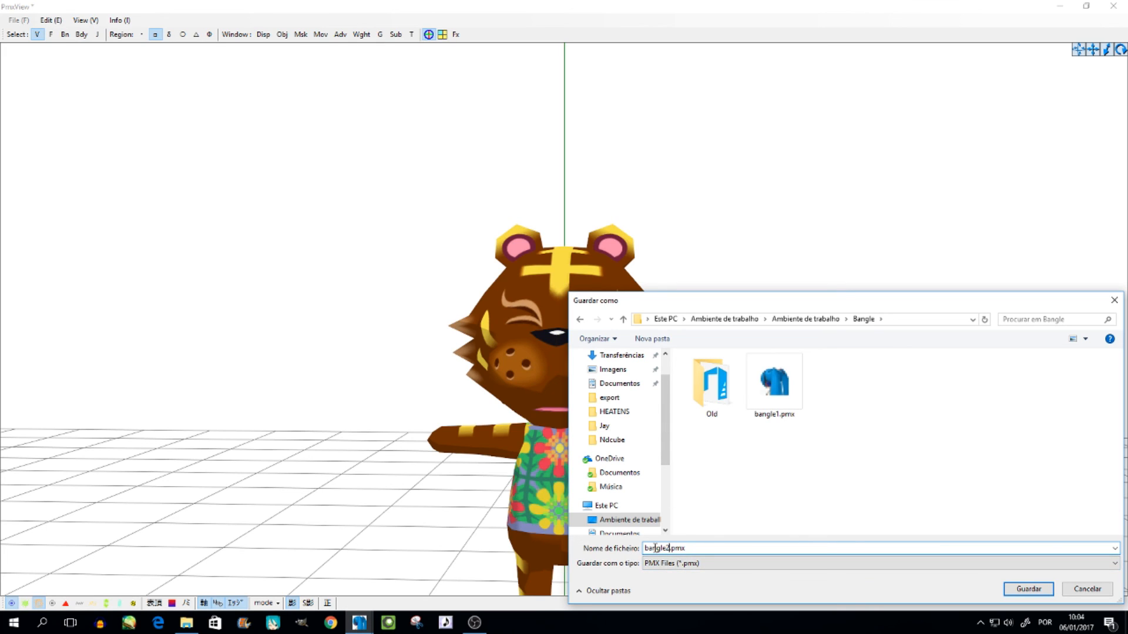
pyautogui.write('bangle2.pmx')
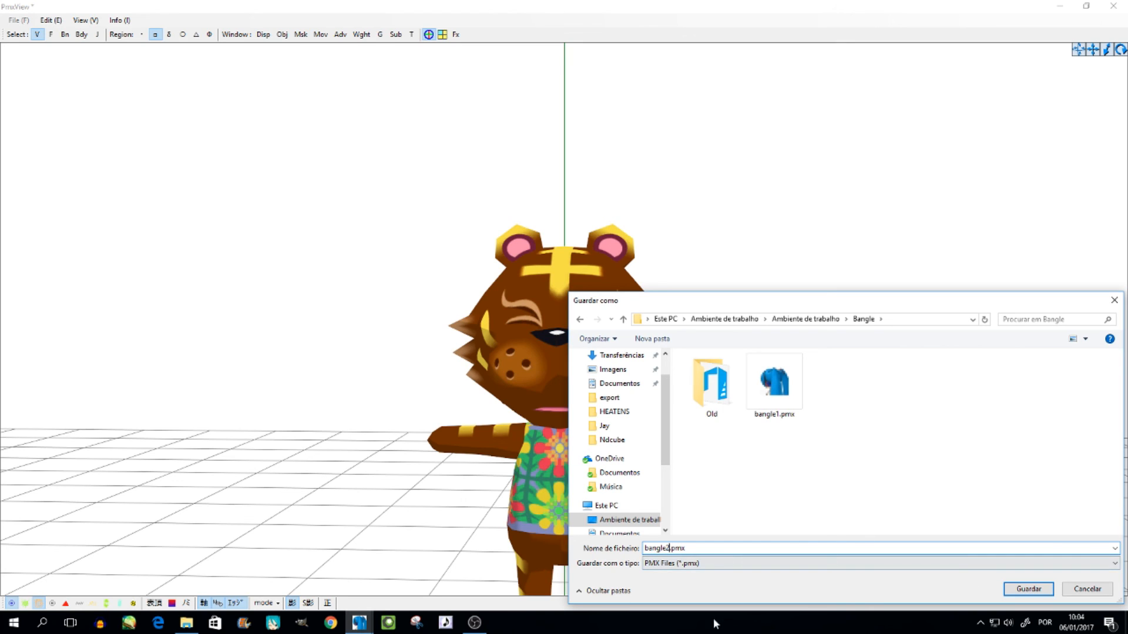
pyautogui.moveTo(881, 592)
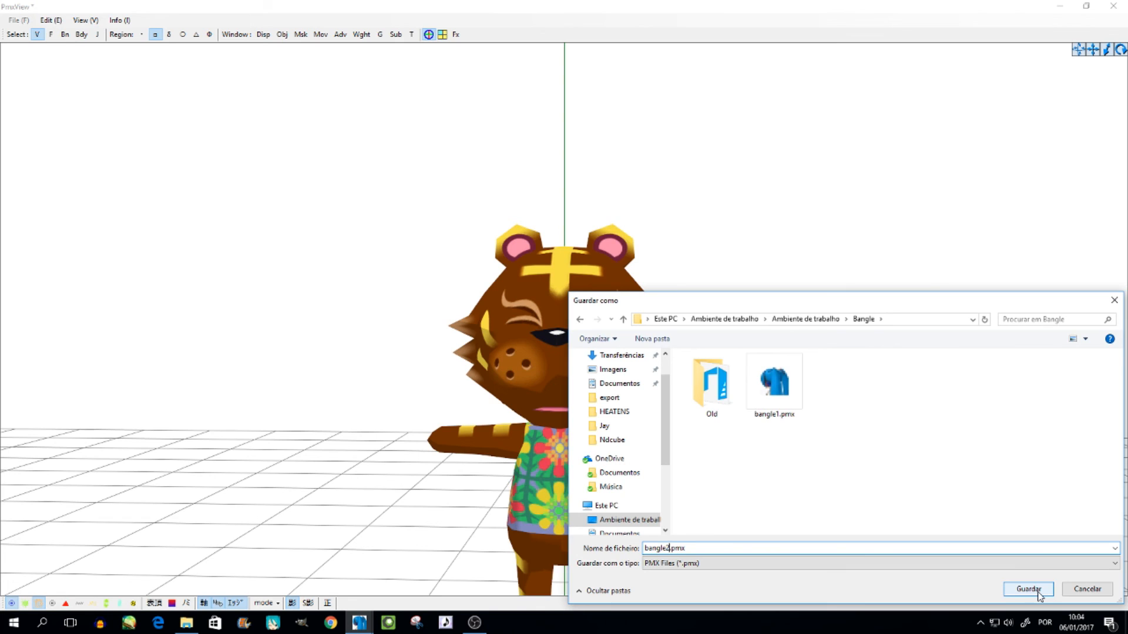
pyautogui.click(1028, 589)
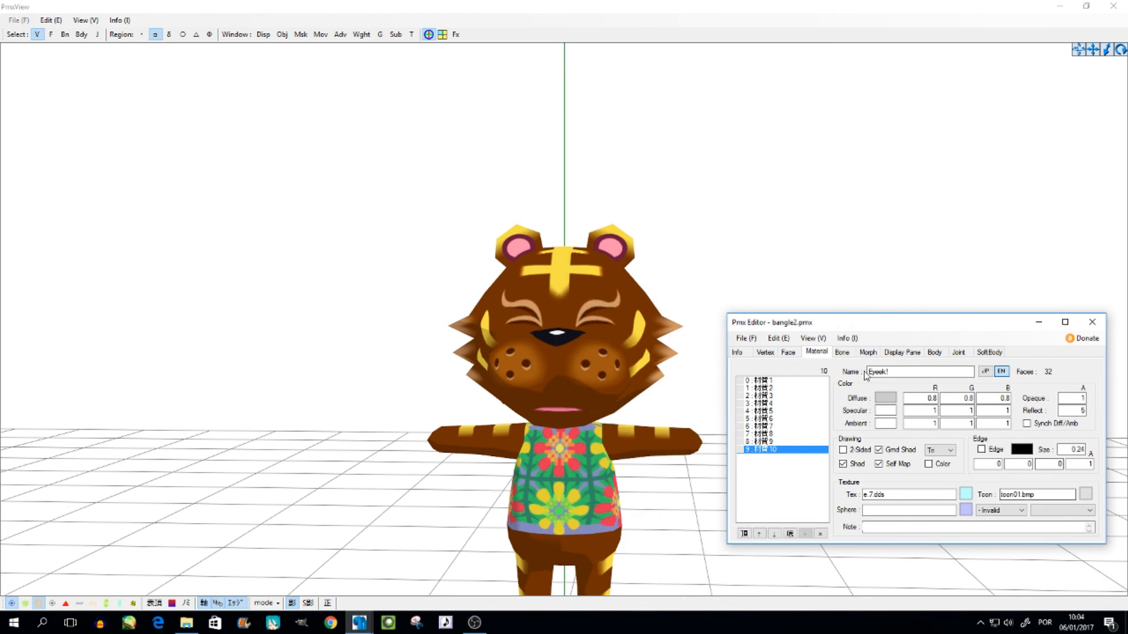
pyautogui.moveTo(1038, 322)
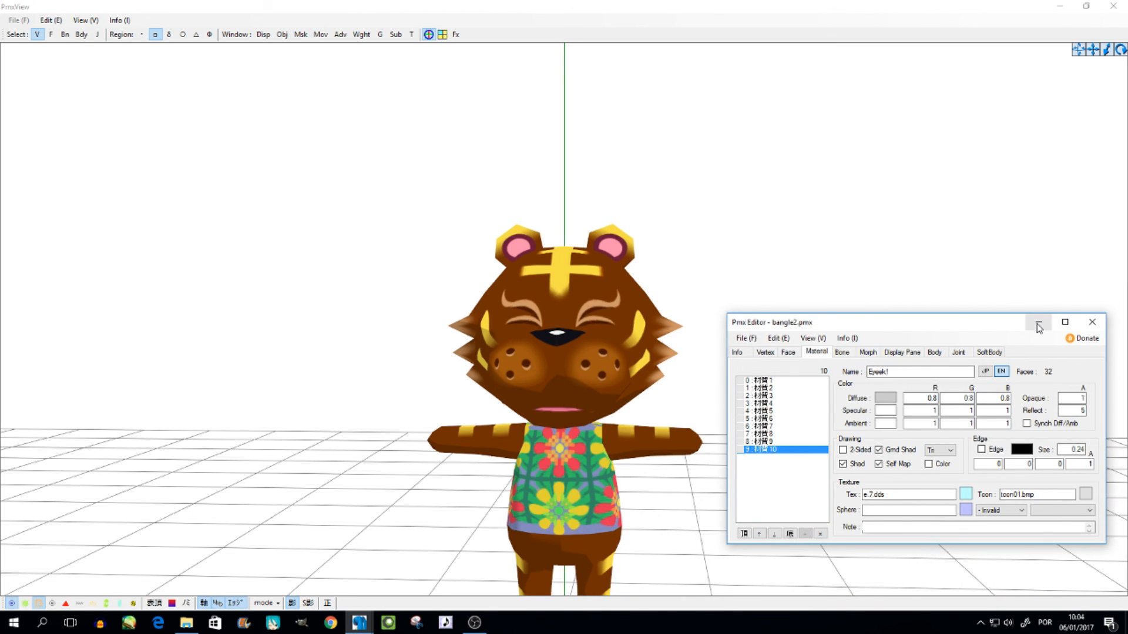
pyautogui.moveTo(1038, 326)
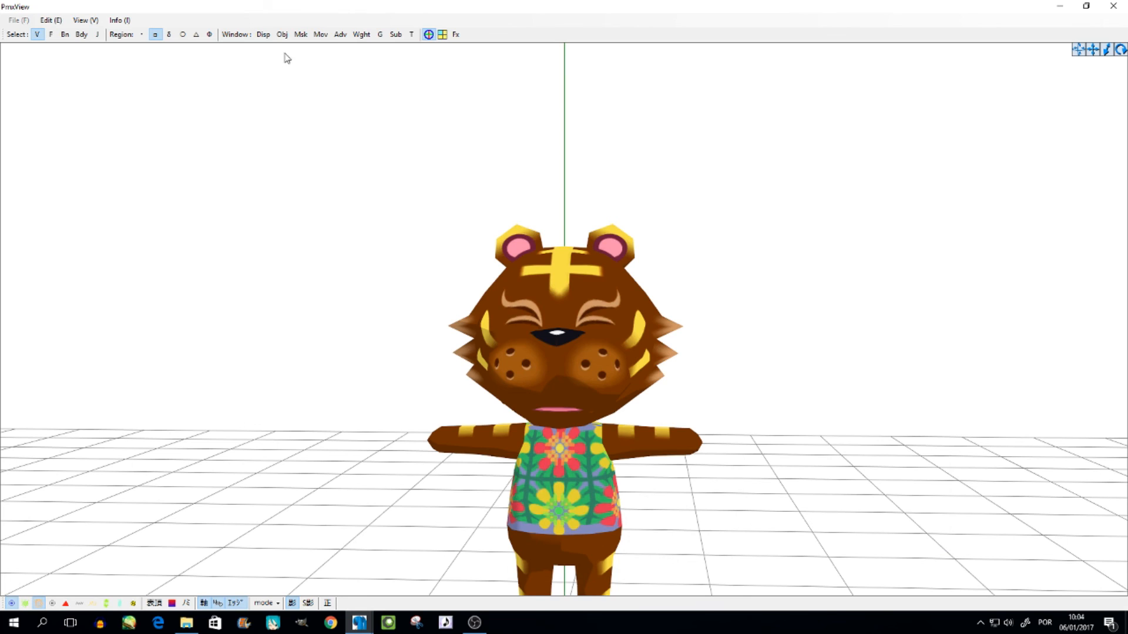
# Open the Msk vertex masking panel in PmxView
pyautogui.click(301, 35)
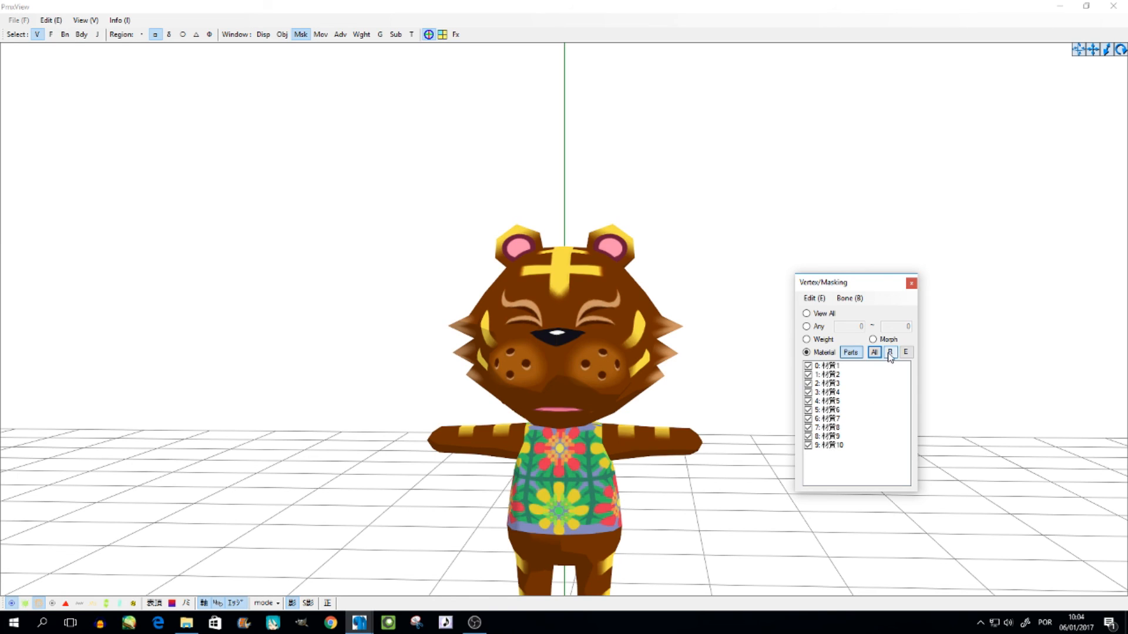
# Uncheck every material with R, then tick eye materials 3 through 9
pyautogui.click(890, 352)
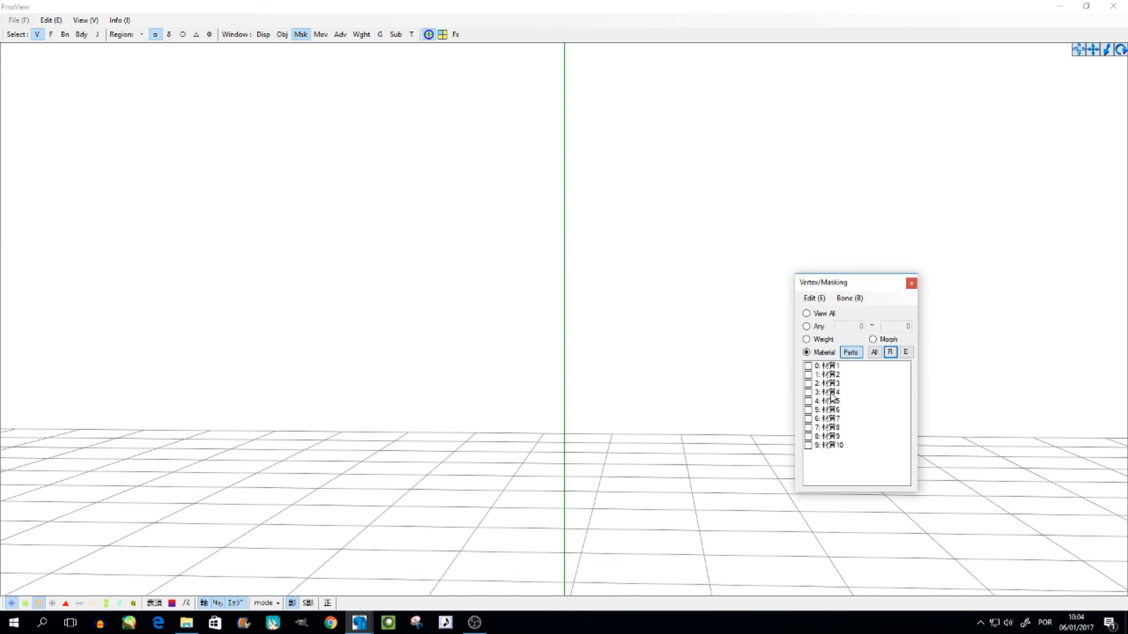
pyautogui.click(827, 384)
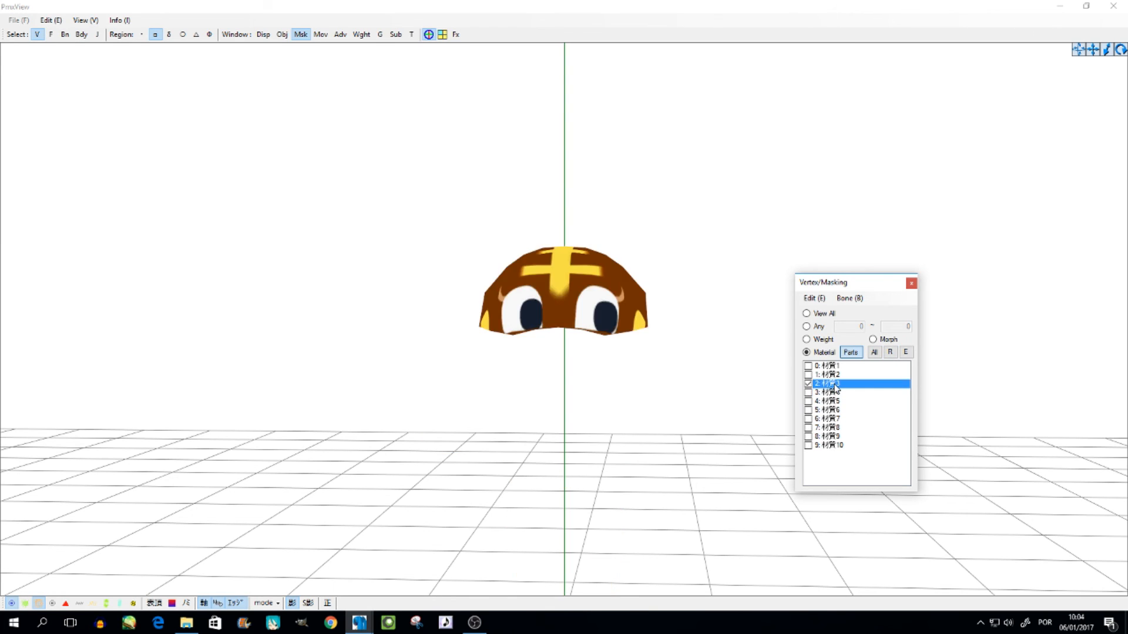
pyautogui.moveTo(662, 452)
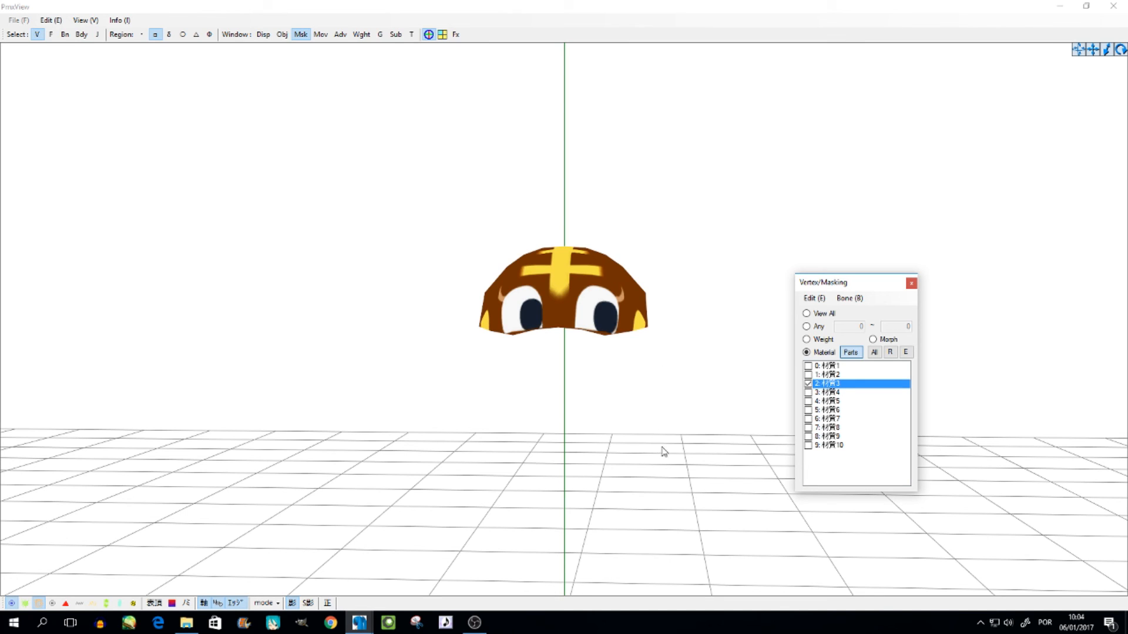
pyautogui.moveTo(838, 392)
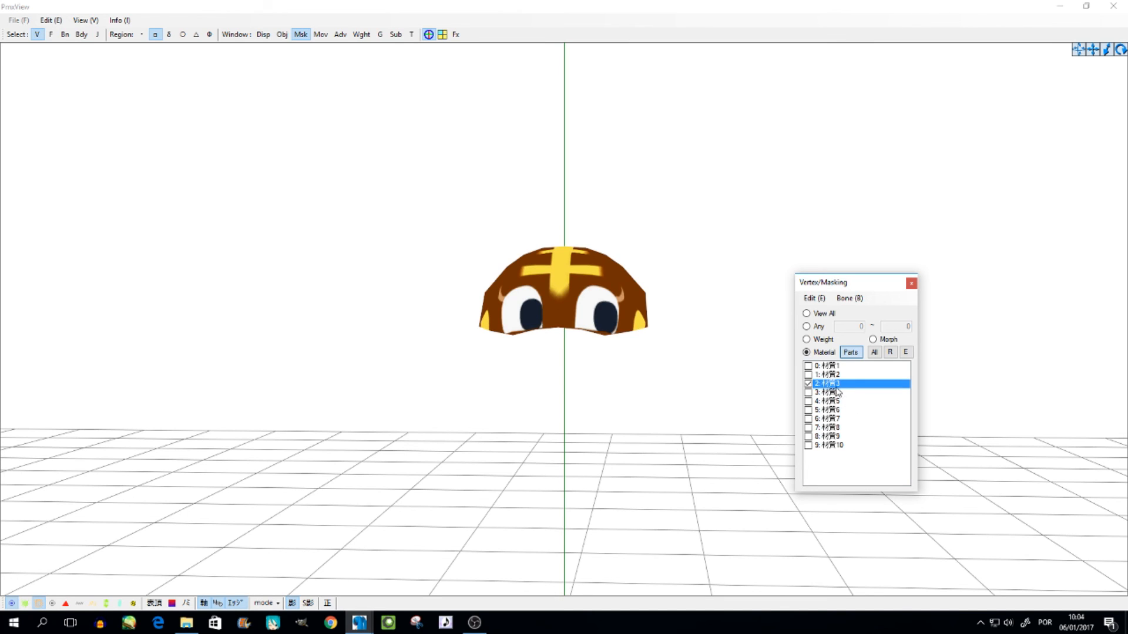
pyautogui.click(827, 392)
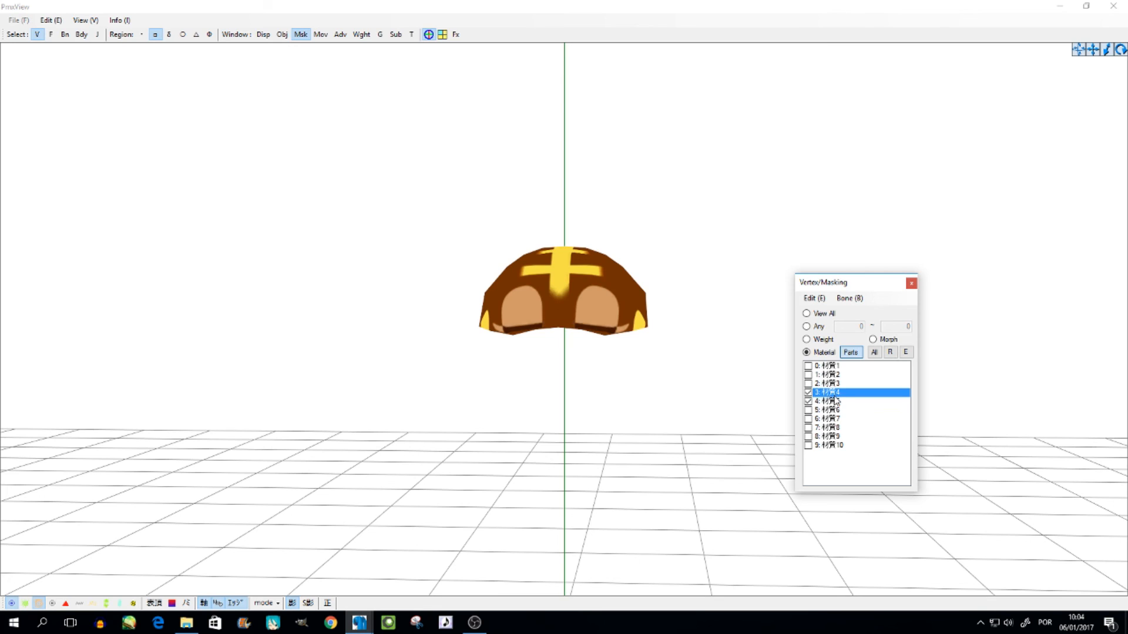
pyautogui.click(827, 427)
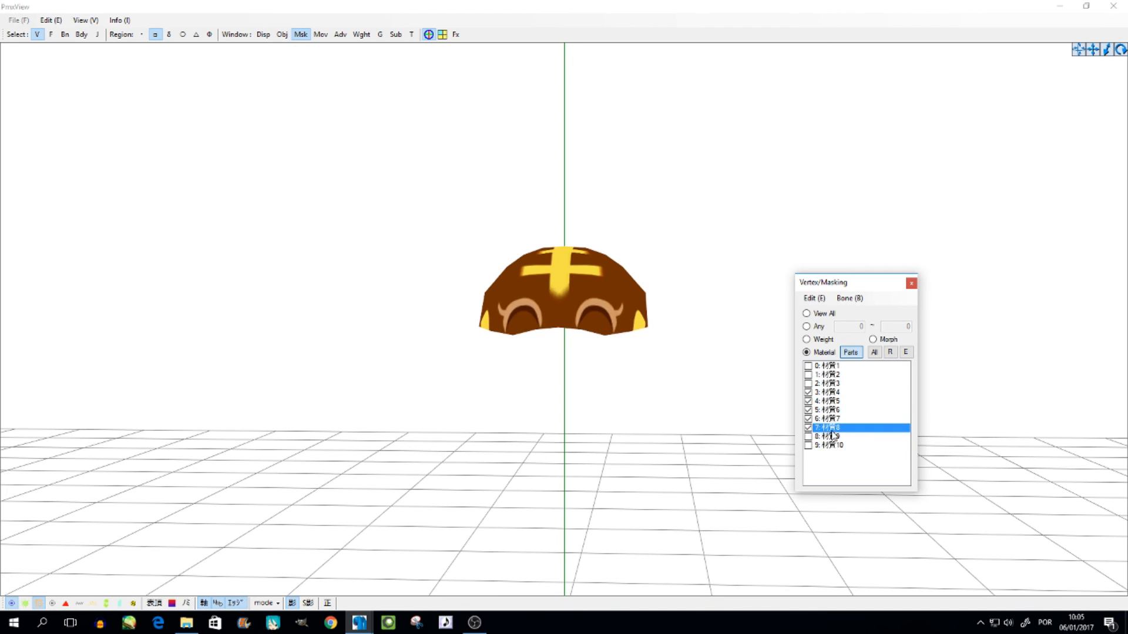
pyautogui.click(827, 445)
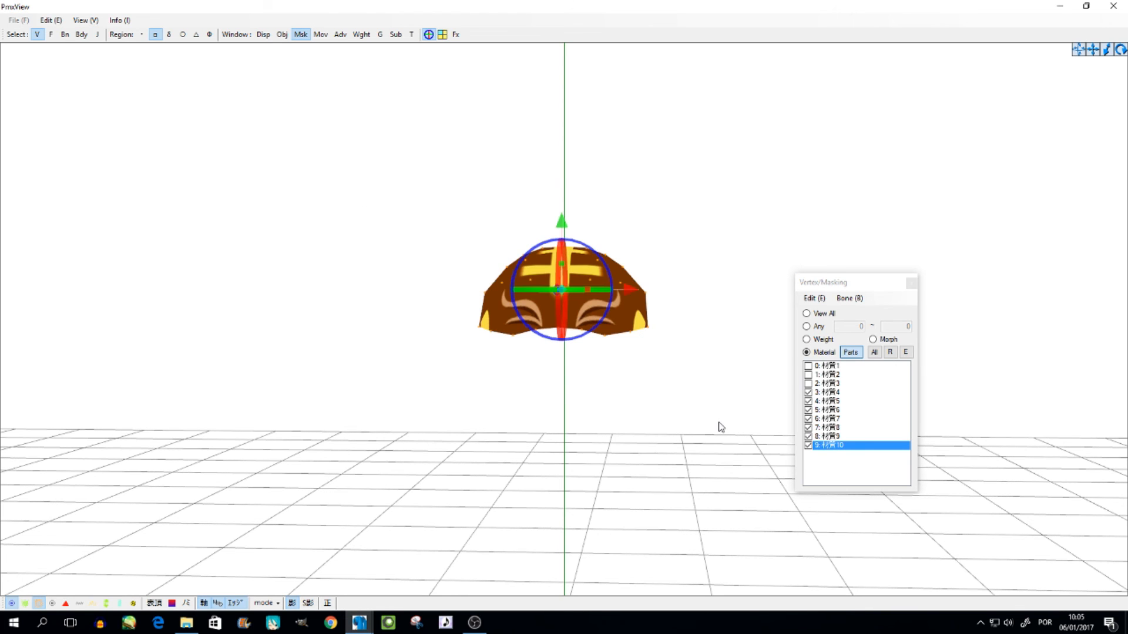
pyautogui.moveTo(851, 352)
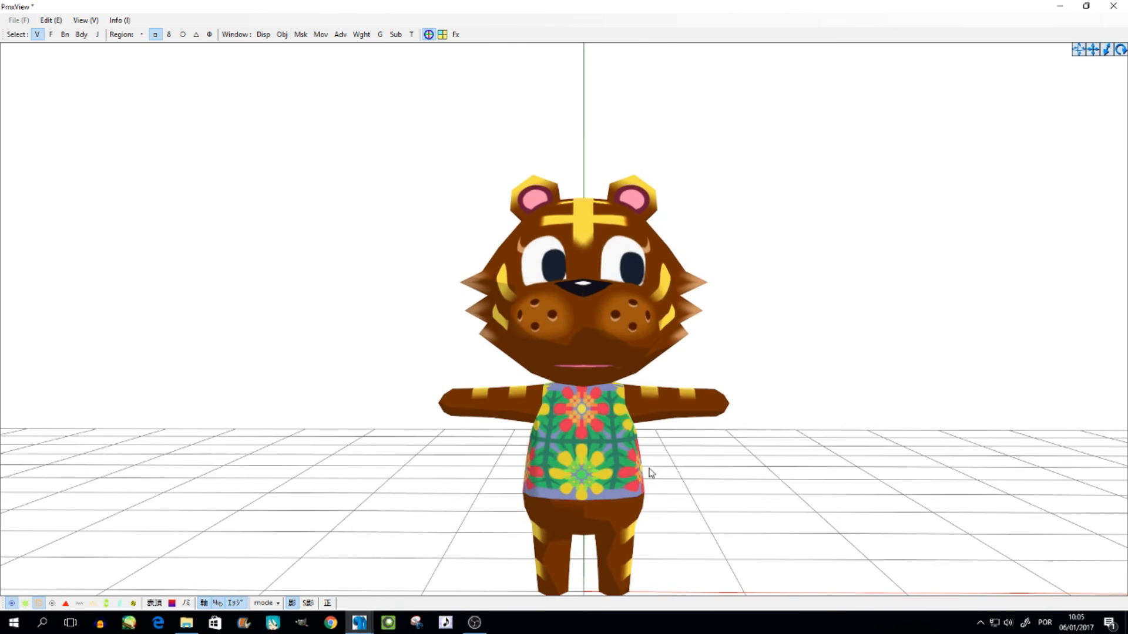
pyautogui.moveTo(474, 622)
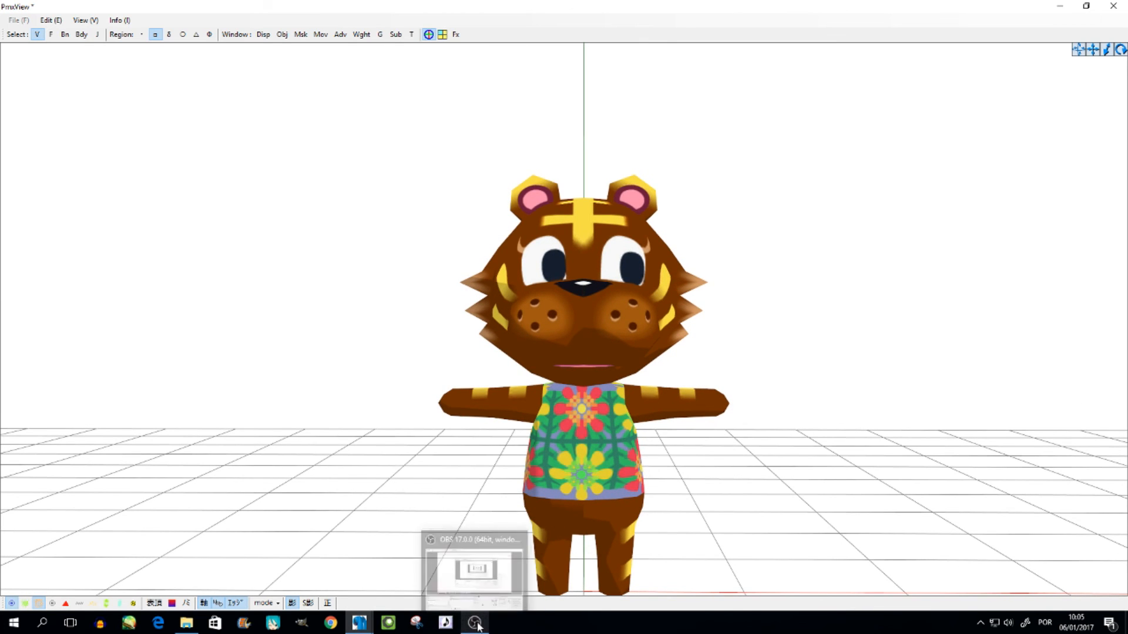